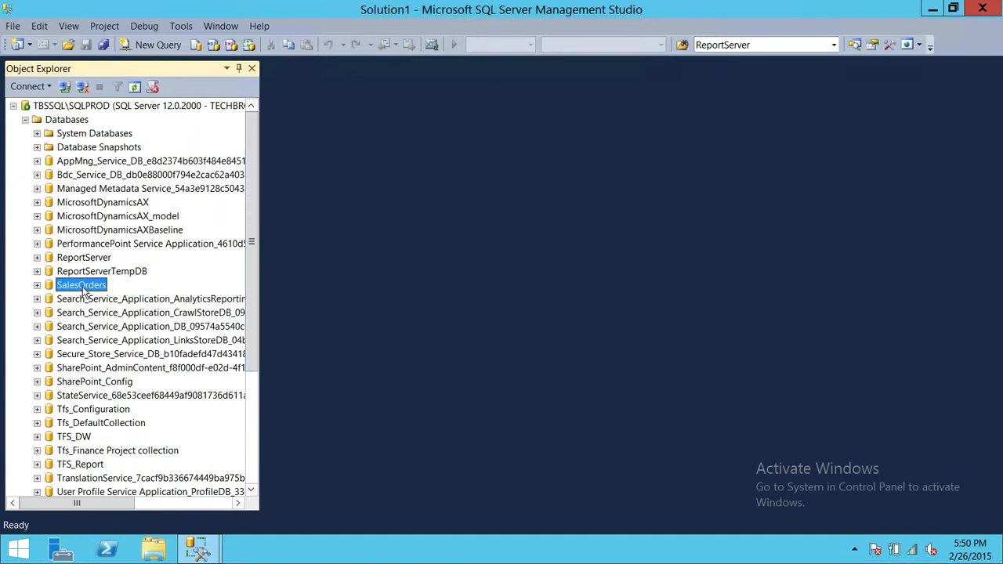
Step: Open Properties for the SalesOrders database from Object Explorer
right_click(81, 286)
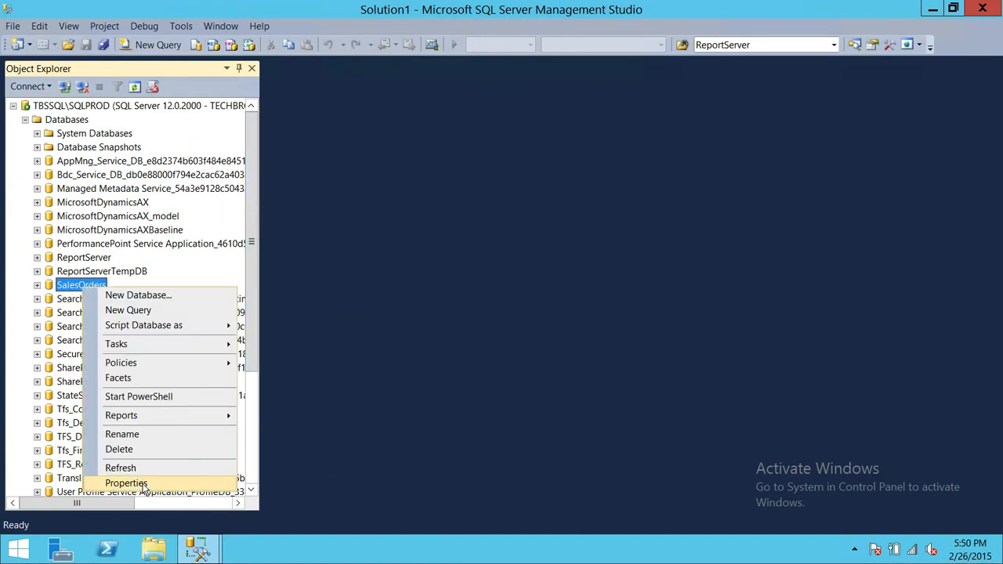
click(125, 483)
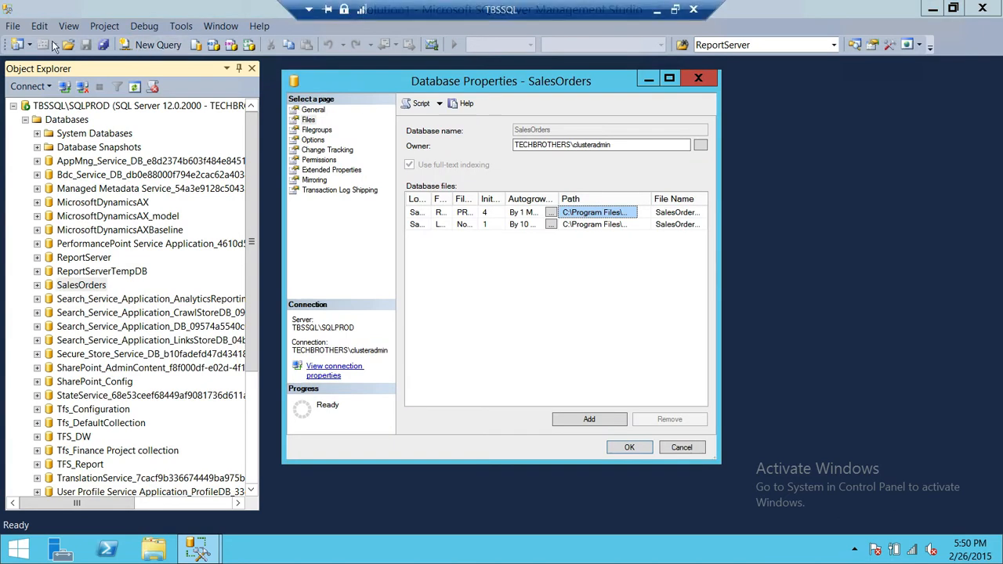
Step: Show the General page for SalesOrders and maximize the properties window
click(312, 110)
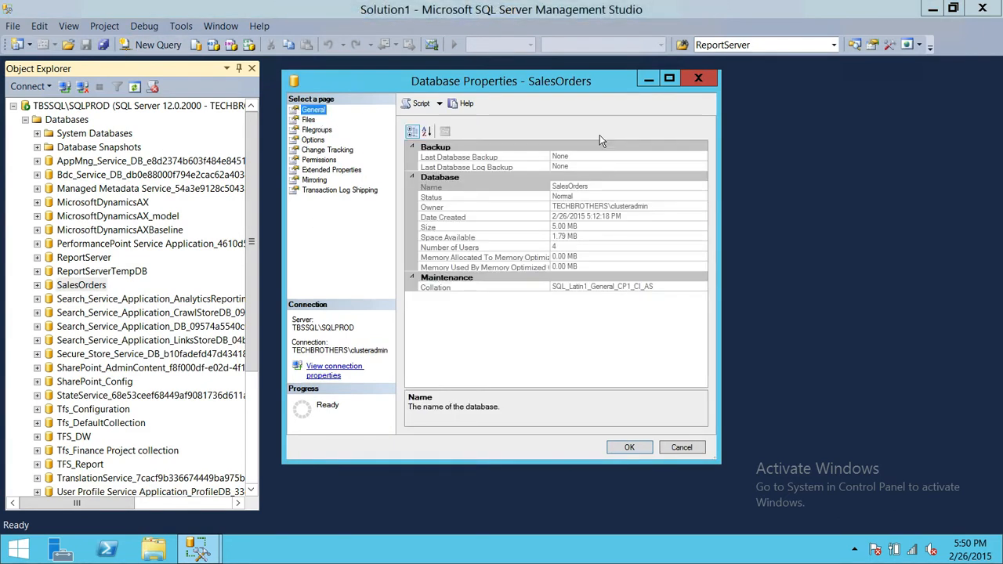
mouse_move(627, 292)
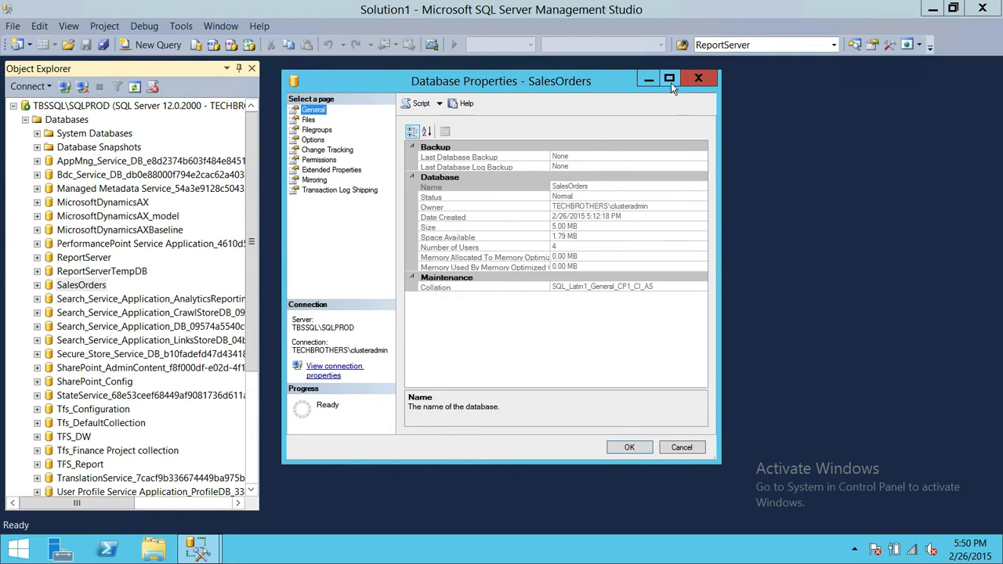
click(668, 79)
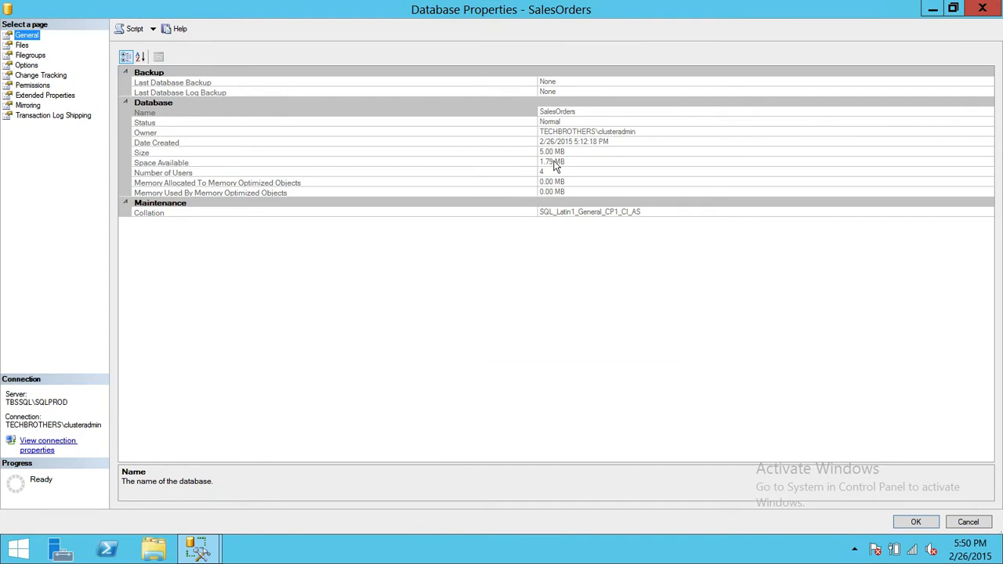
mouse_move(455, 184)
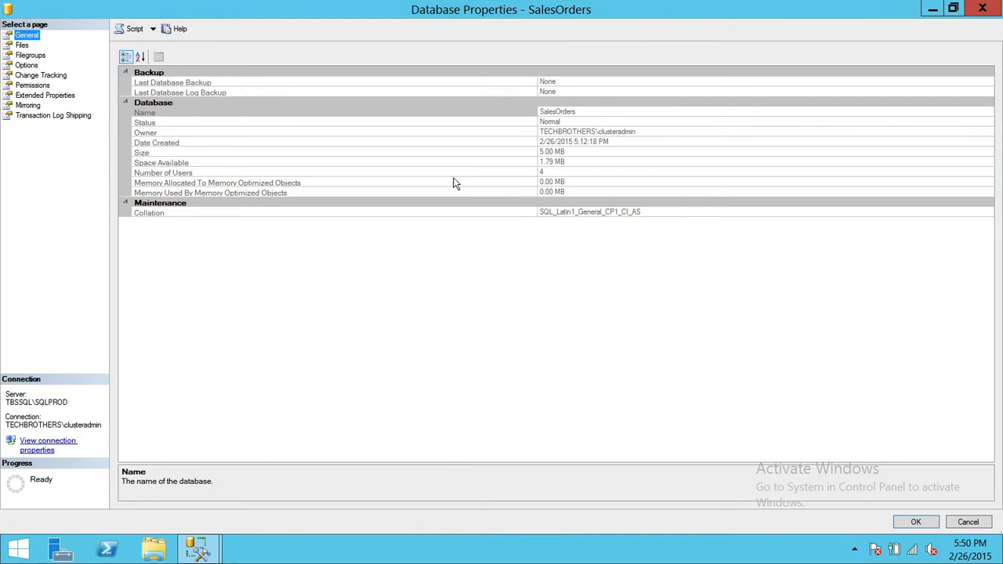
mouse_move(364, 226)
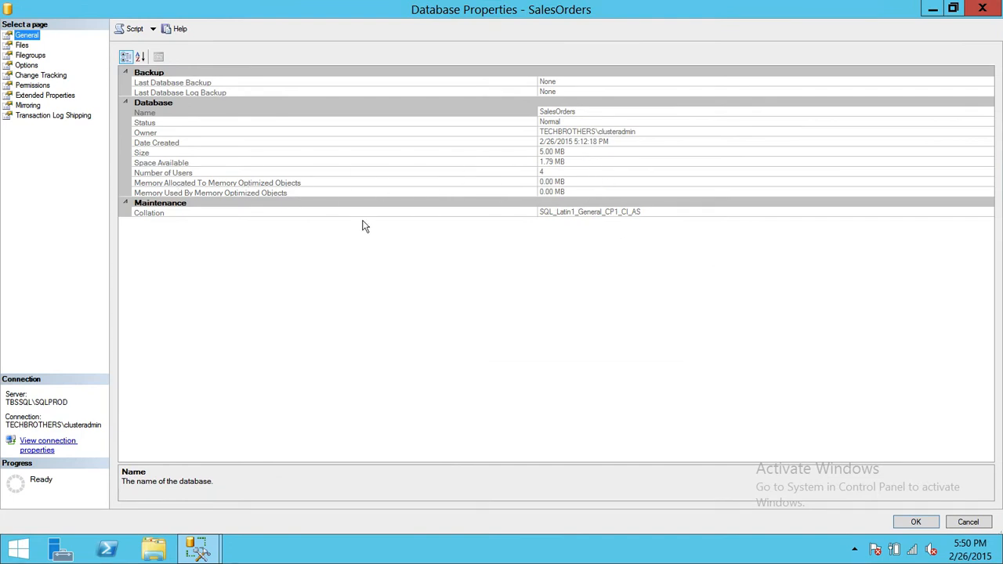
mouse_move(243, 127)
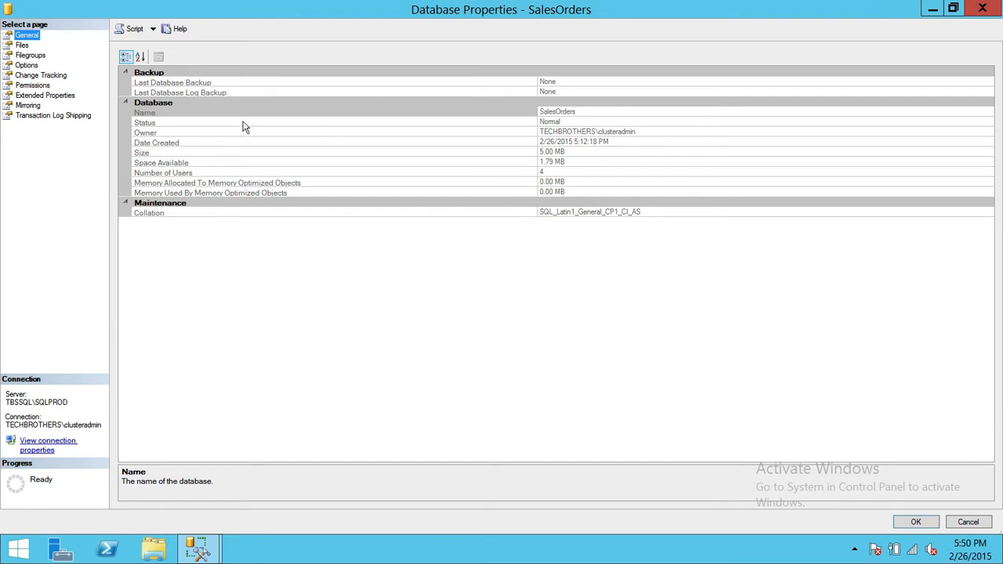
mouse_move(37, 50)
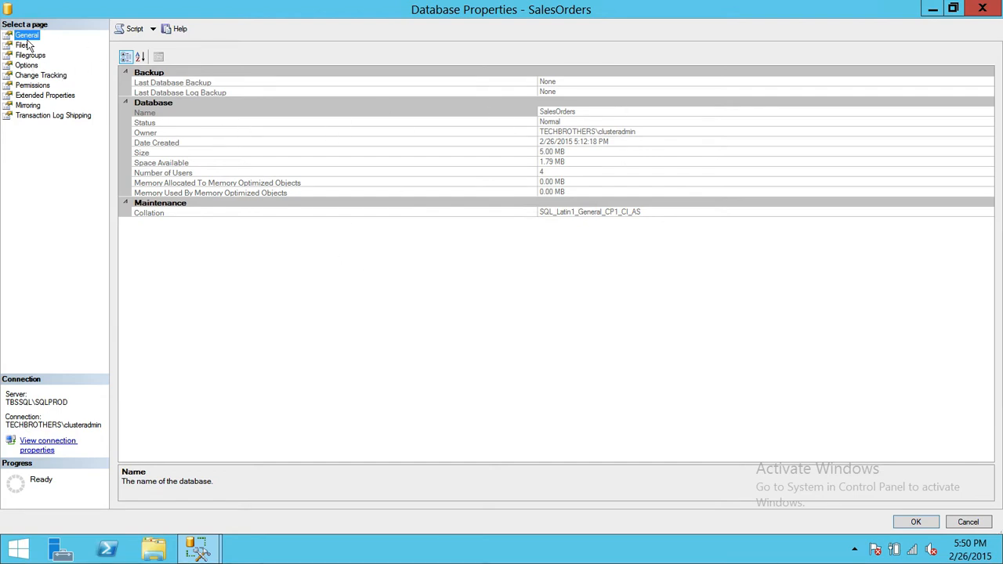
Step: Show the Files page listing SalesOrders data and log files, sizes, autogrowth and paths
click(22, 44)
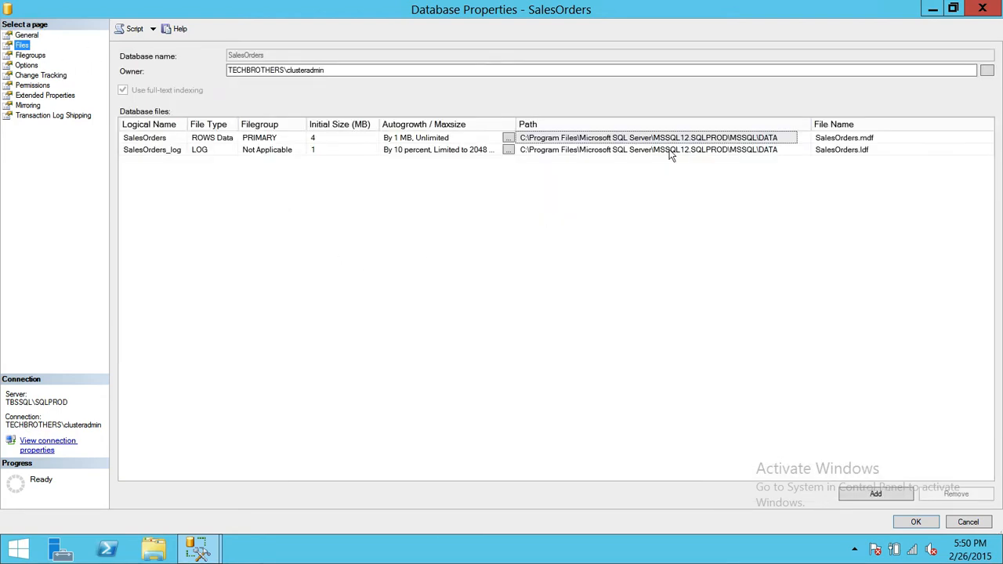
mouse_move(596, 138)
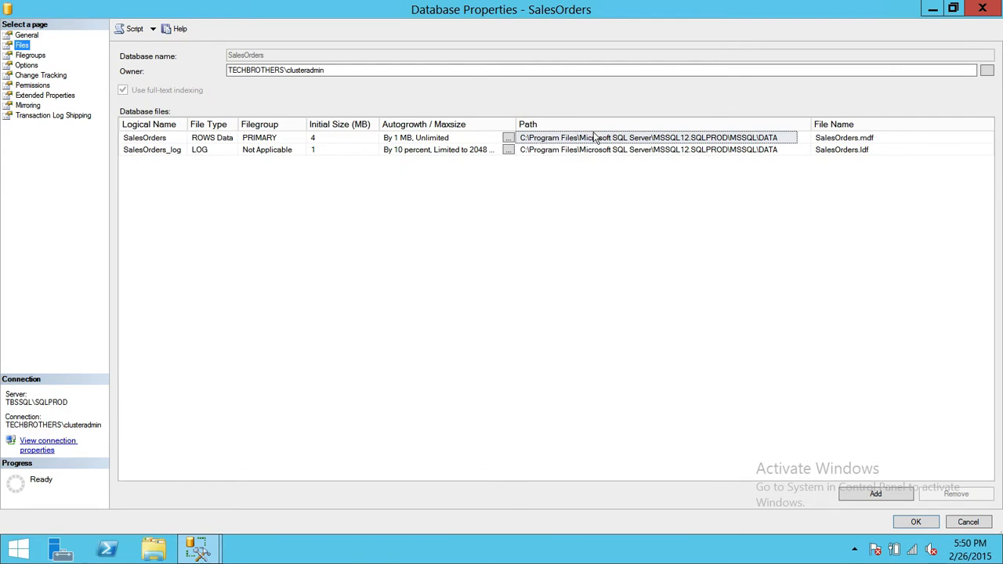
mouse_move(562, 151)
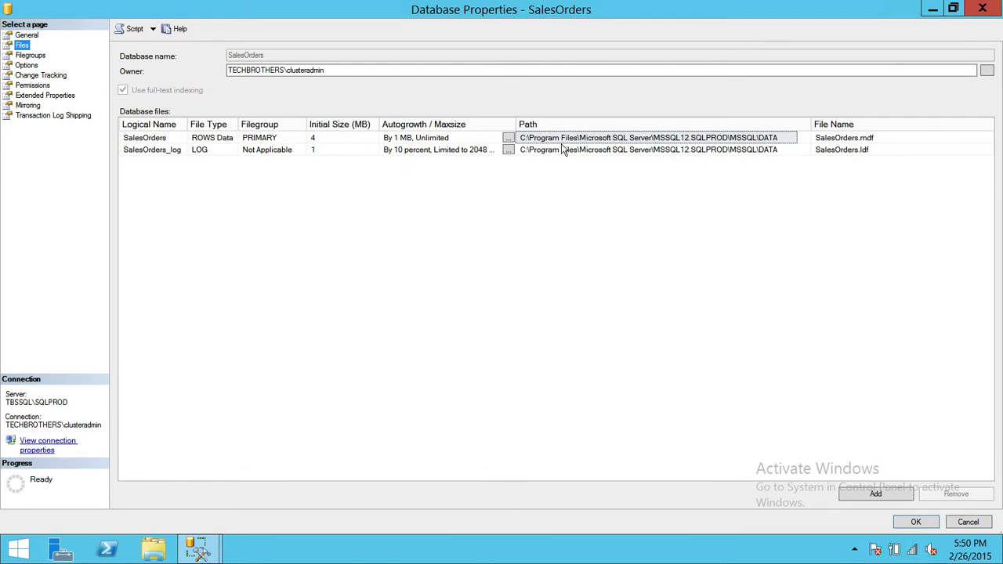
mouse_move(569, 151)
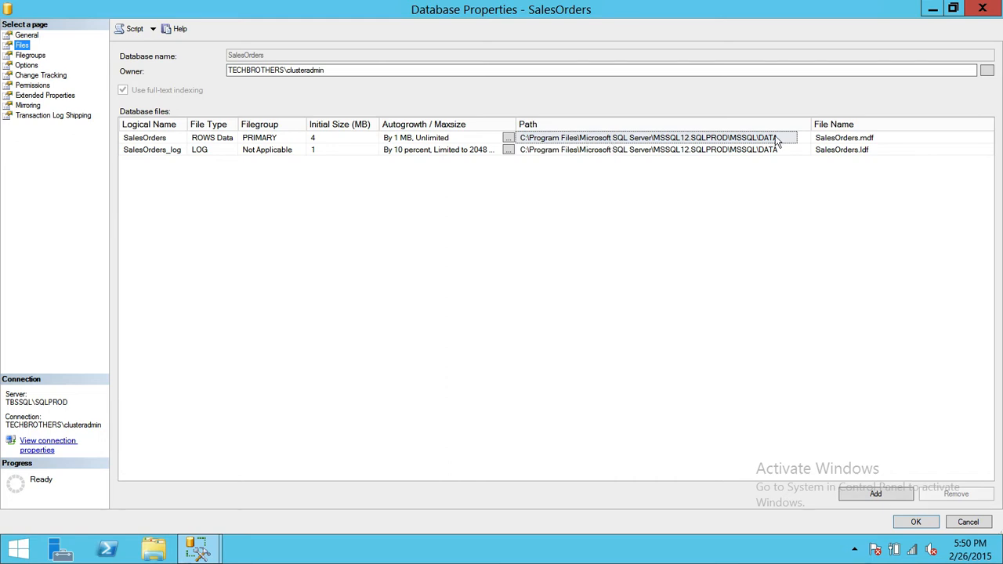
mouse_move(778, 155)
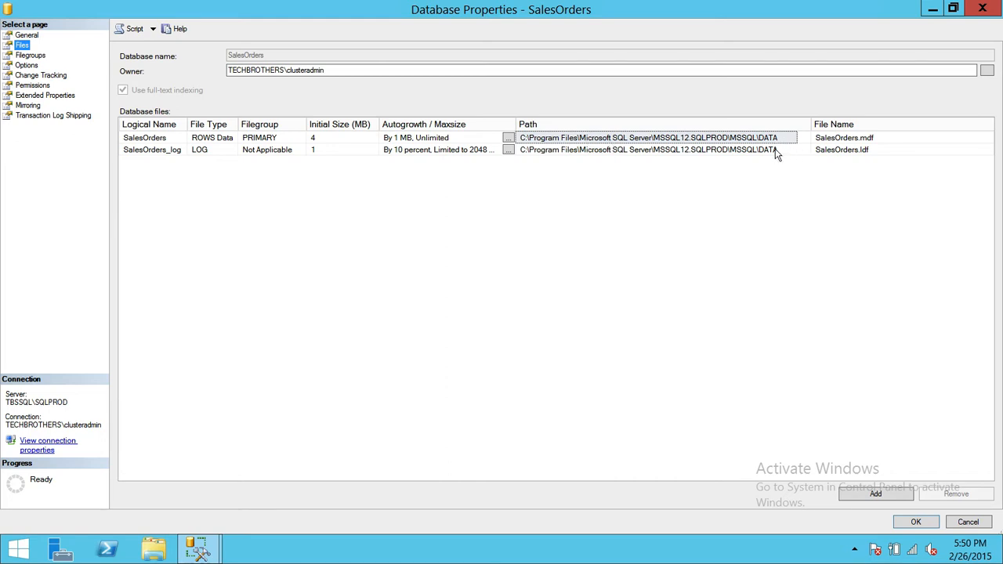
mouse_move(775, 152)
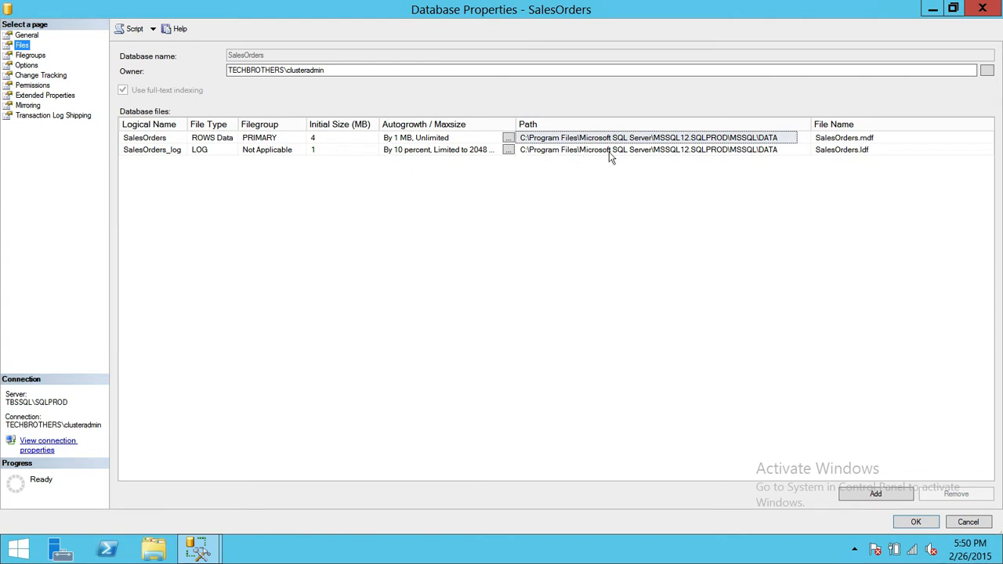
mouse_move(706, 139)
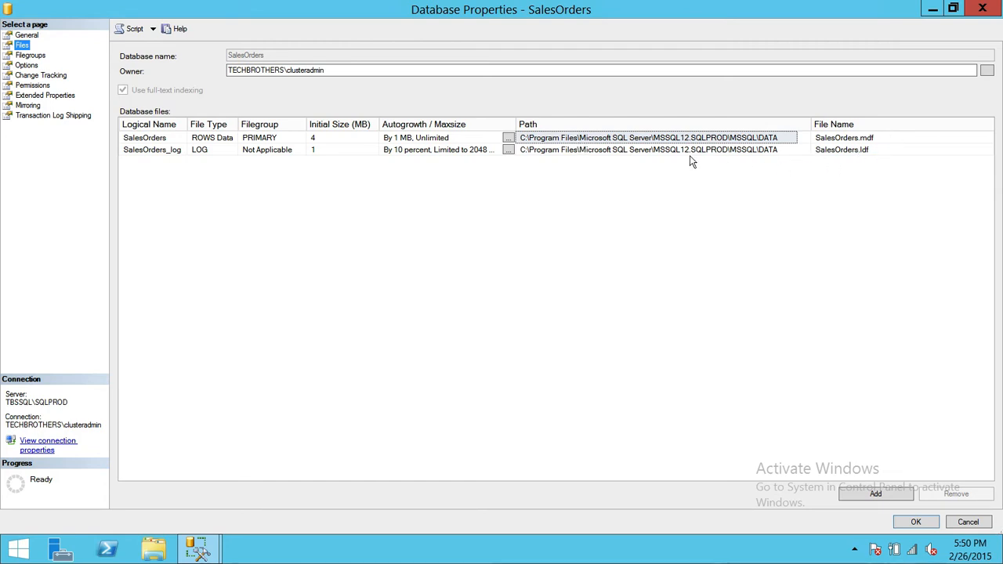
mouse_move(842, 166)
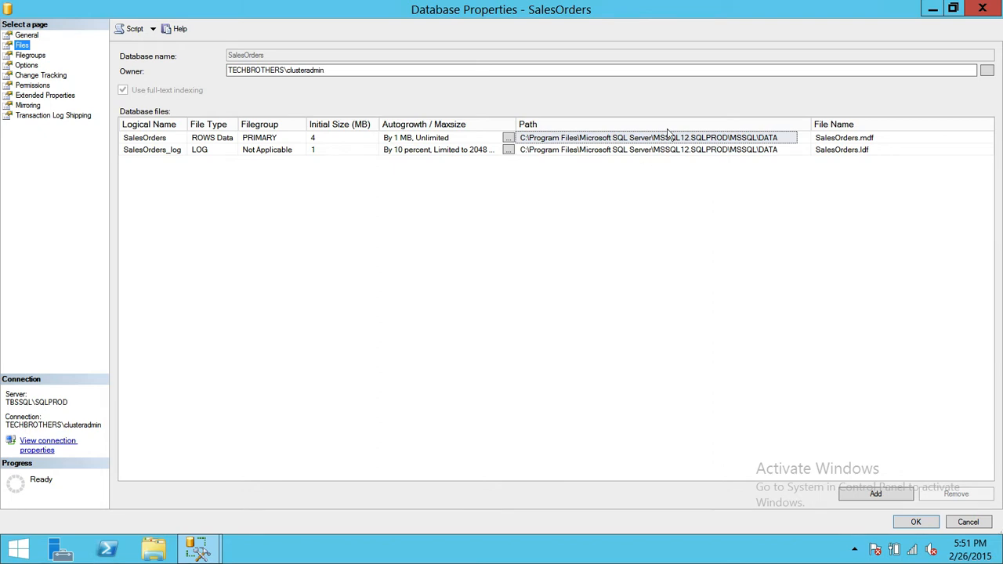
mouse_move(843, 153)
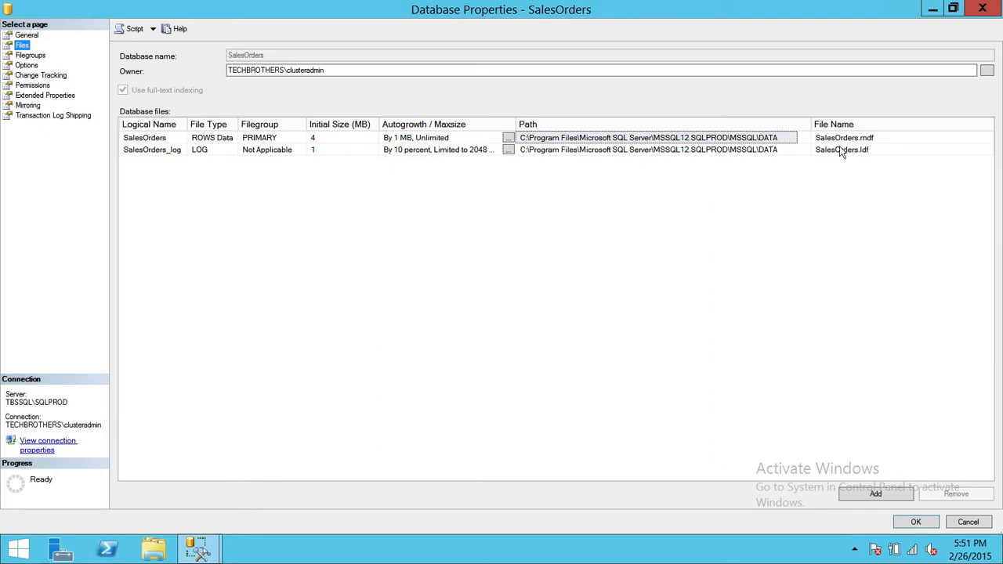
mouse_move(884, 160)
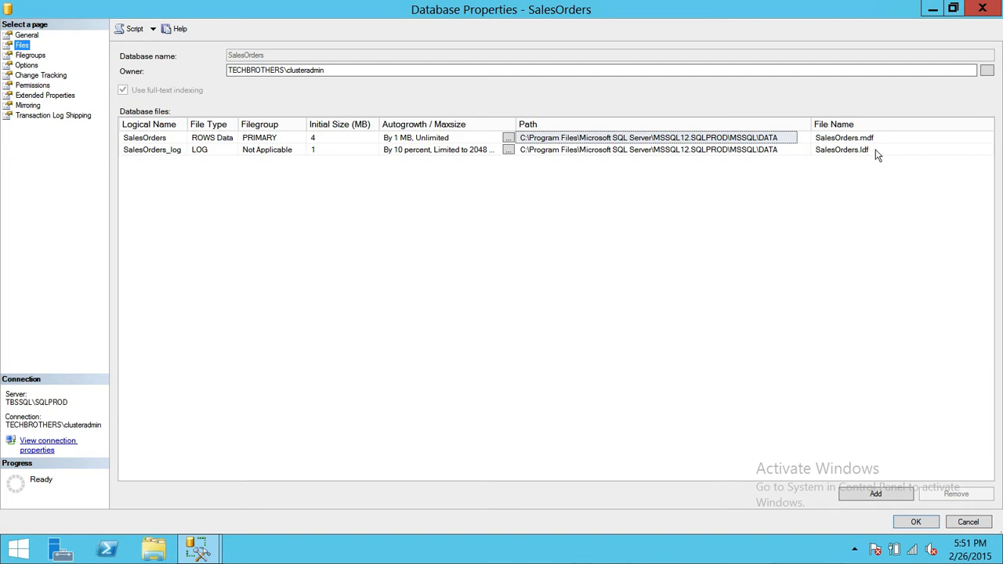
mouse_move(792, 154)
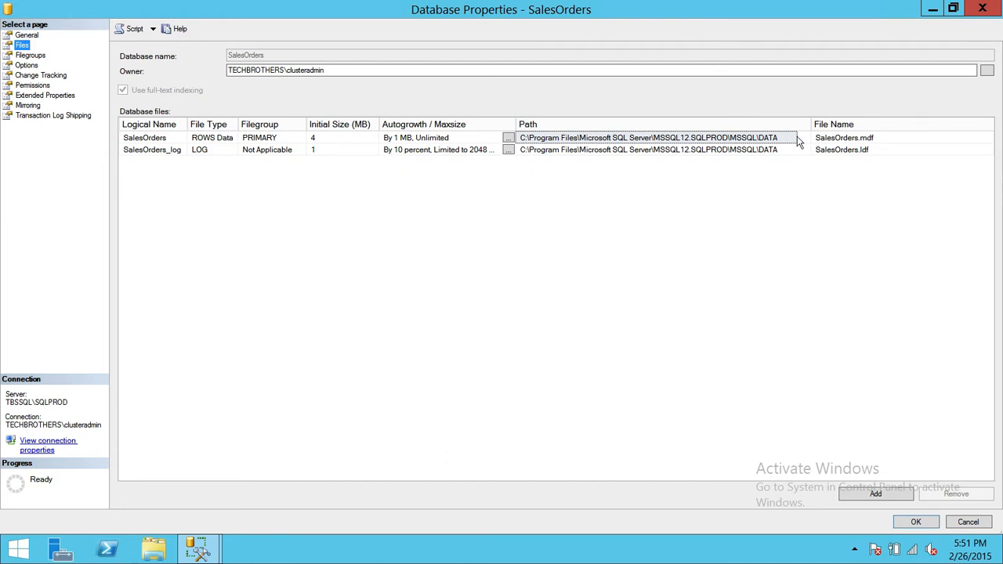
mouse_move(757, 178)
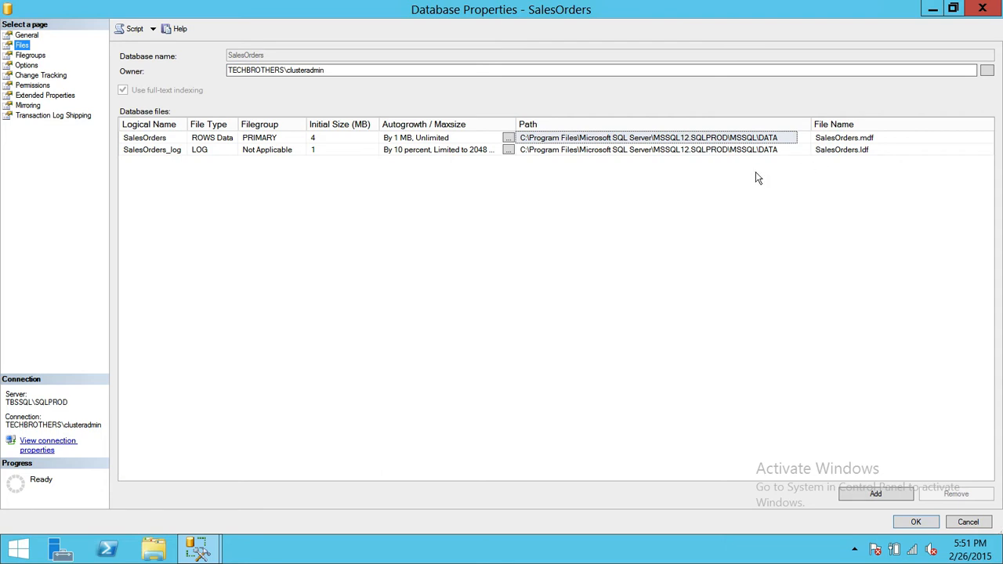
mouse_move(580, 167)
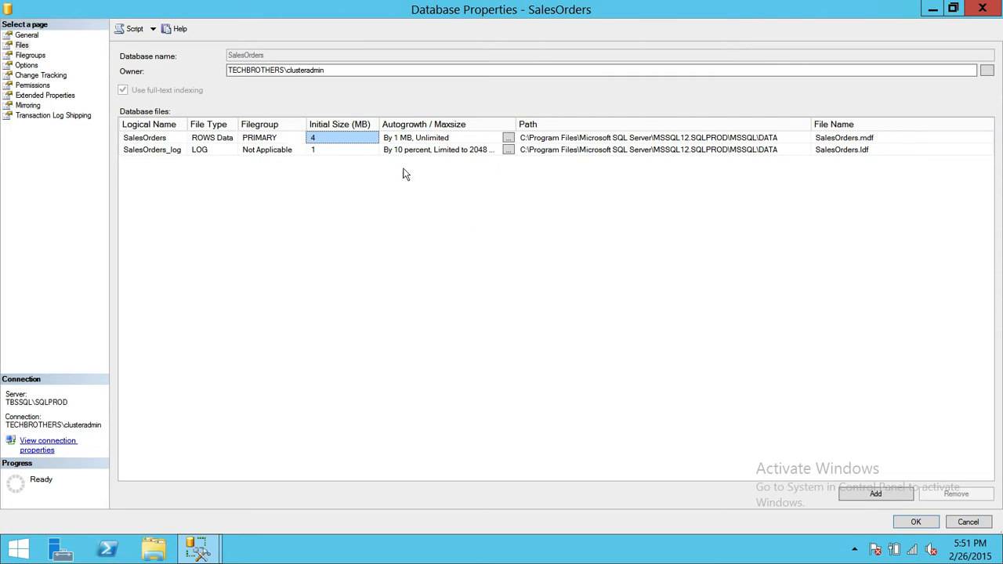
mouse_move(357, 210)
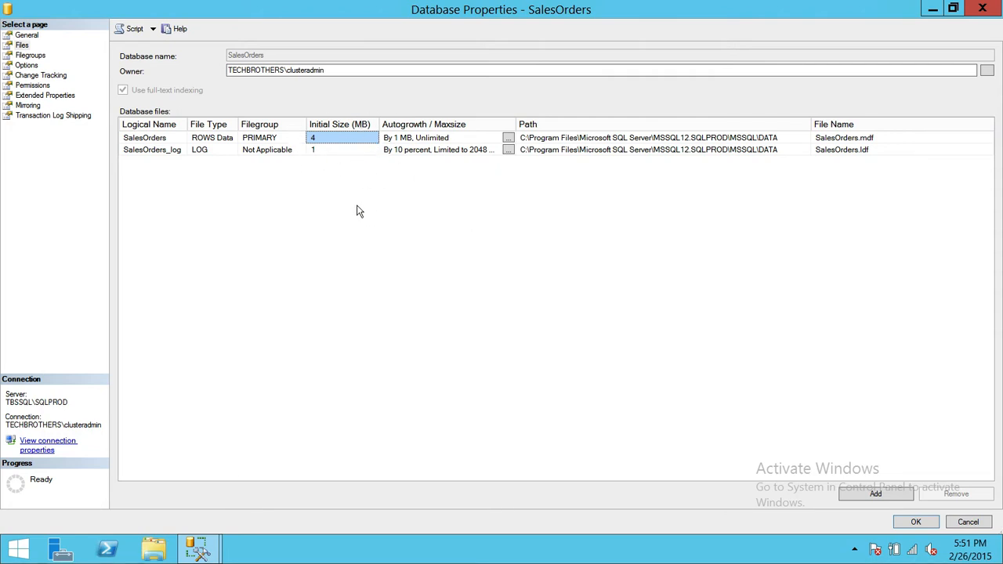
mouse_move(402, 226)
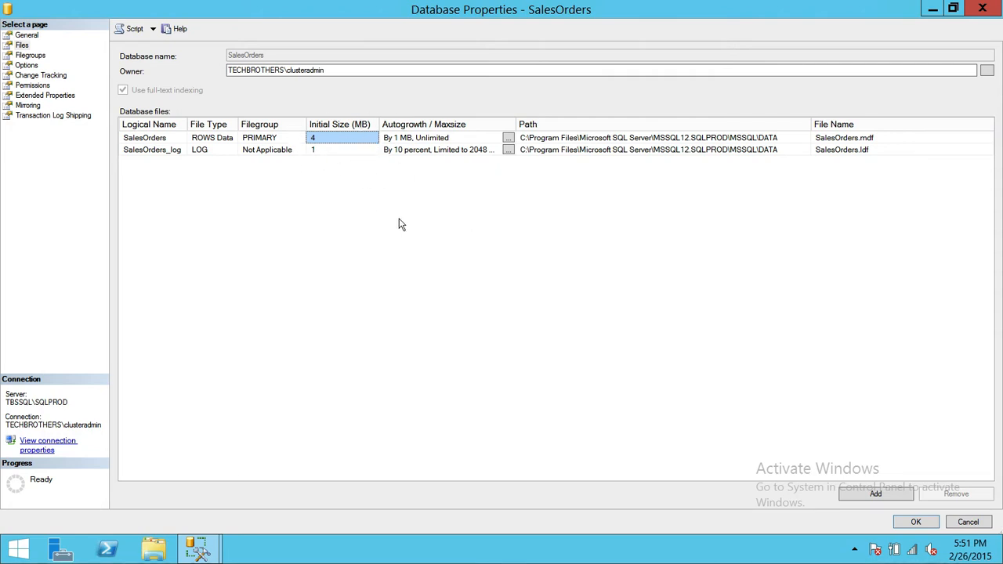
mouse_move(428, 225)
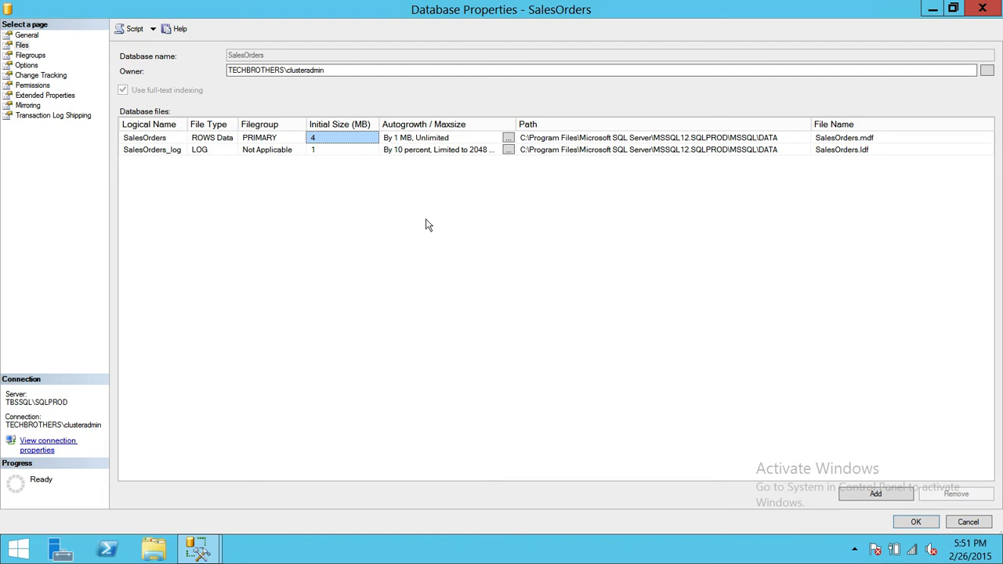
mouse_move(360, 161)
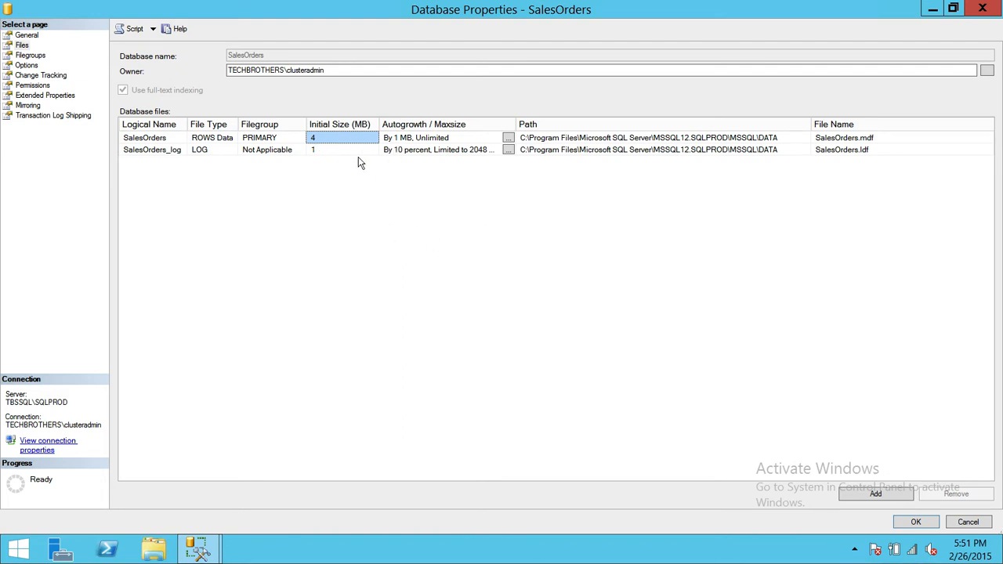
mouse_move(415, 257)
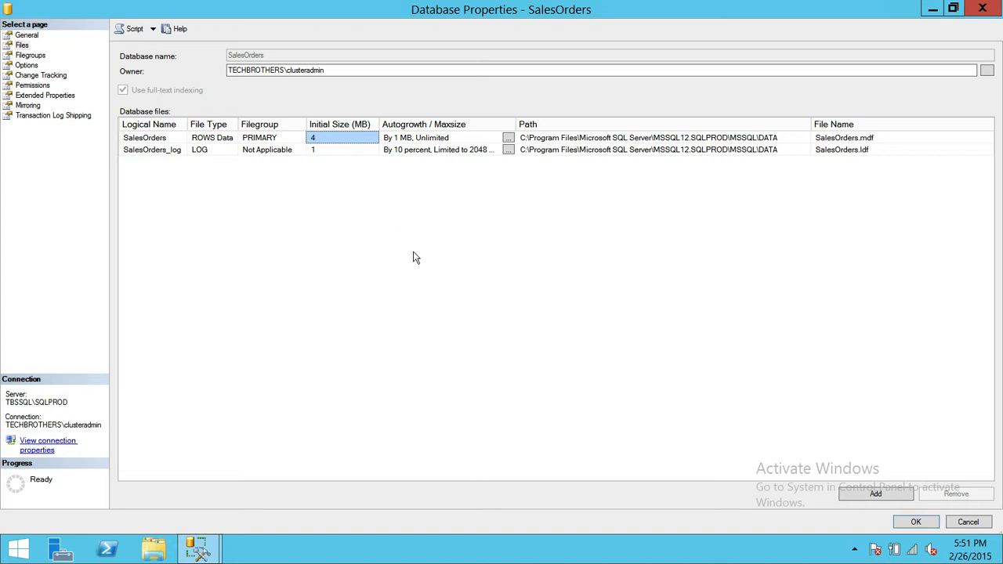
mouse_move(423, 179)
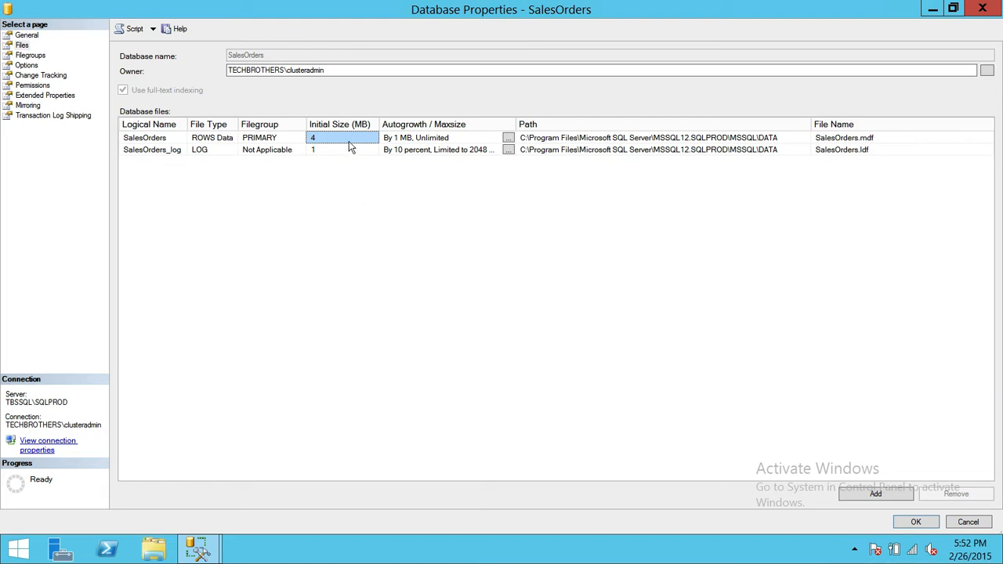
mouse_move(339, 137)
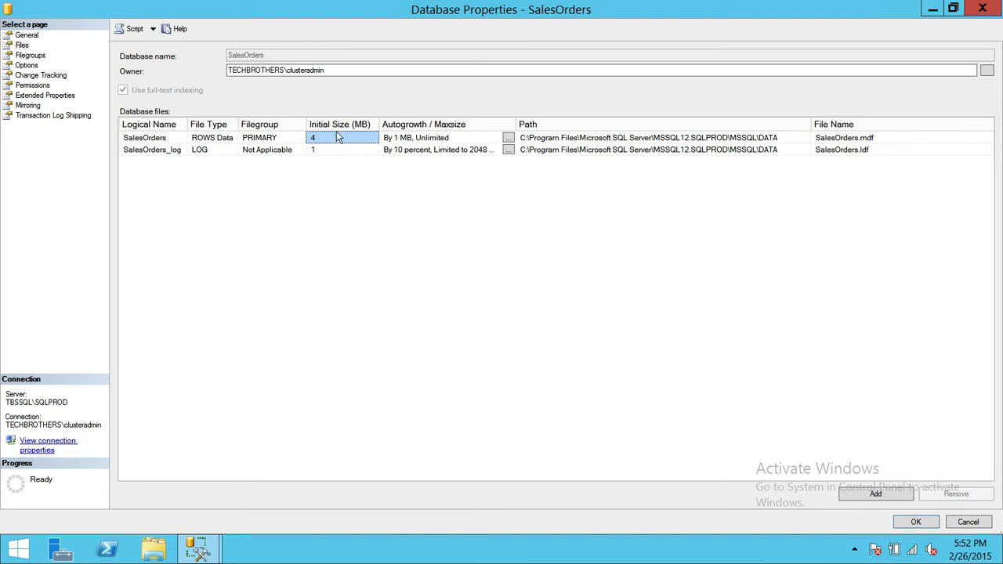
mouse_move(353, 149)
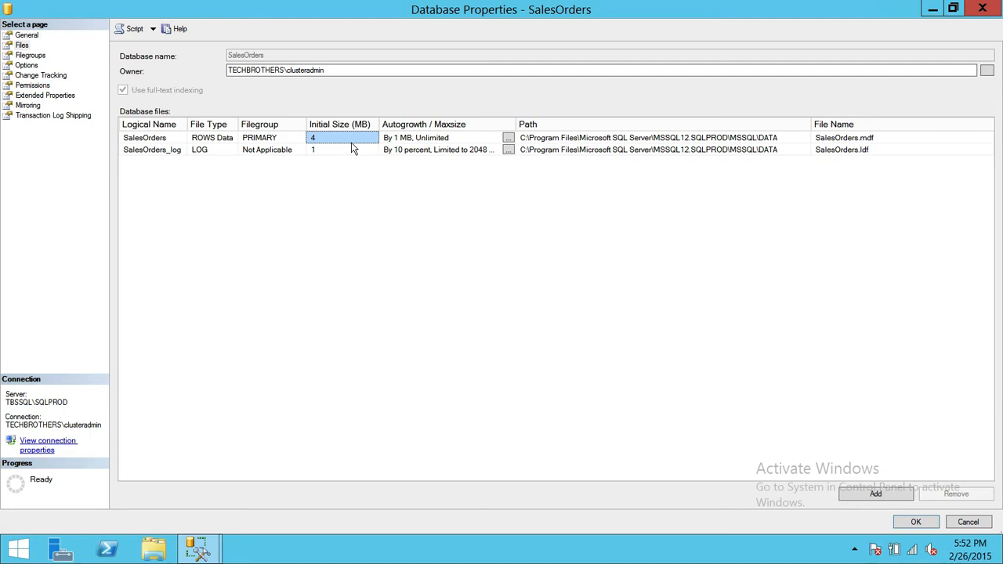
mouse_move(370, 157)
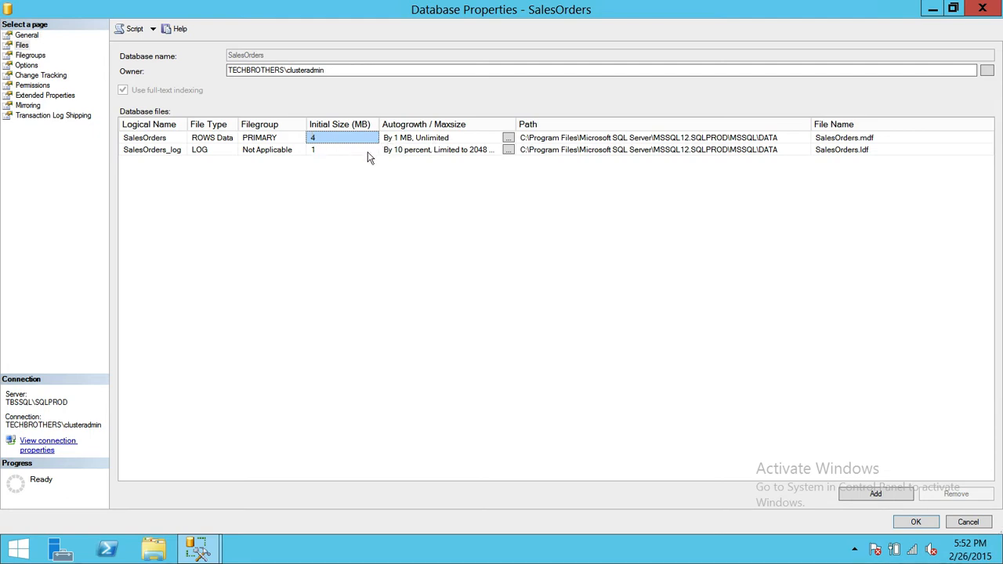
mouse_move(370, 178)
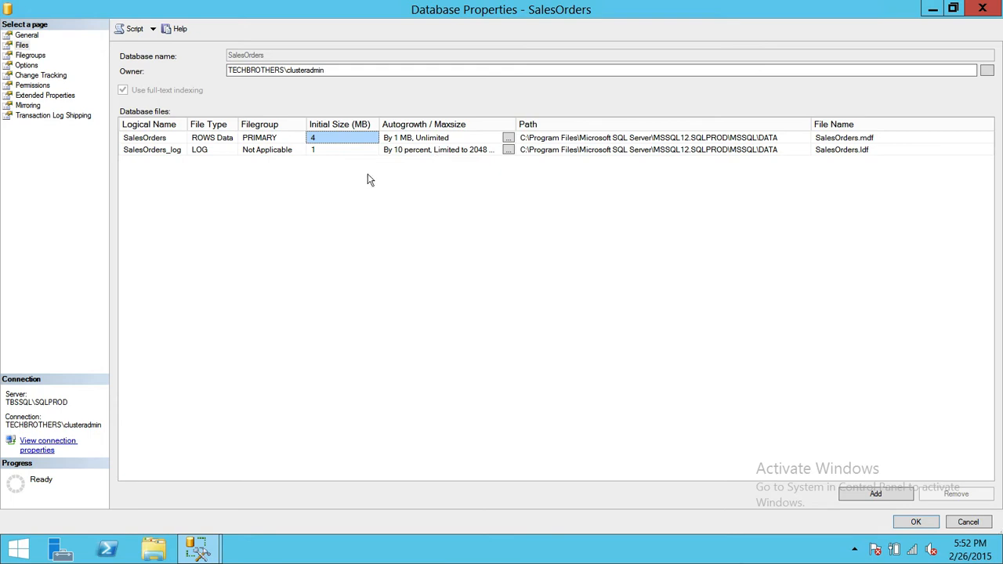
mouse_move(349, 147)
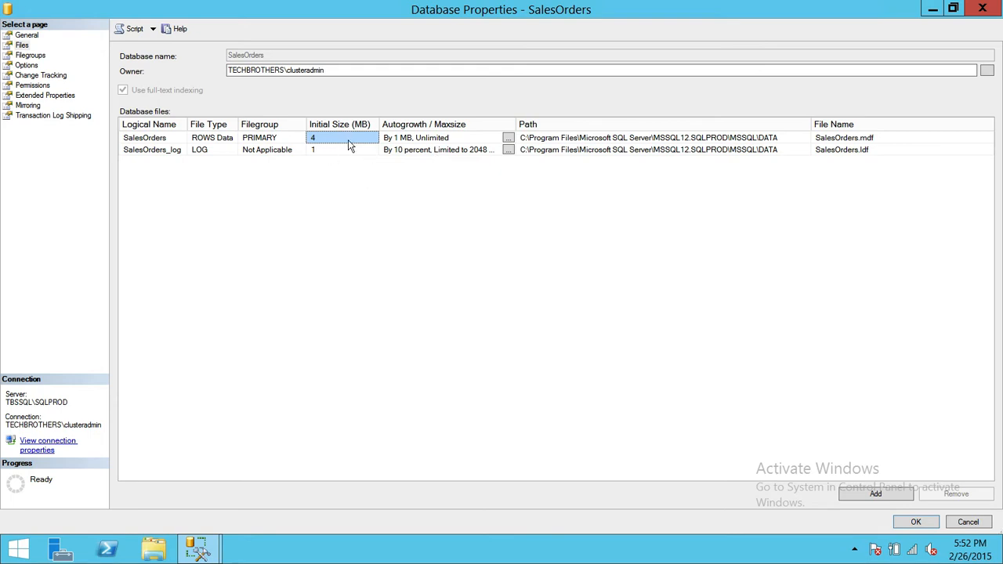
mouse_move(354, 166)
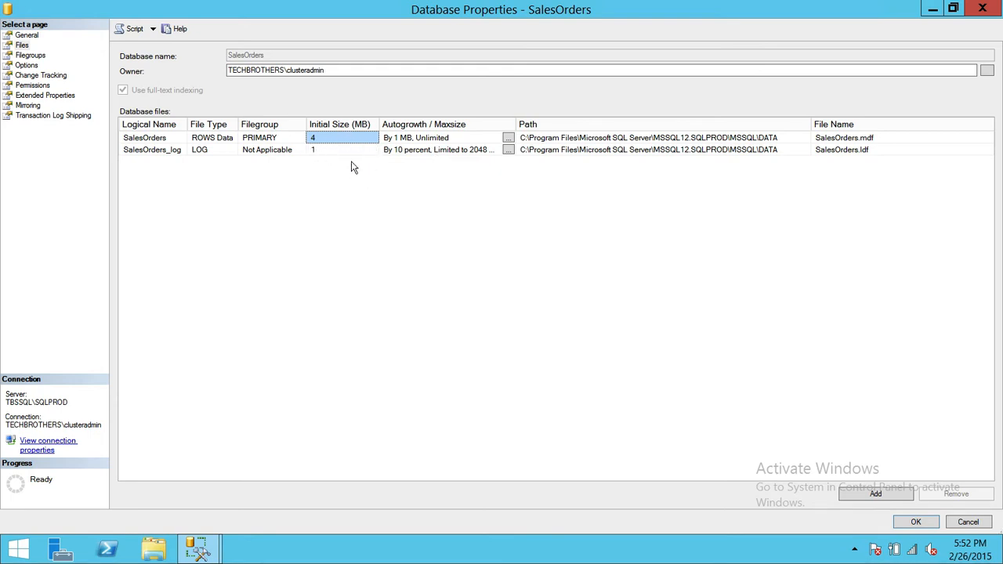
mouse_move(404, 155)
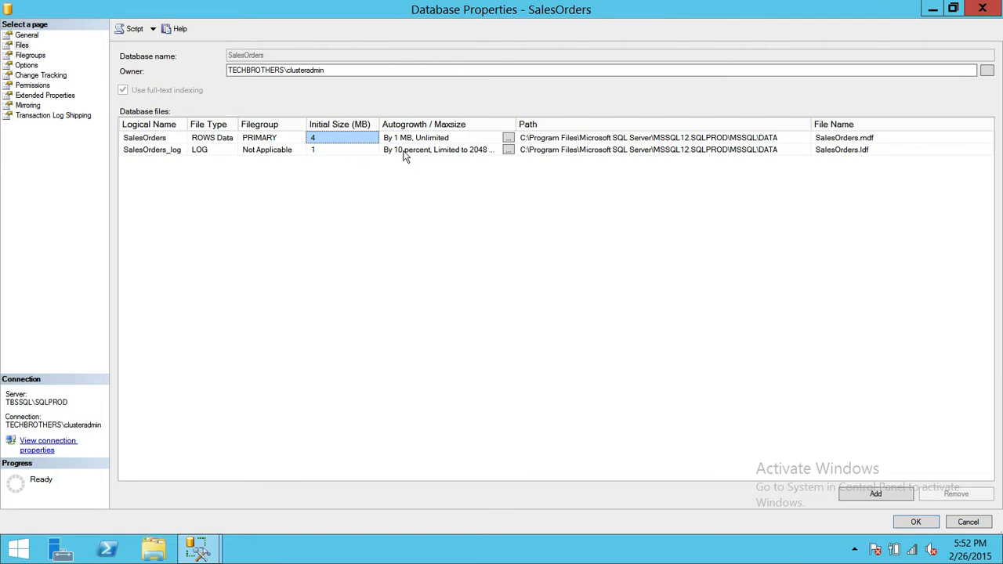
mouse_move(453, 138)
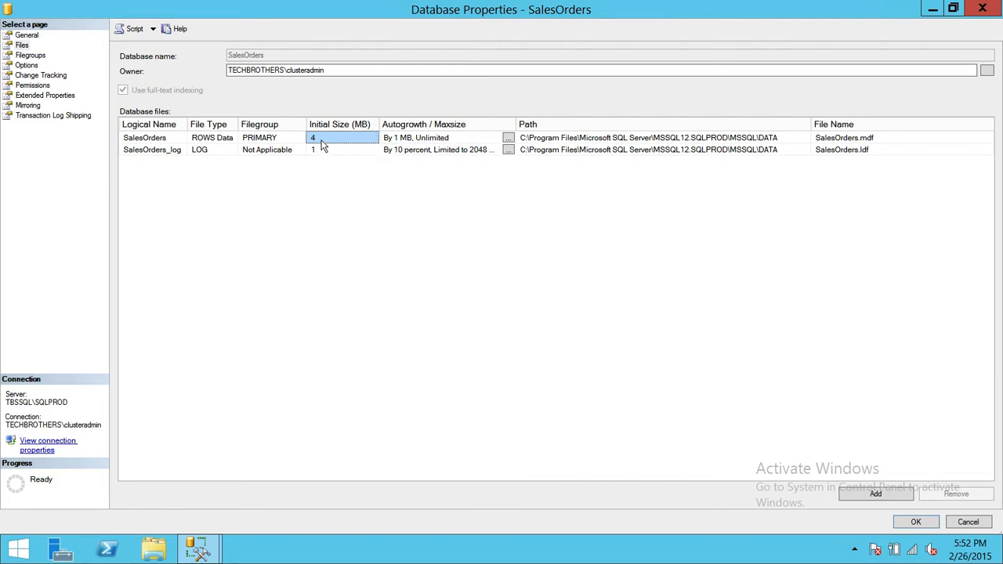
mouse_move(332, 148)
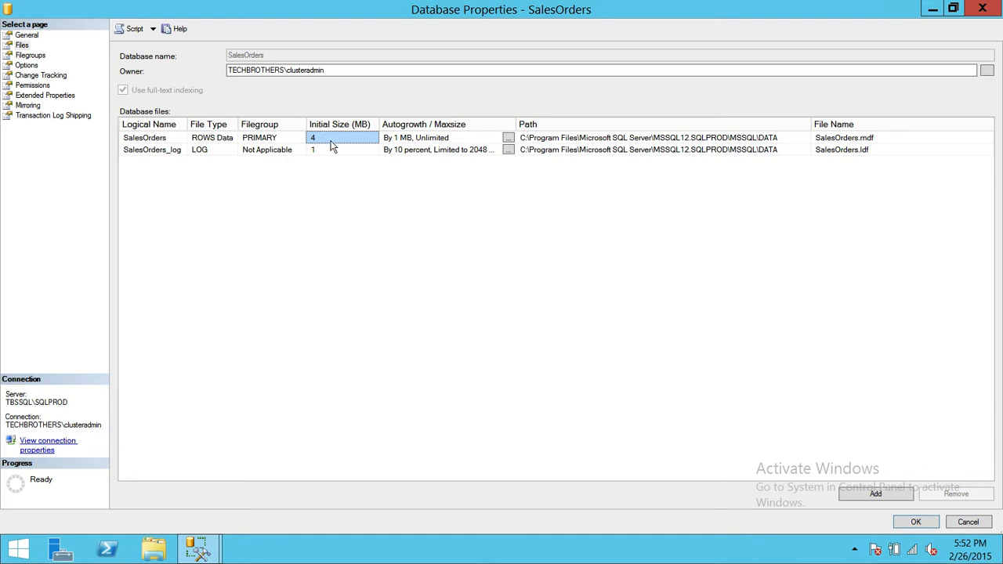
mouse_move(352, 146)
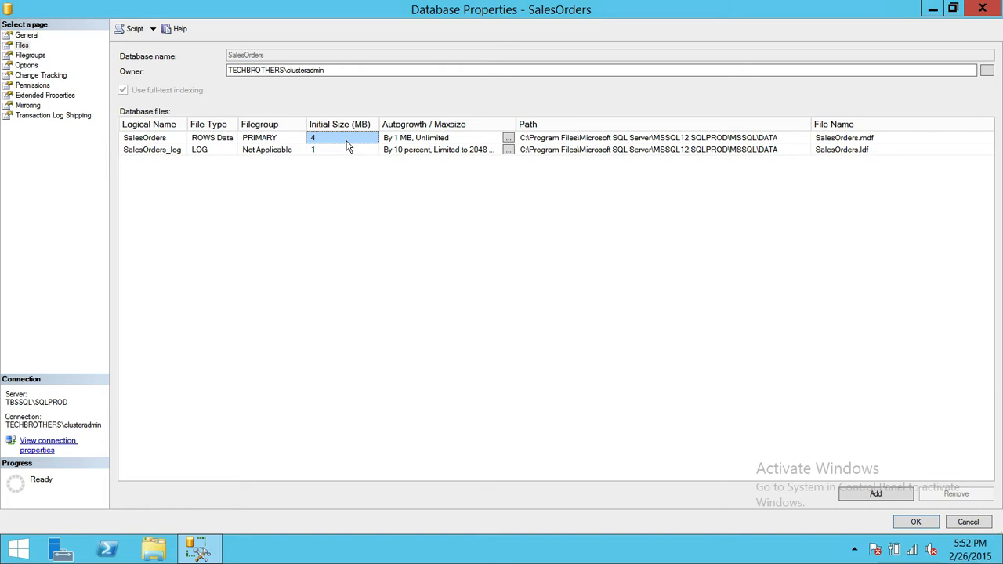
mouse_move(392, 170)
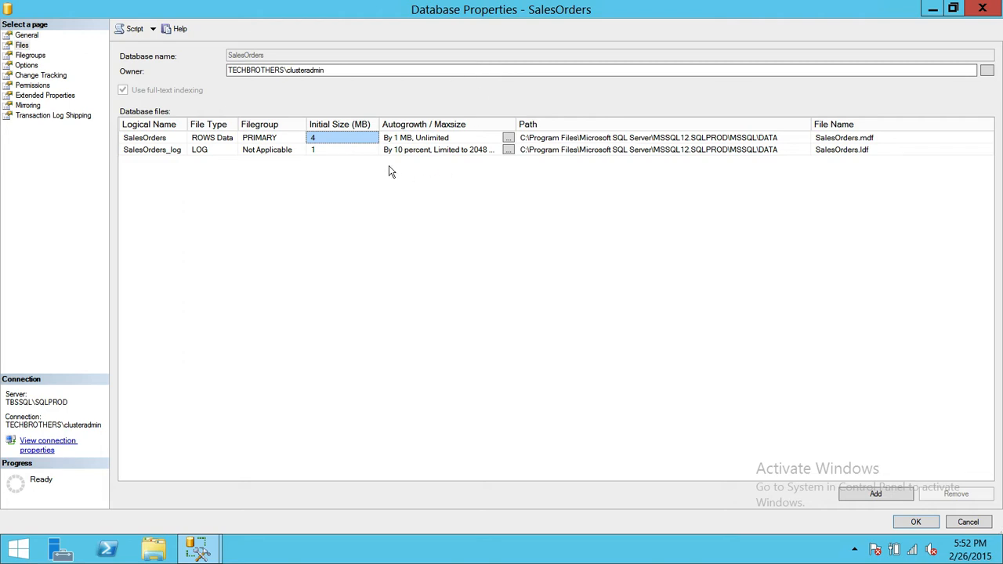
mouse_move(464, 252)
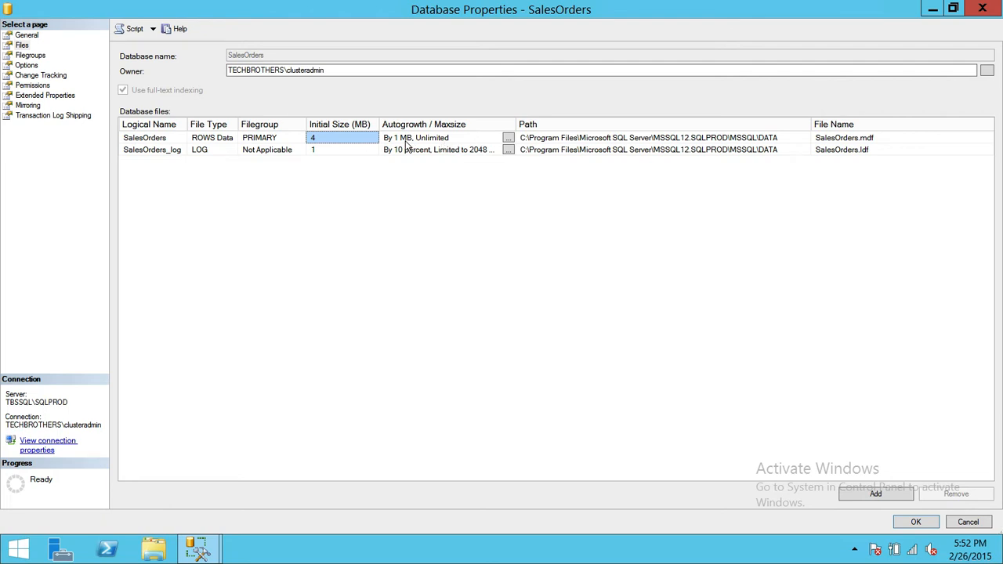
mouse_move(461, 145)
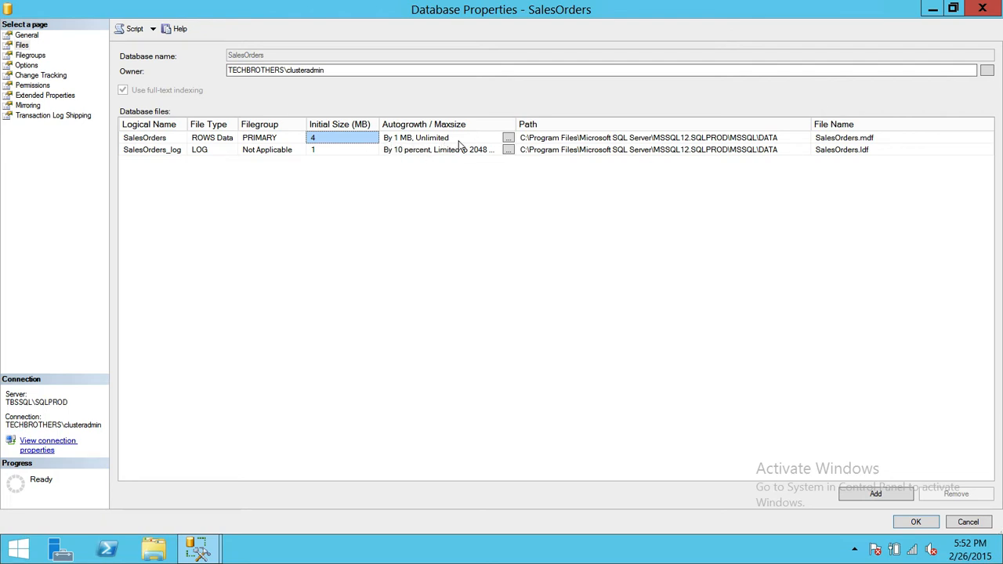
mouse_move(430, 154)
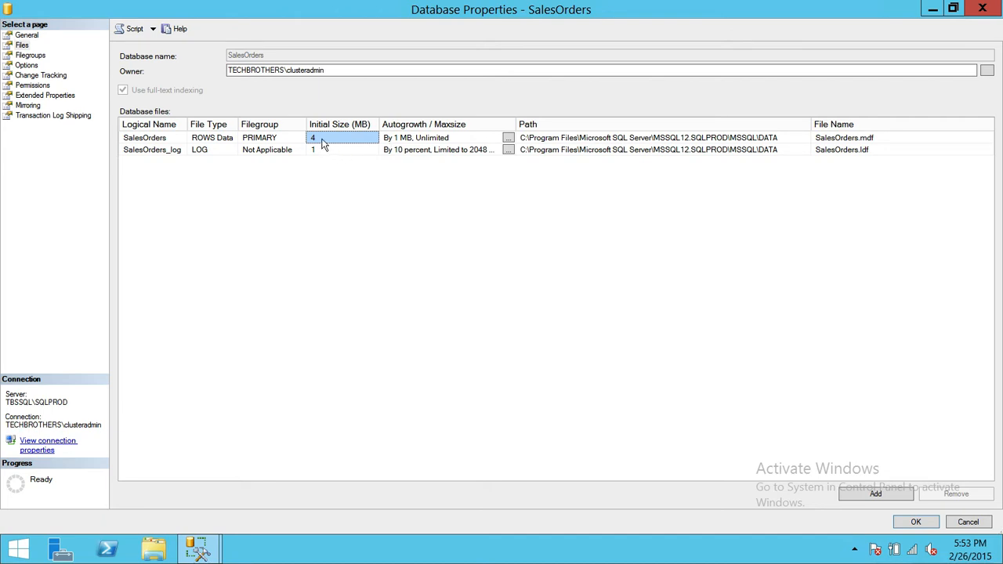
mouse_move(351, 145)
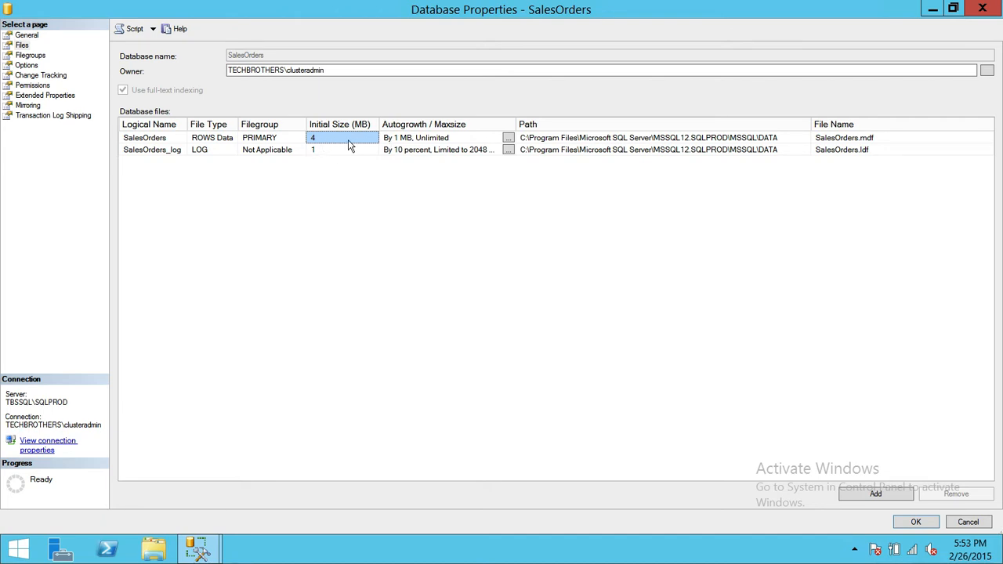
mouse_move(326, 144)
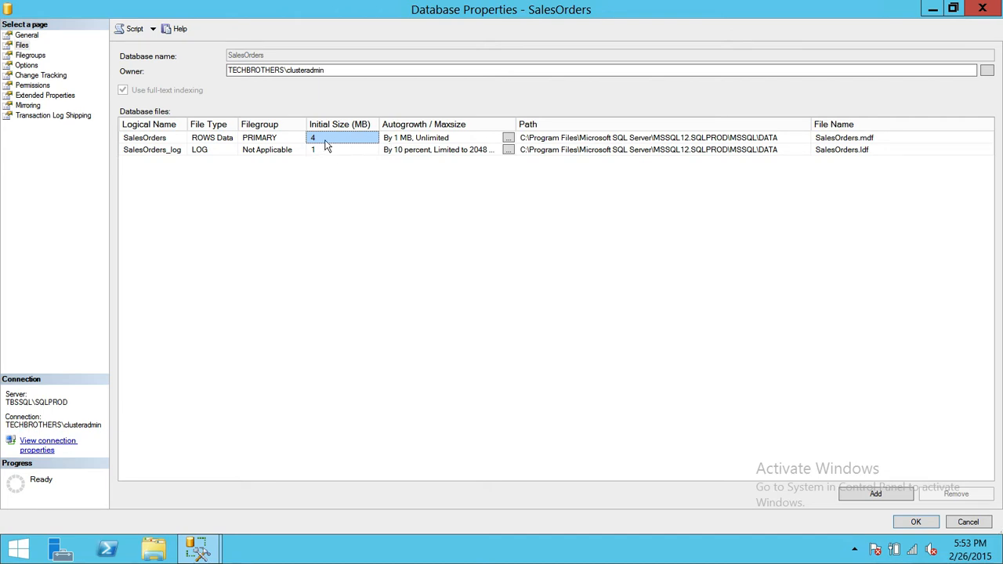
mouse_move(323, 171)
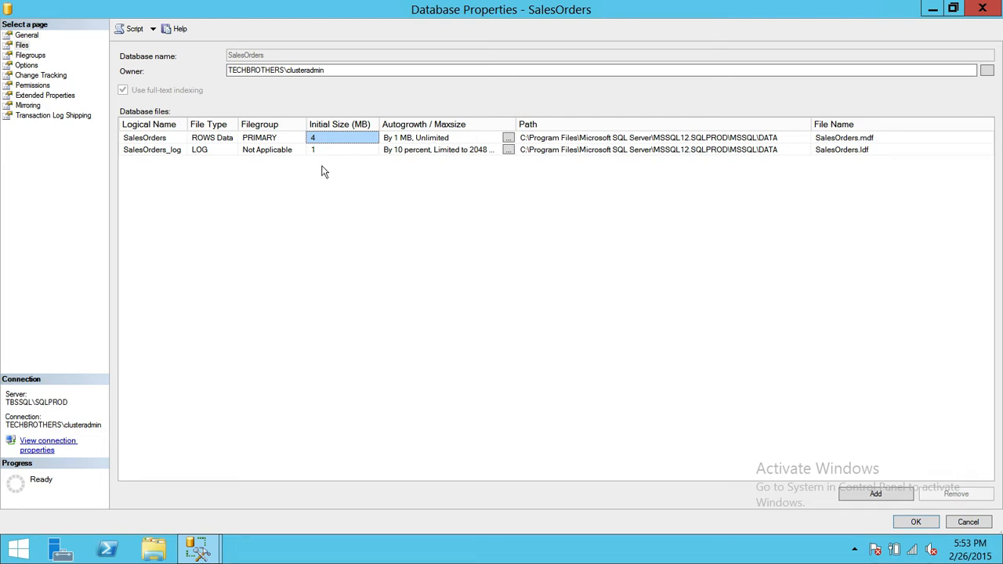
mouse_move(433, 155)
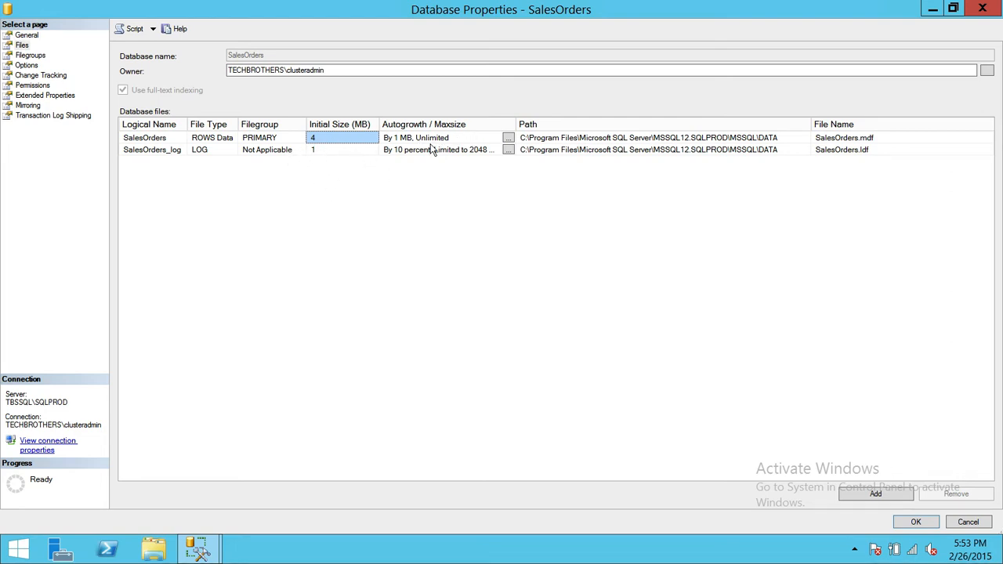
click(423, 137)
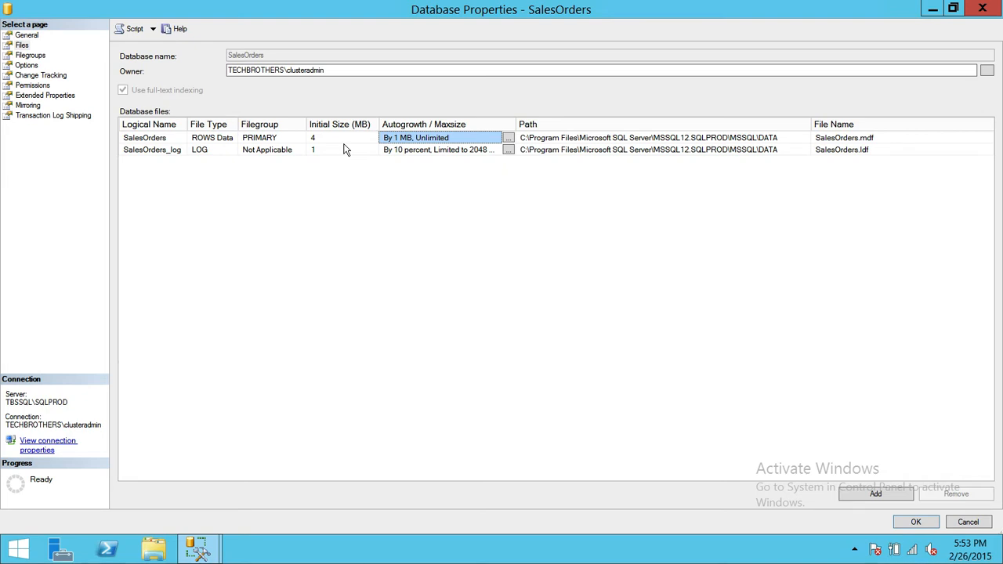
mouse_move(335, 178)
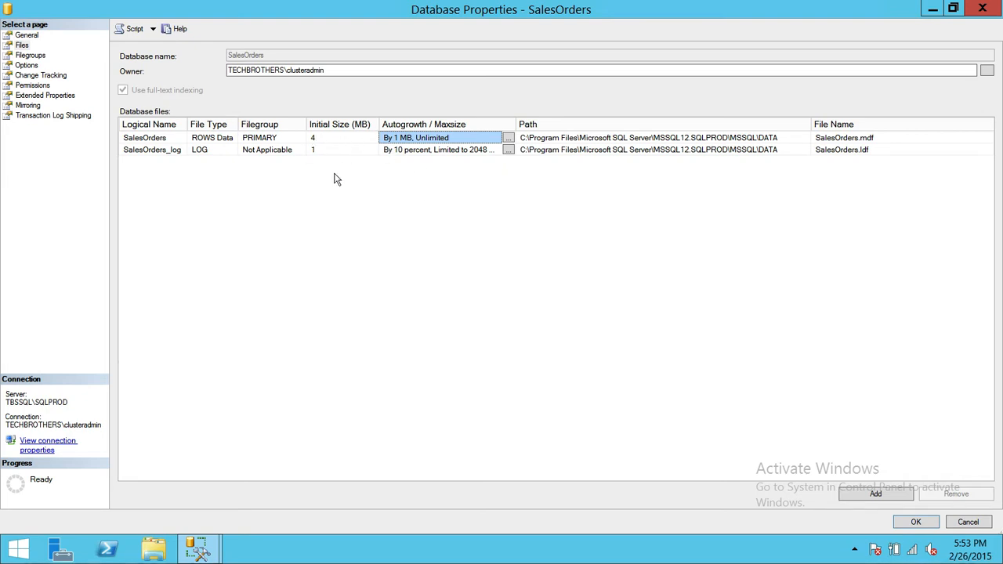
mouse_move(292, 116)
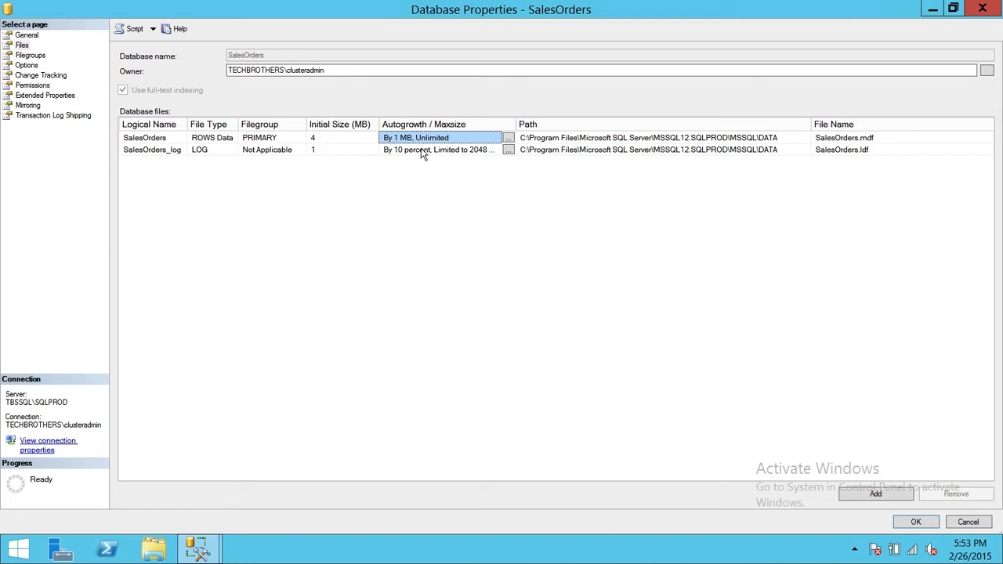
mouse_move(353, 160)
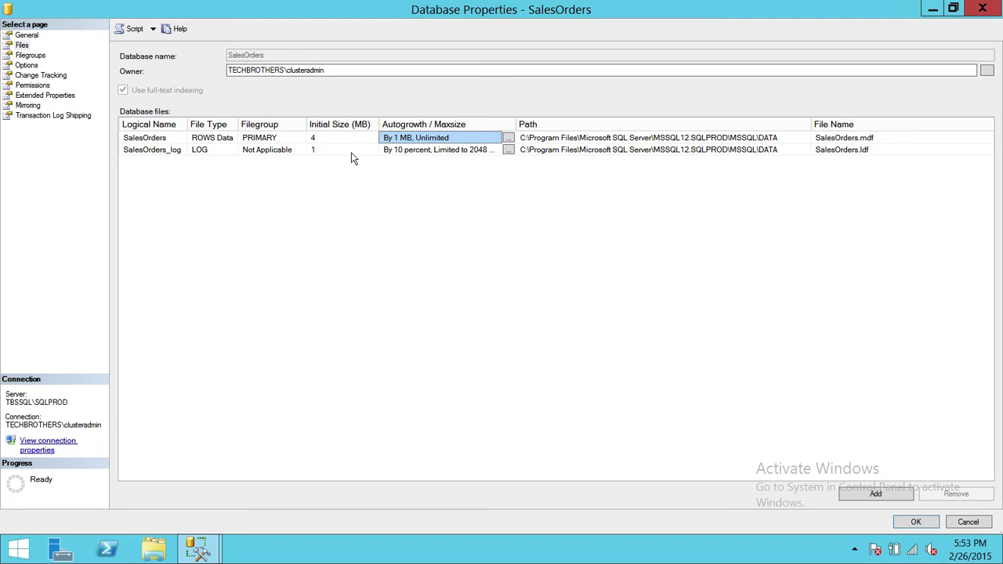
mouse_move(398, 149)
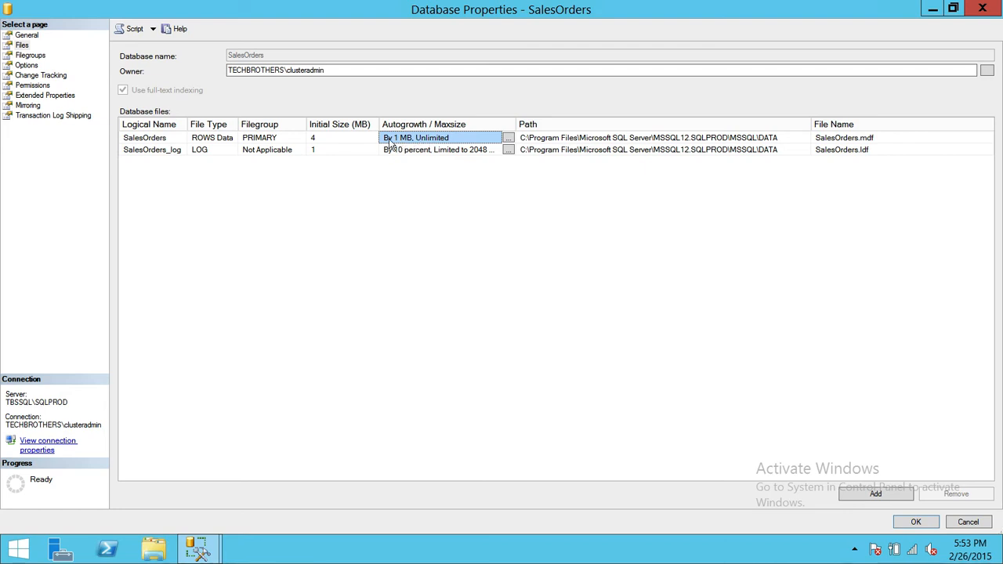
mouse_move(420, 140)
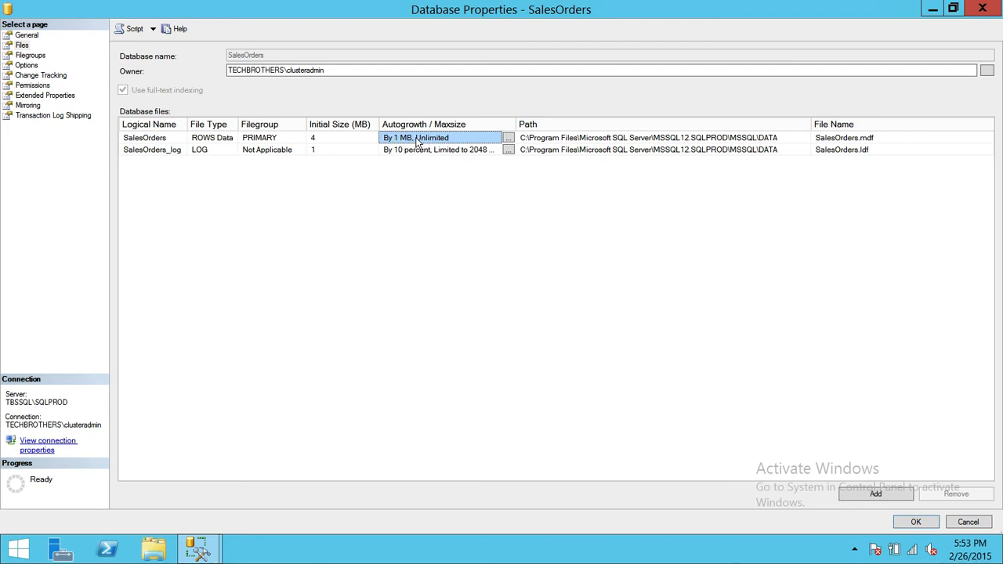
mouse_move(408, 142)
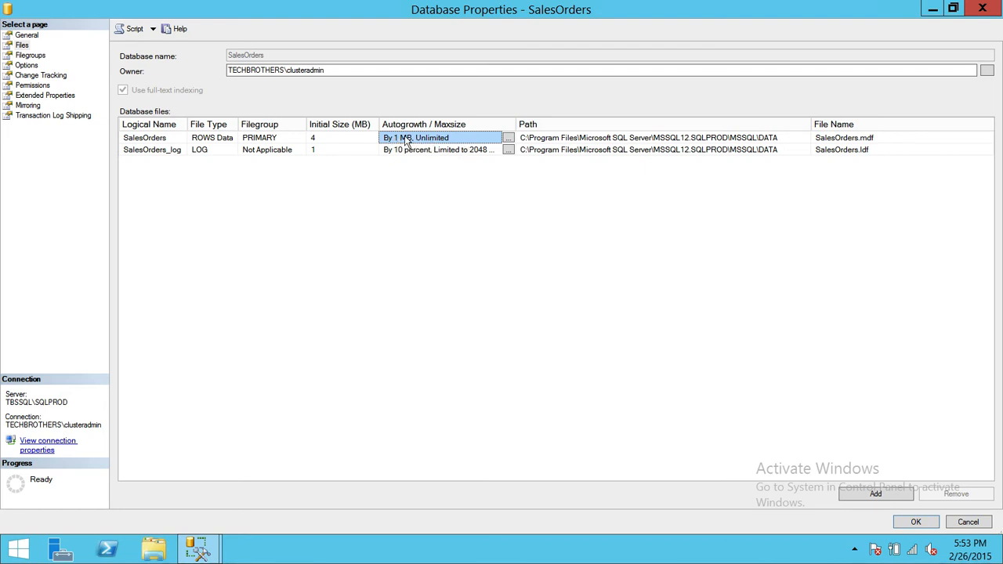
mouse_move(396, 151)
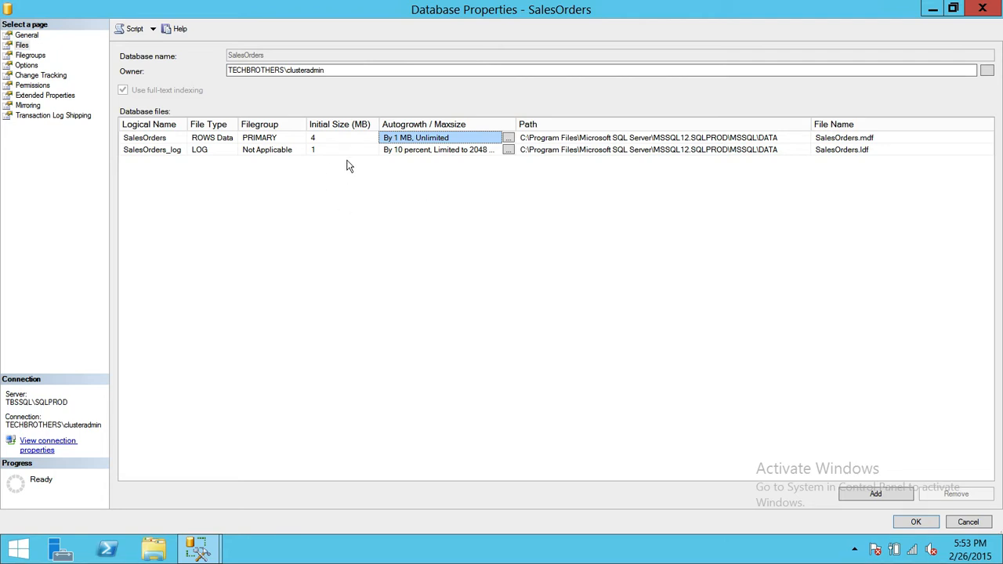
mouse_move(367, 146)
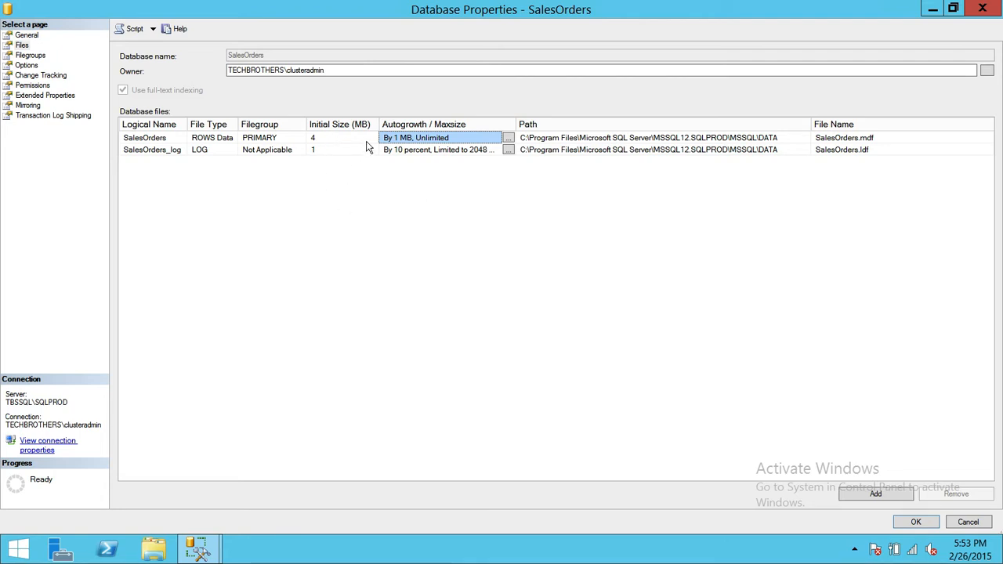
mouse_move(338, 144)
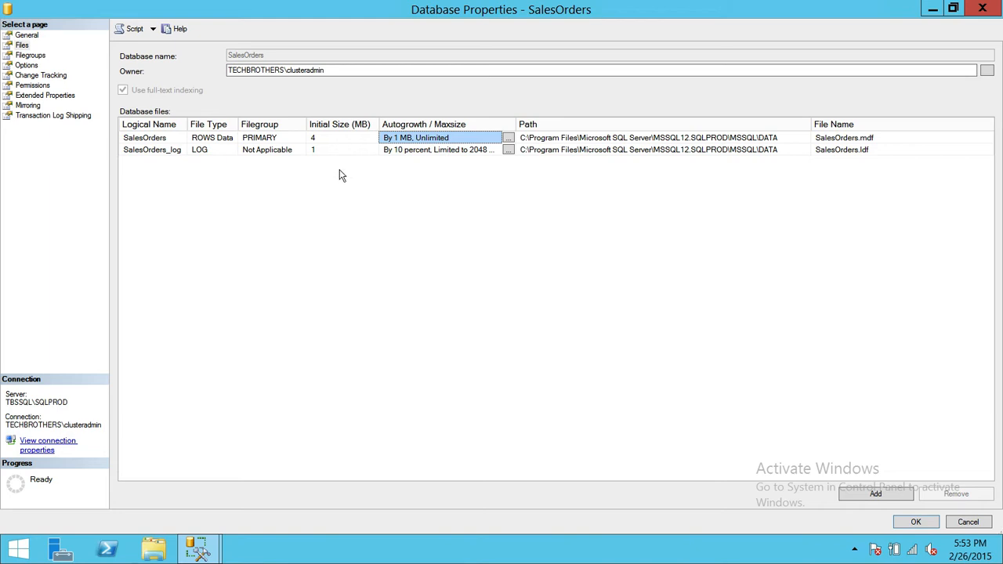
mouse_move(379, 207)
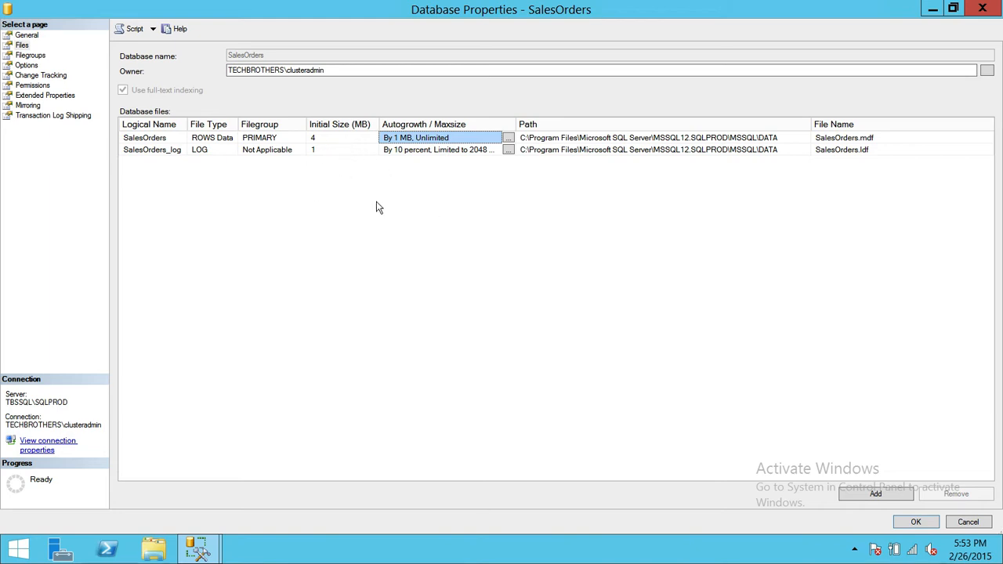
mouse_move(666, 269)
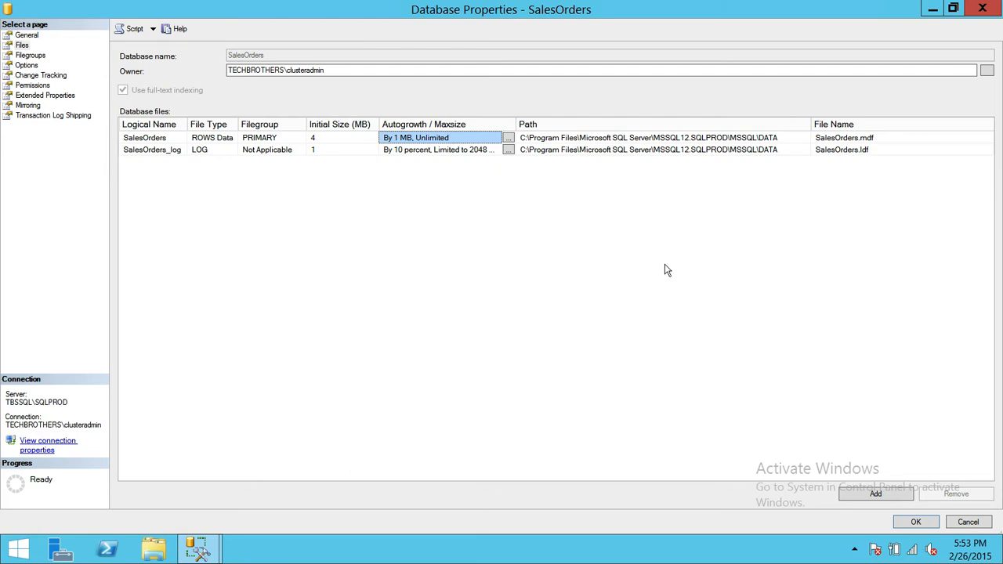
mouse_move(348, 144)
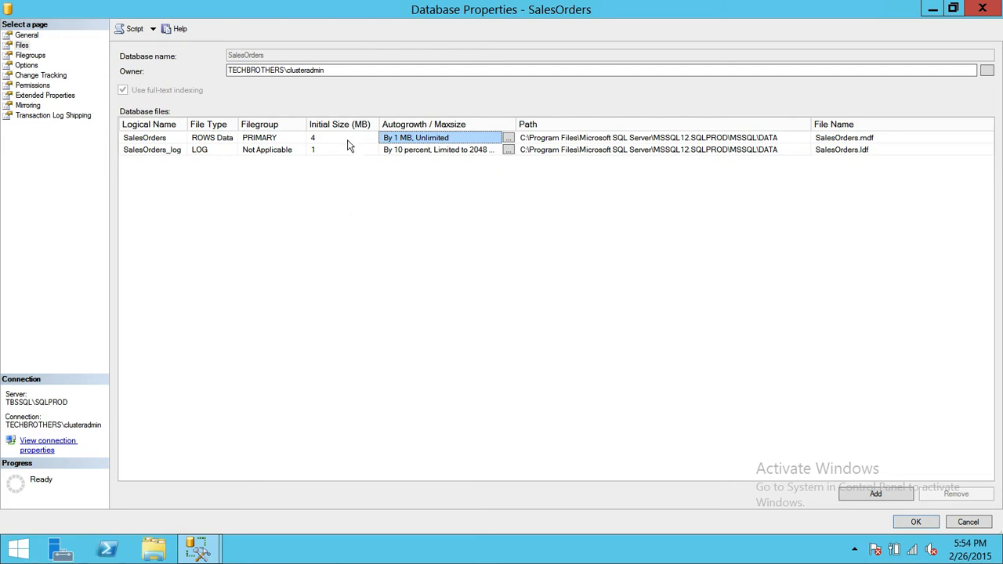
mouse_move(341, 143)
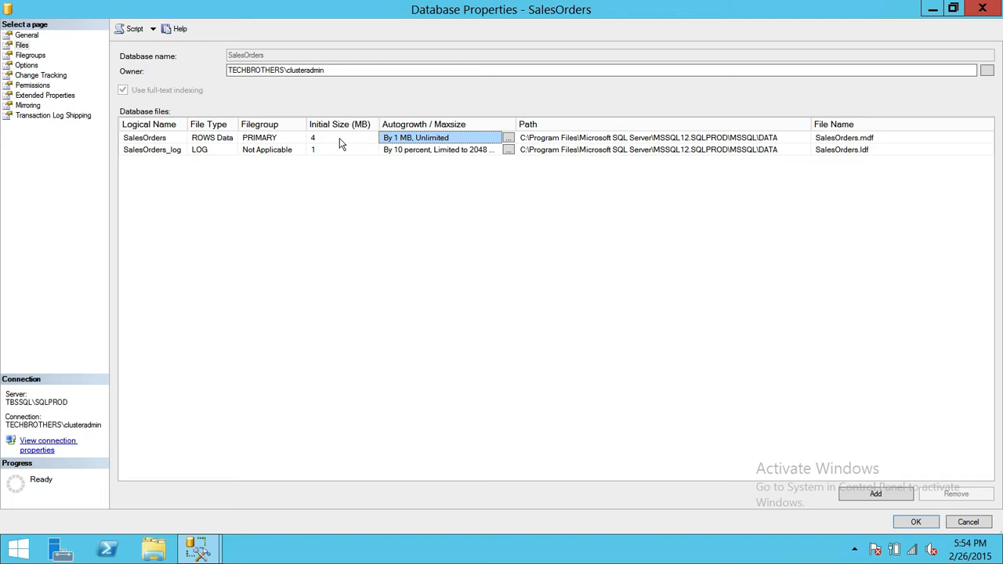
mouse_move(428, 191)
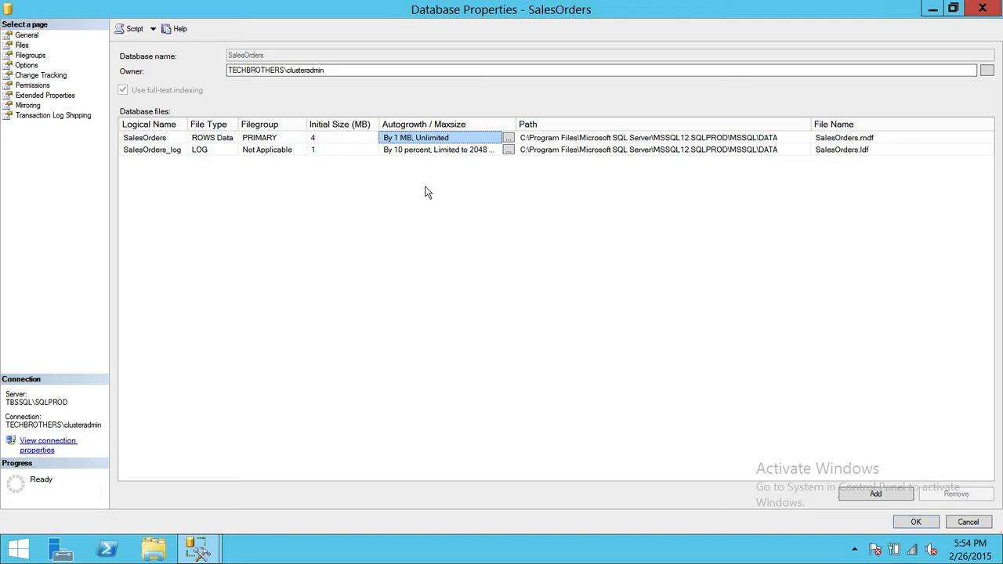
mouse_move(382, 219)
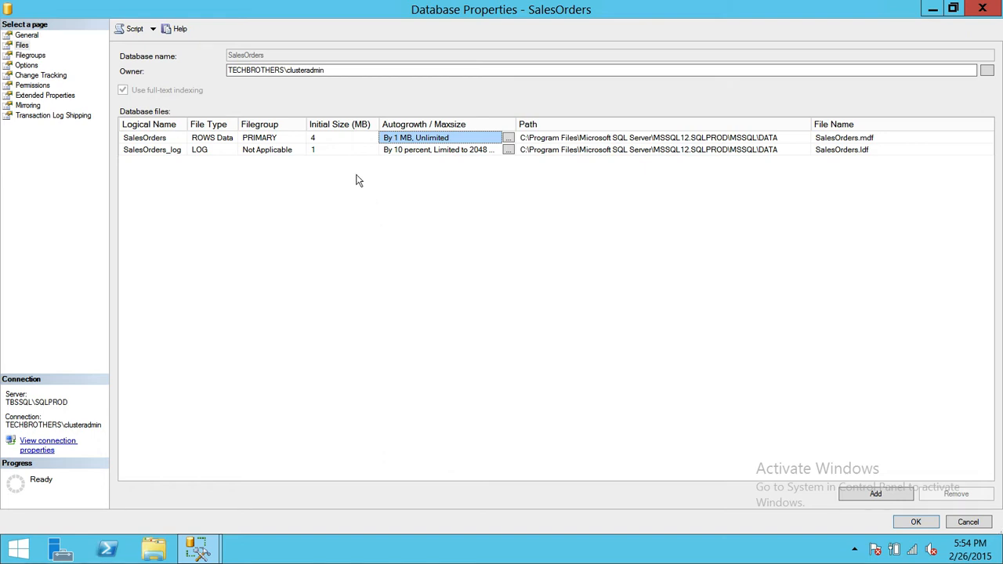
mouse_move(361, 143)
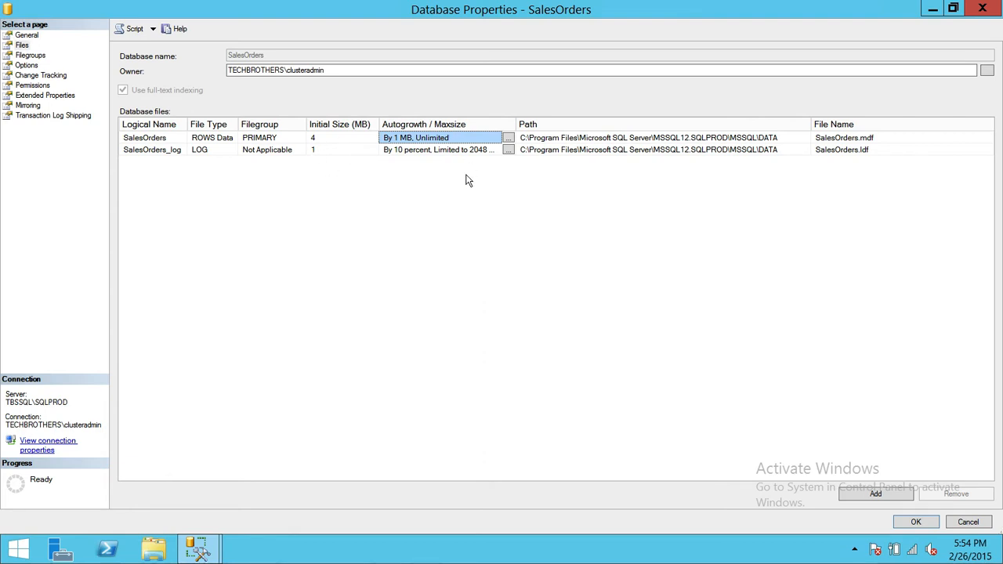
mouse_move(539, 257)
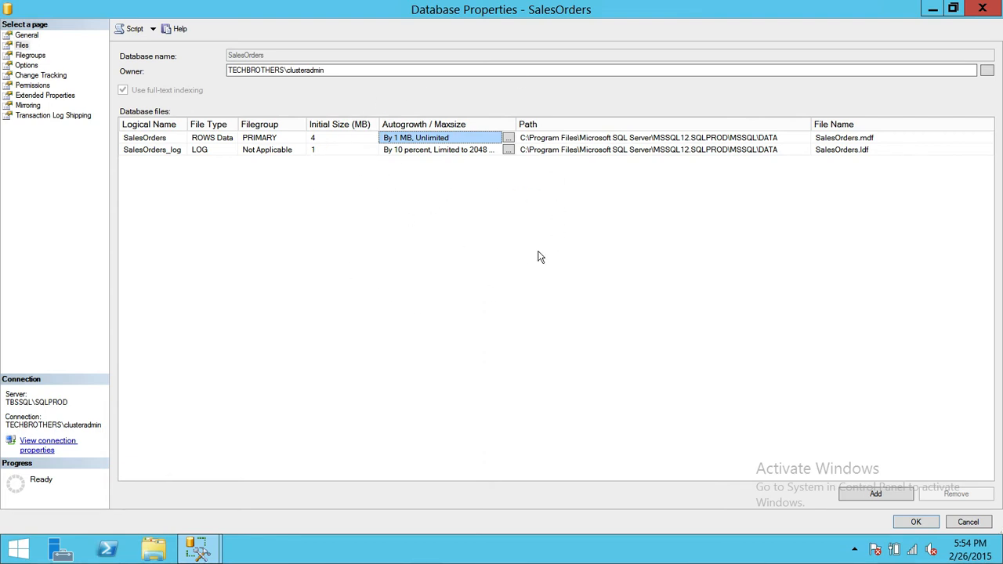
mouse_move(461, 204)
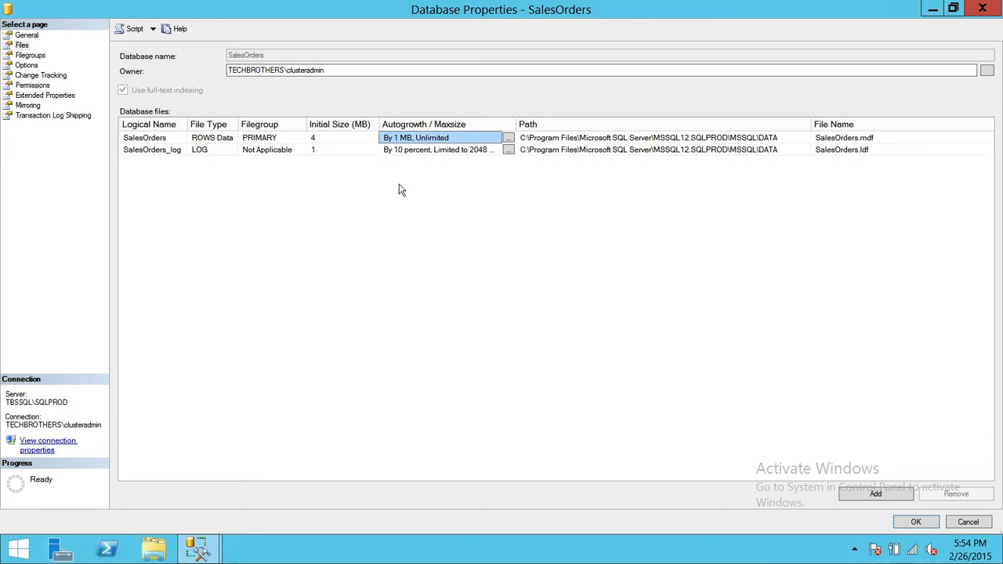
mouse_move(405, 207)
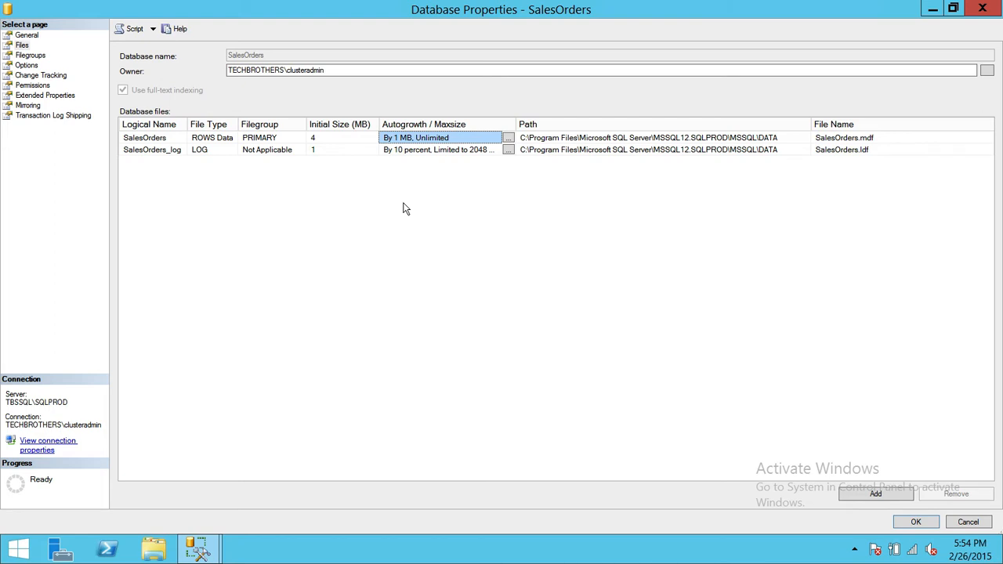
mouse_move(486, 156)
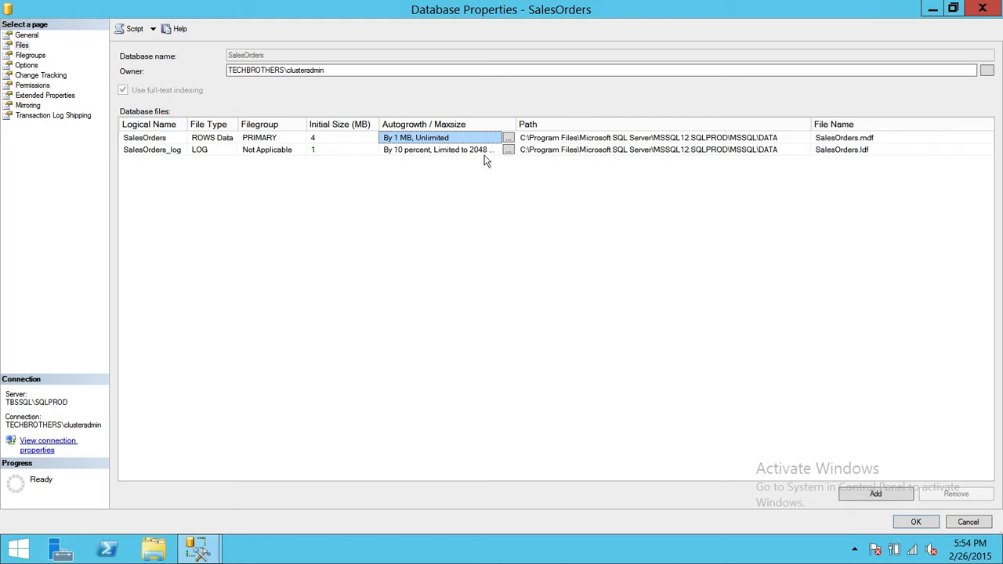
mouse_move(521, 138)
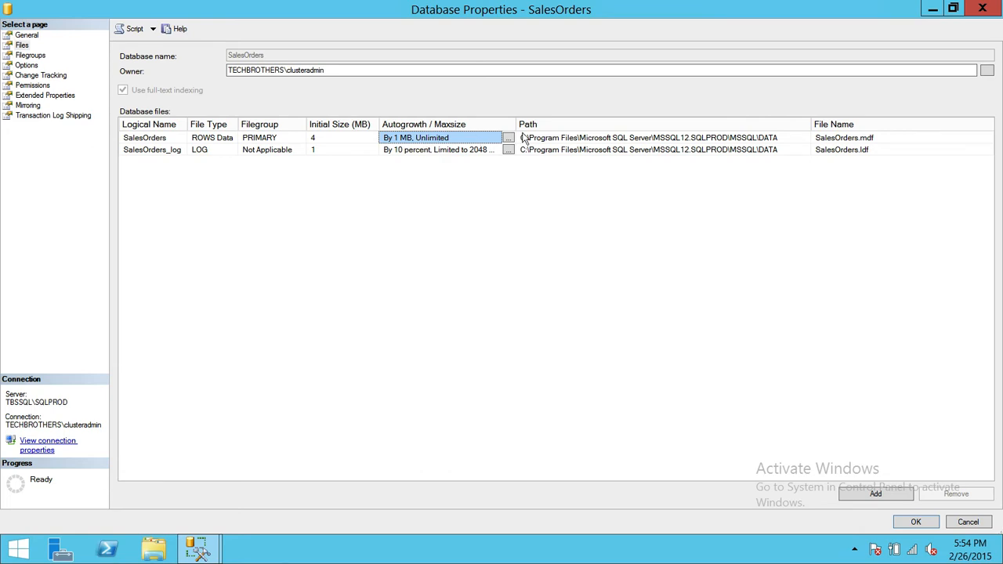
mouse_move(452, 150)
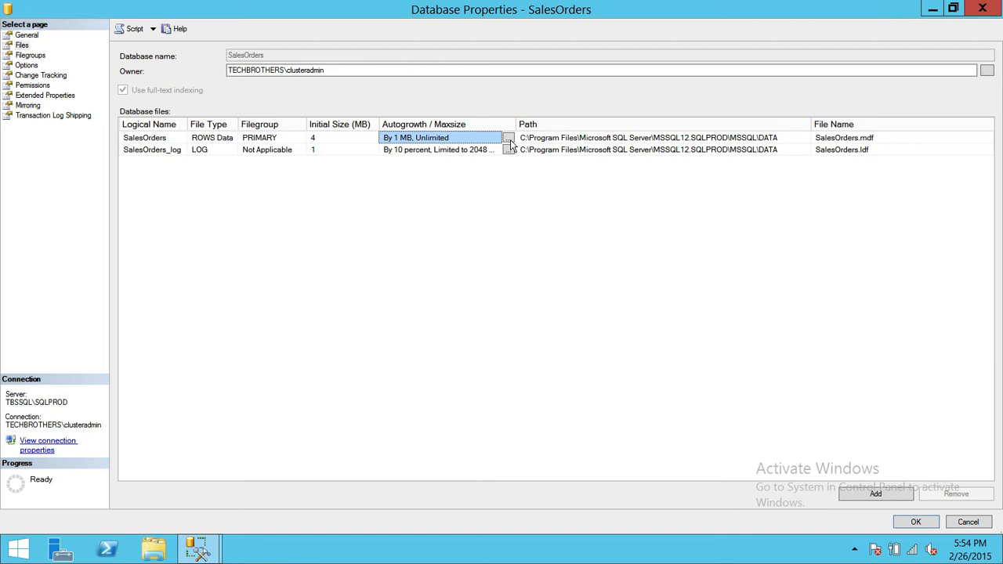
Step: Review the SalesOrders data file autogrowth: 1 MB growth, unlimited maximum size
click(508, 138)
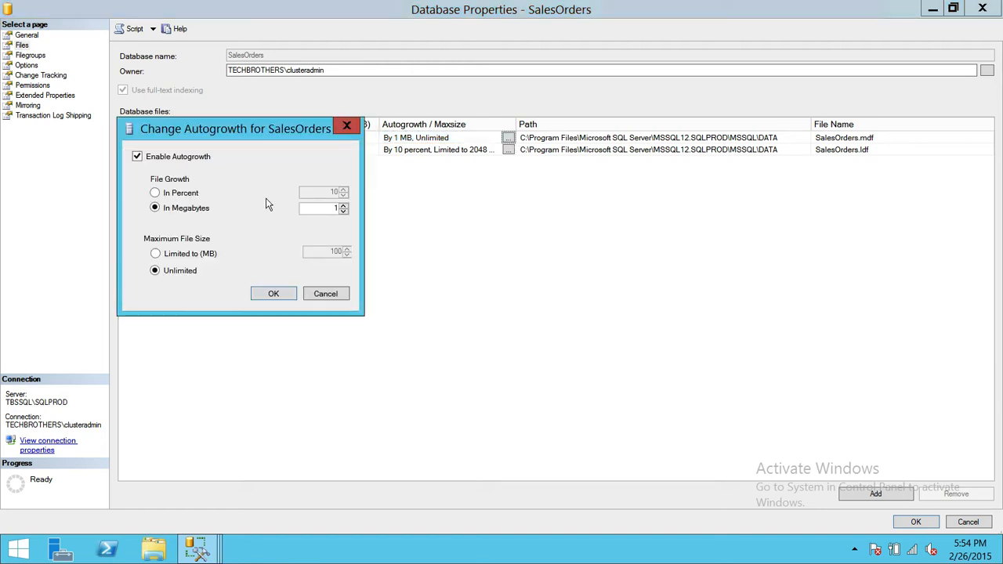
mouse_move(206, 193)
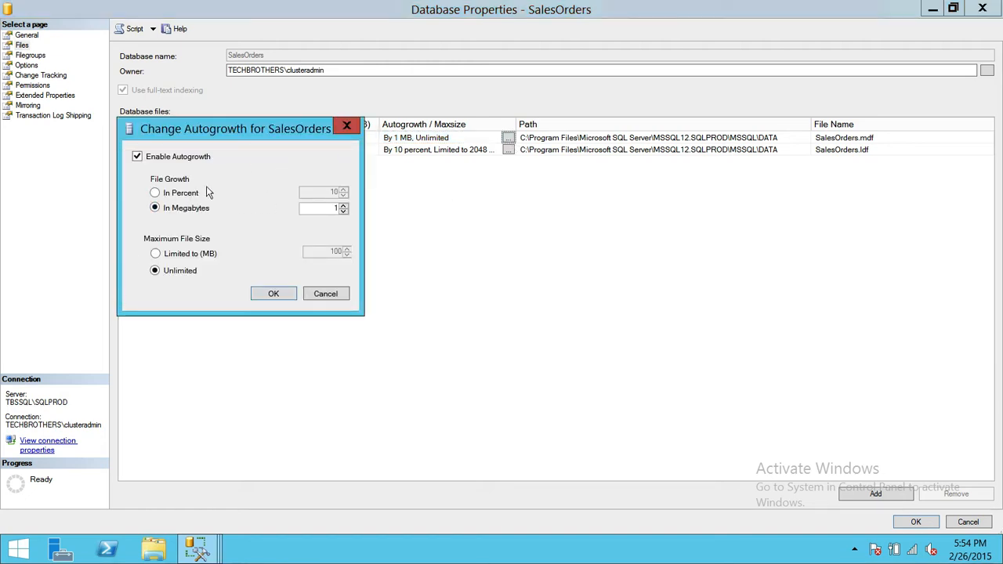
mouse_move(248, 178)
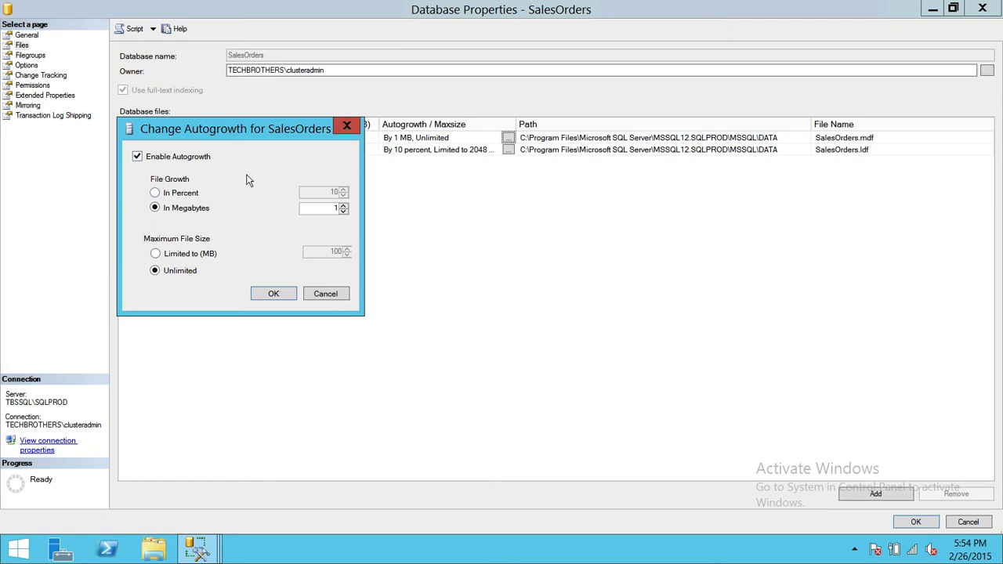
mouse_move(275, 138)
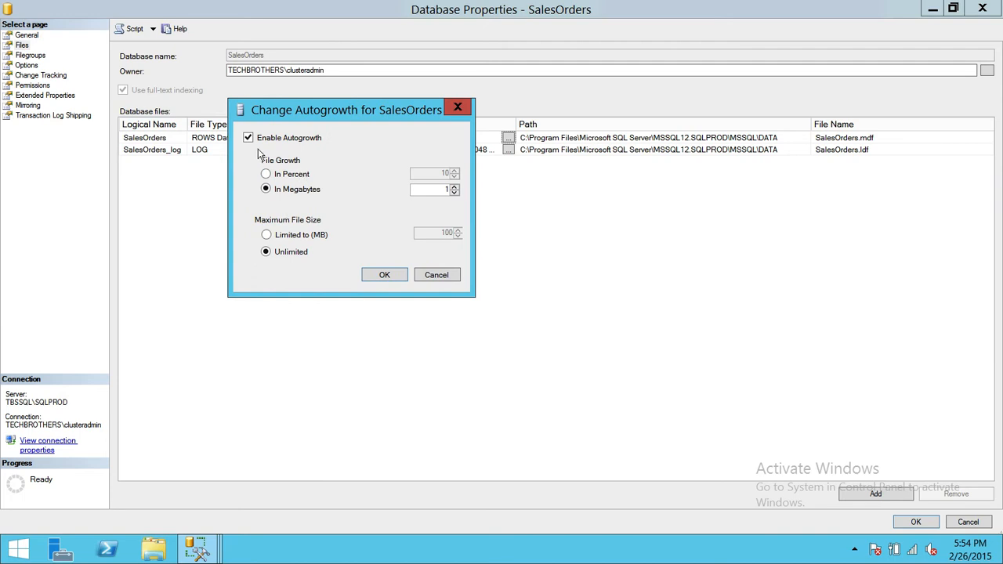
mouse_move(361, 144)
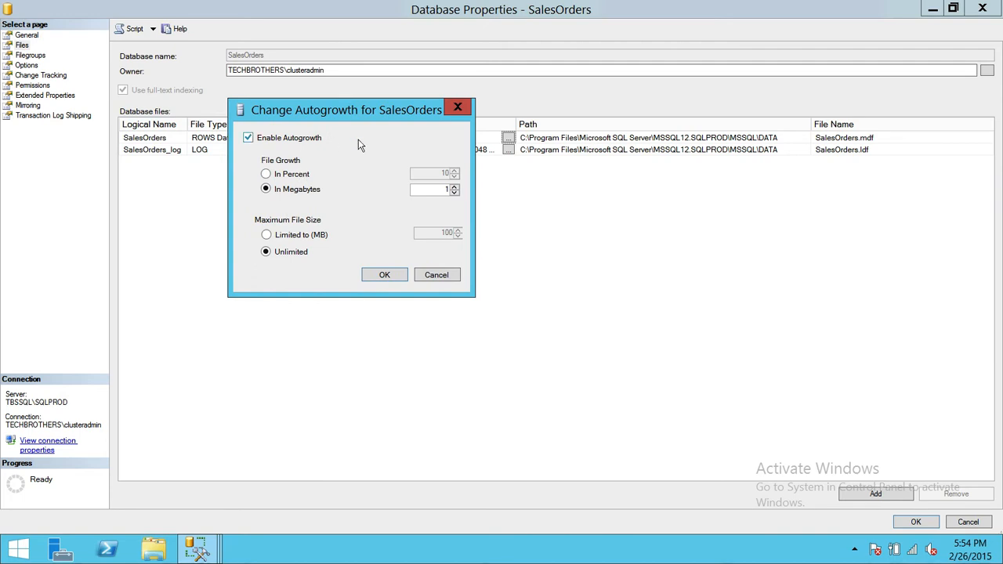
mouse_move(354, 168)
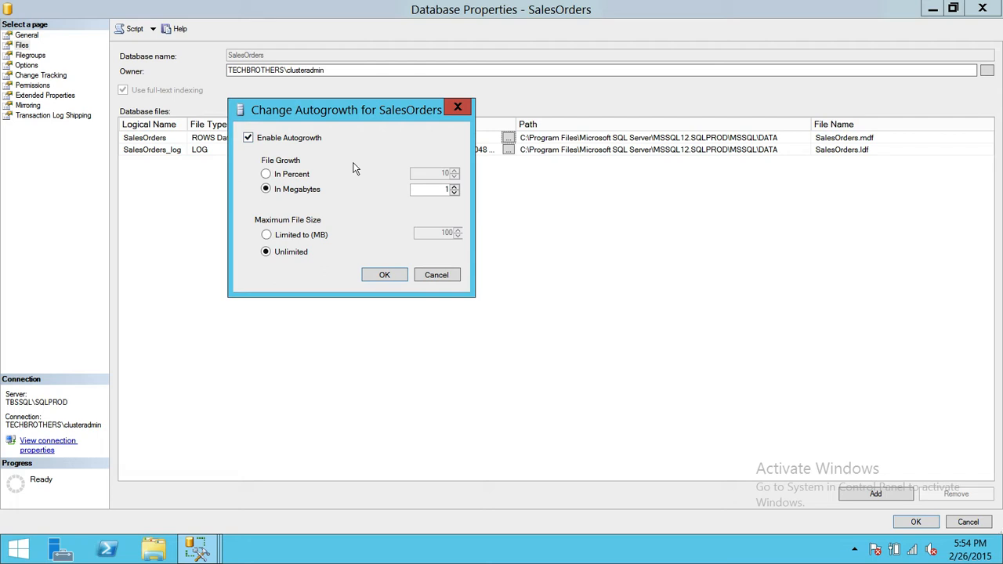
mouse_move(322, 164)
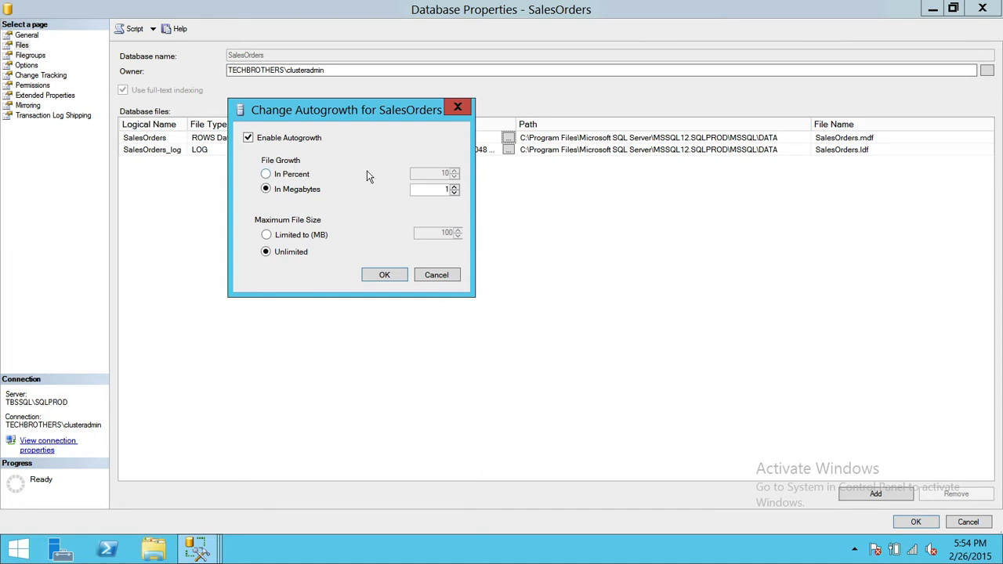
mouse_move(333, 226)
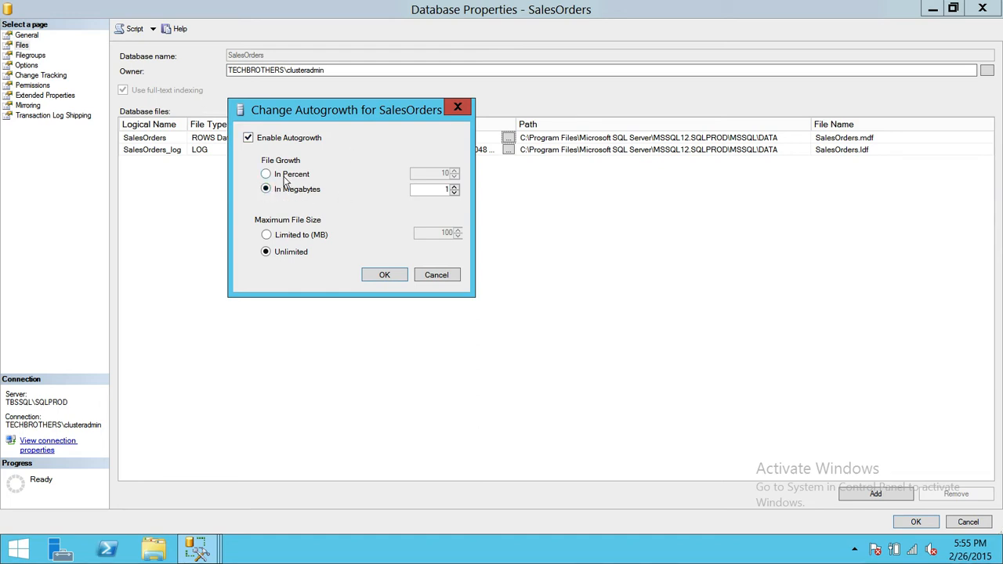
mouse_move(376, 197)
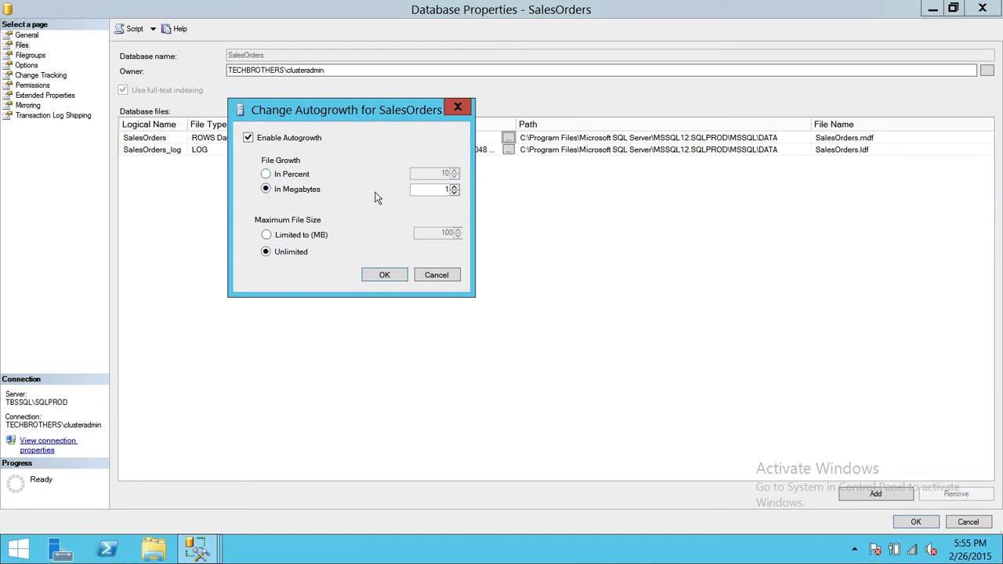
mouse_move(323, 167)
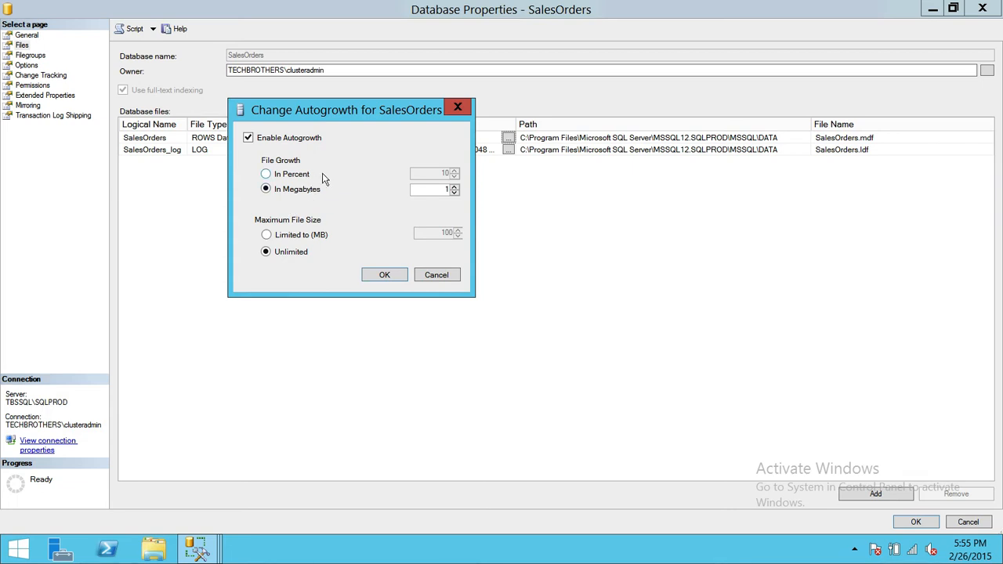
mouse_move(342, 195)
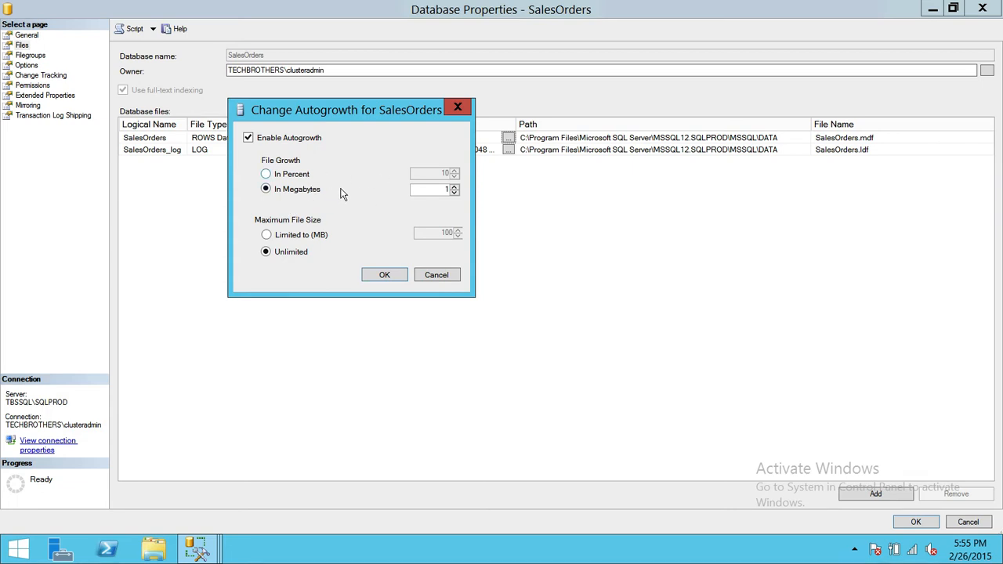
mouse_move(349, 185)
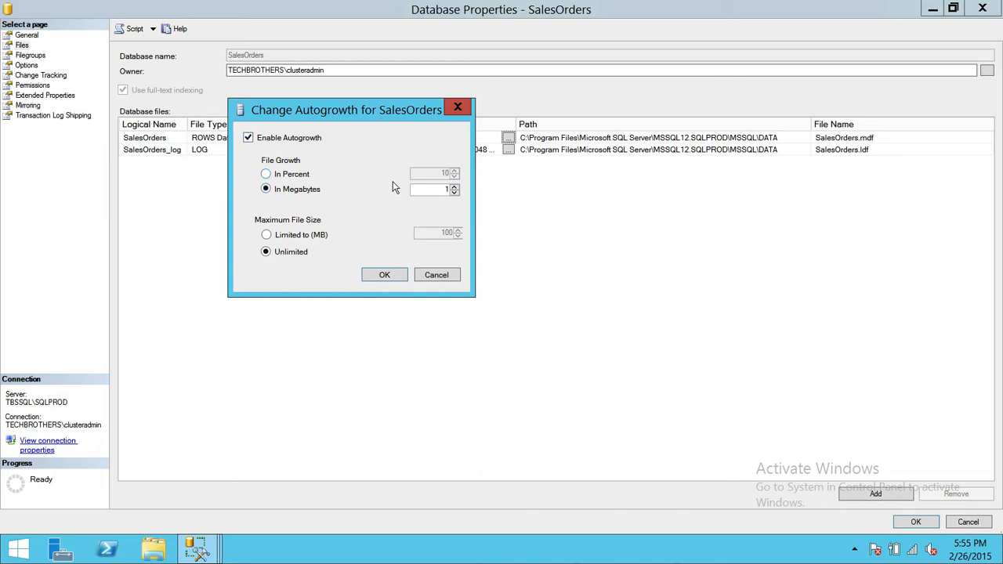
mouse_move(408, 173)
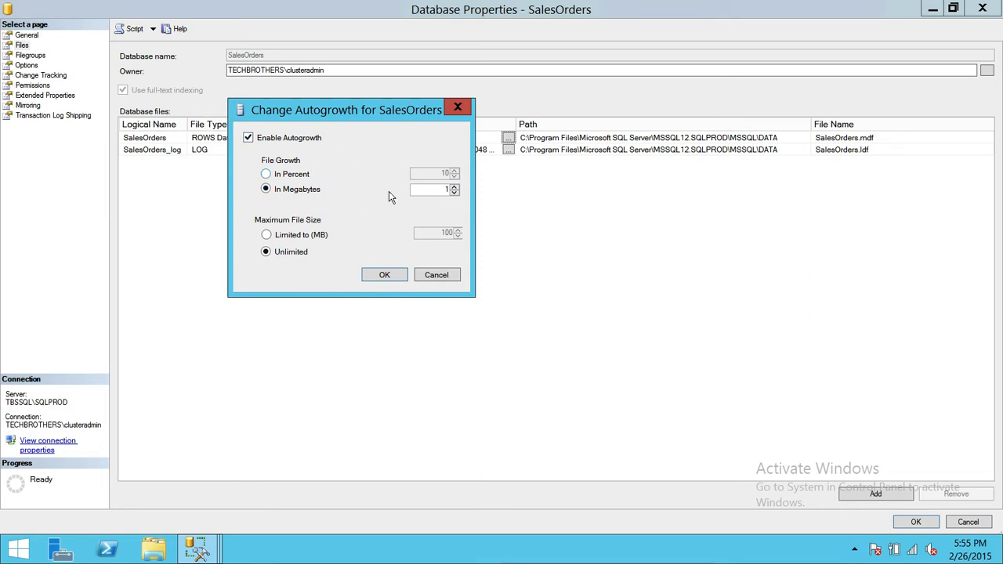
mouse_move(471, 194)
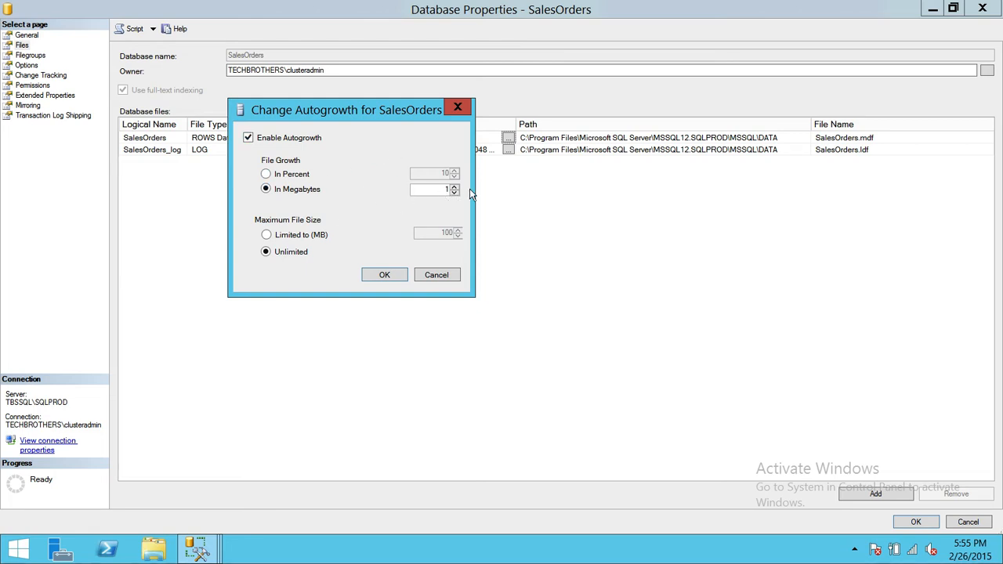
mouse_move(421, 201)
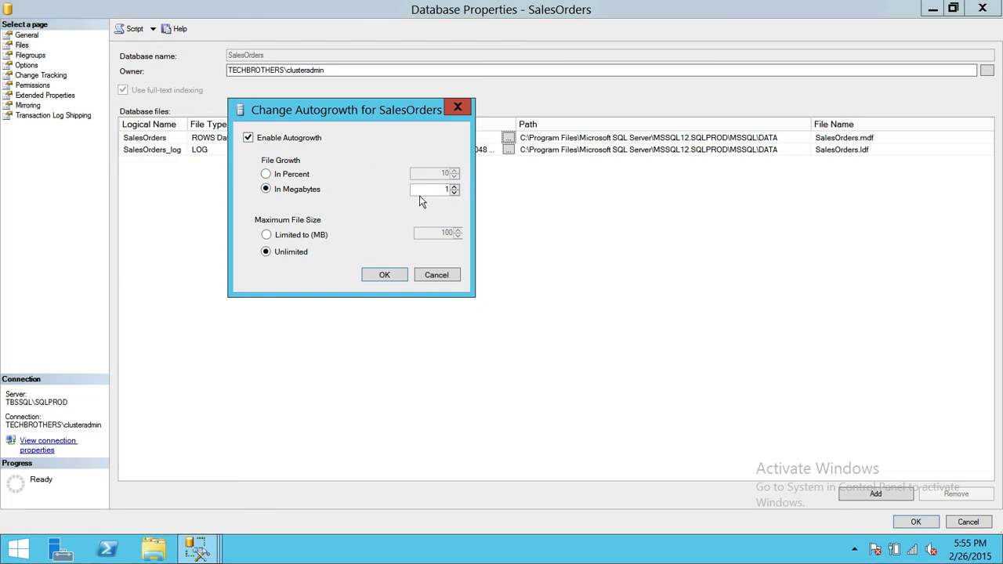
mouse_move(270, 204)
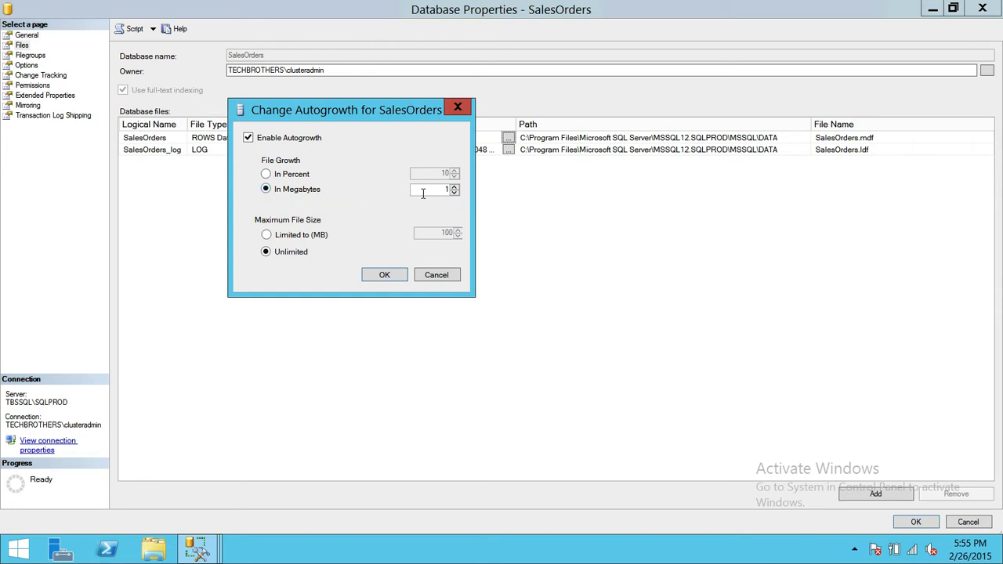
mouse_move(338, 181)
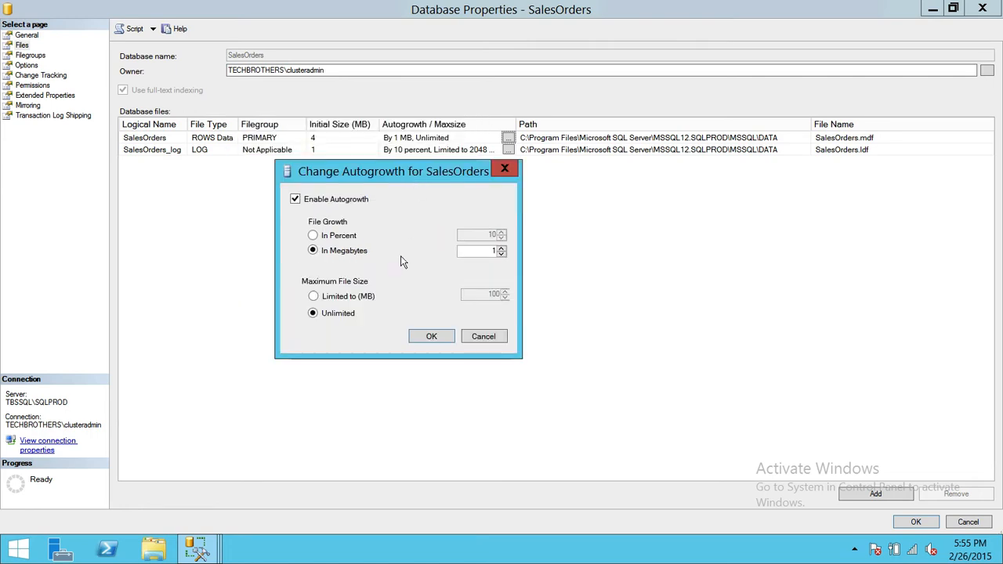
mouse_move(395, 266)
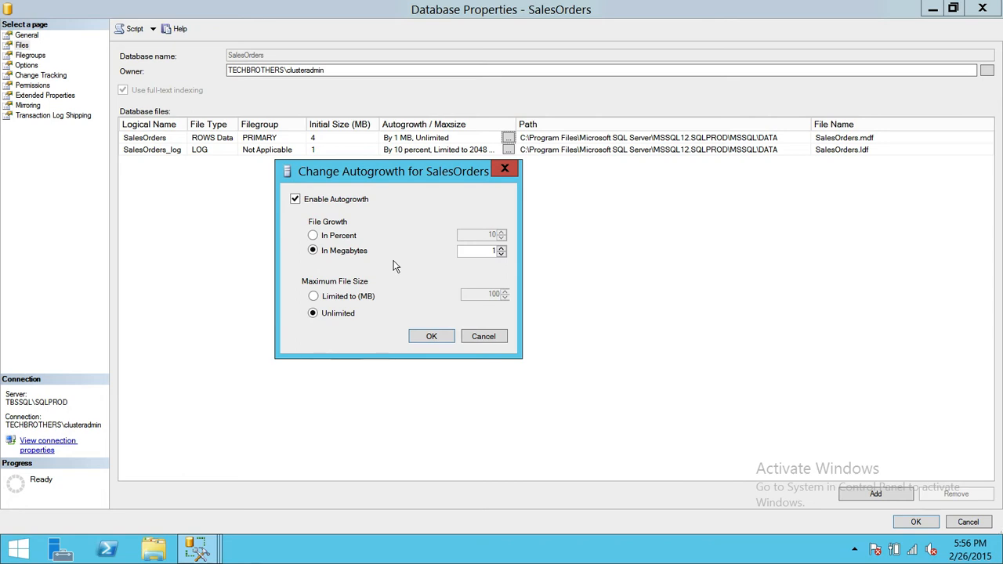
mouse_move(312, 213)
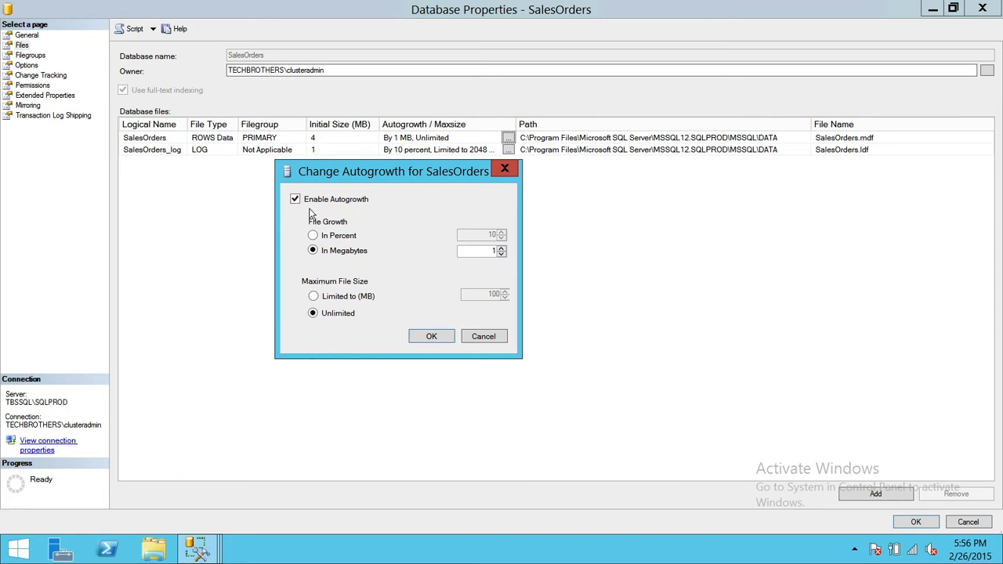
mouse_move(360, 215)
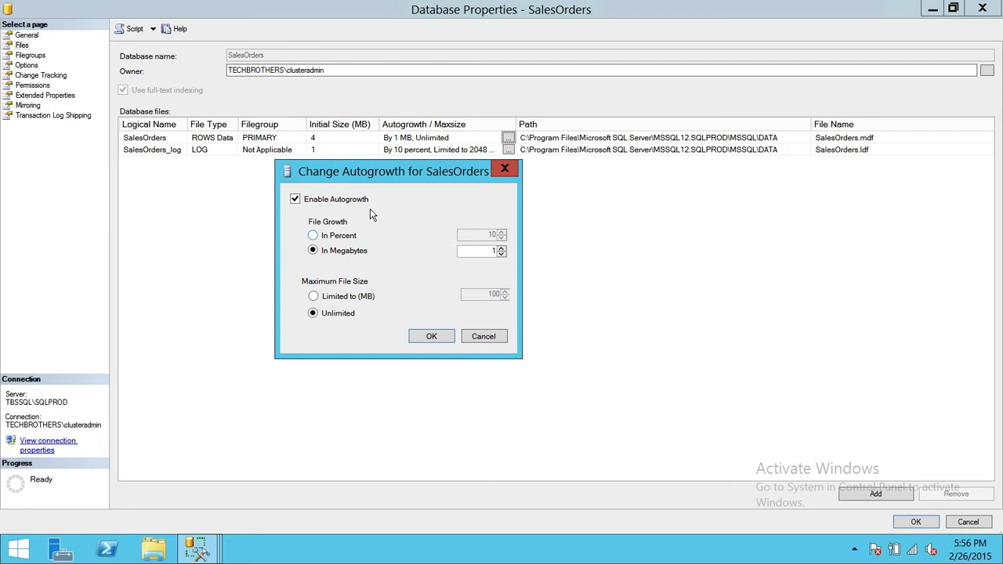
mouse_move(439, 175)
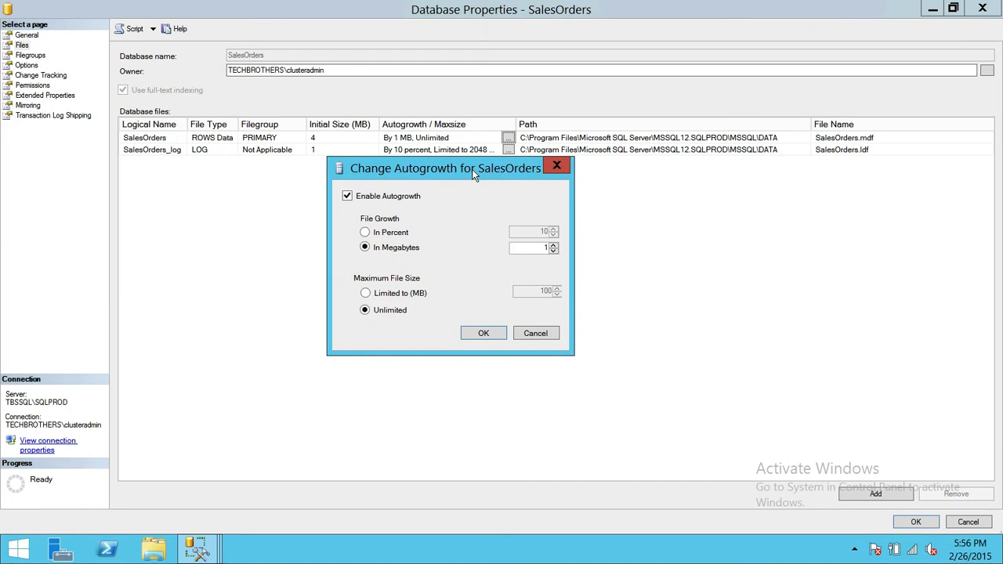
mouse_move(458, 220)
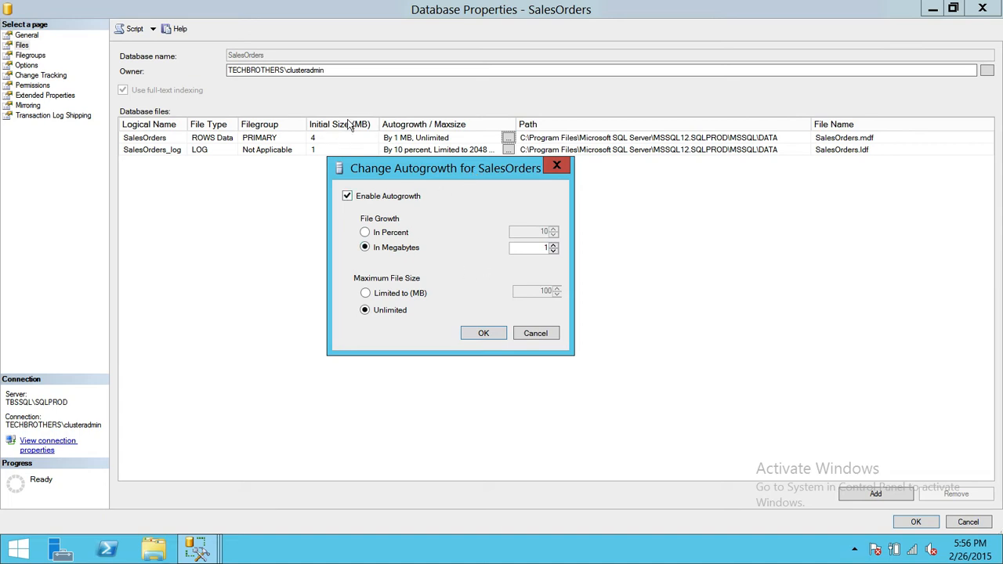
mouse_move(447, 216)
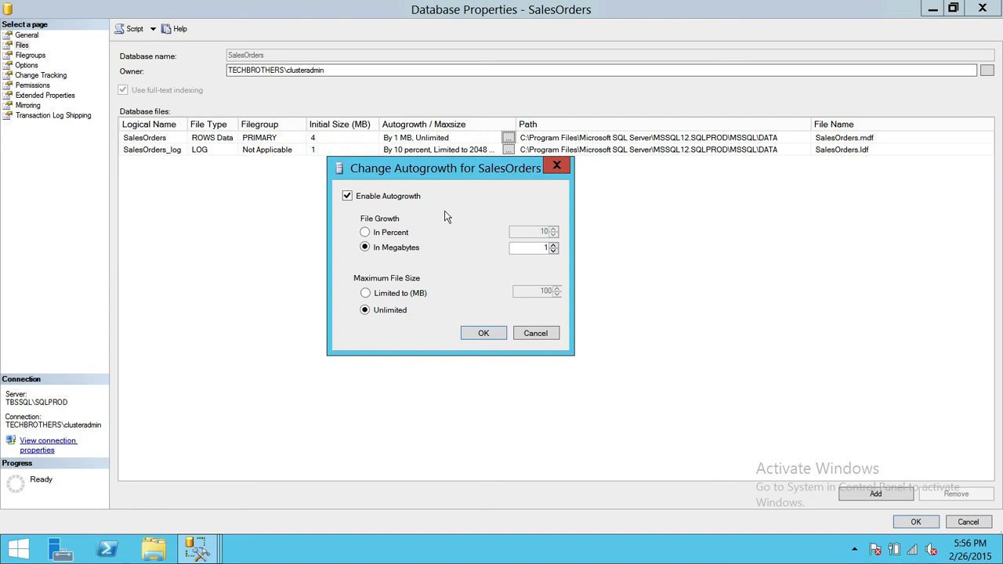
mouse_move(392, 339)
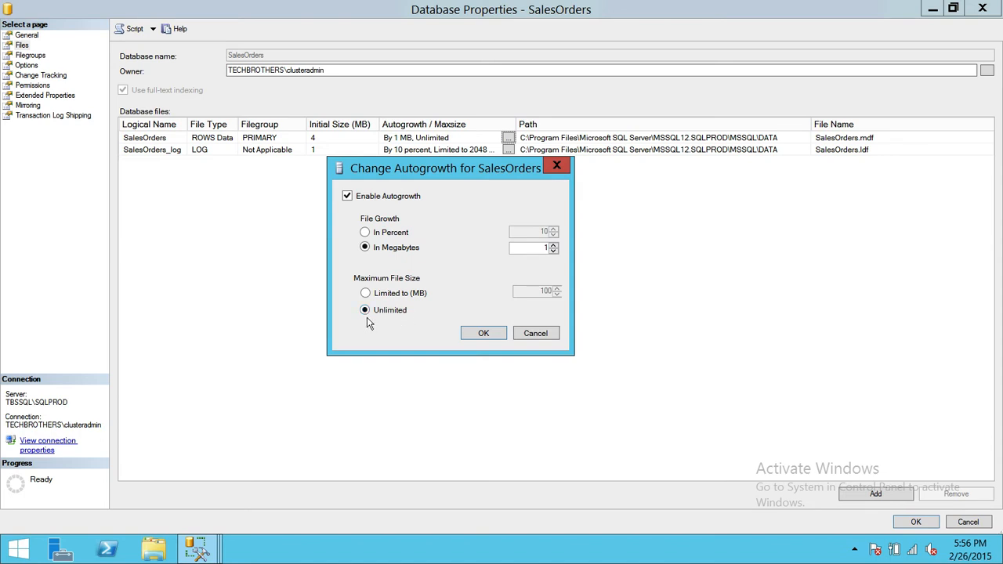
mouse_move(442, 299)
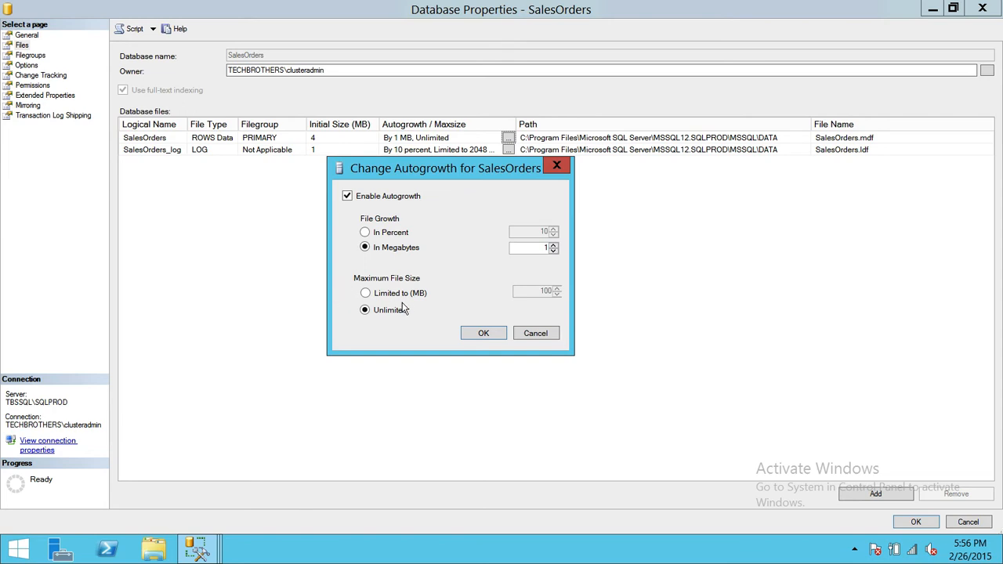
mouse_move(477, 303)
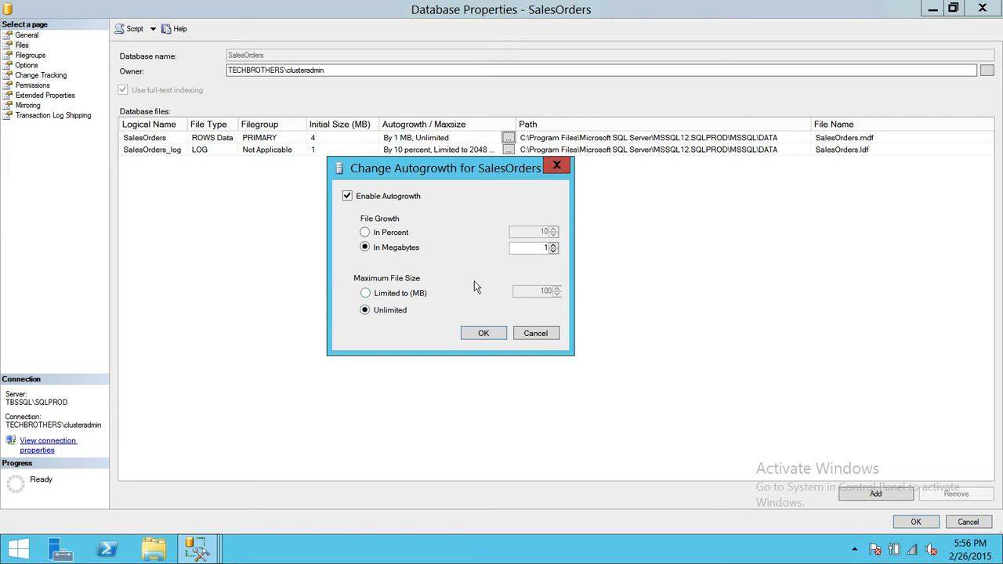
mouse_move(541, 299)
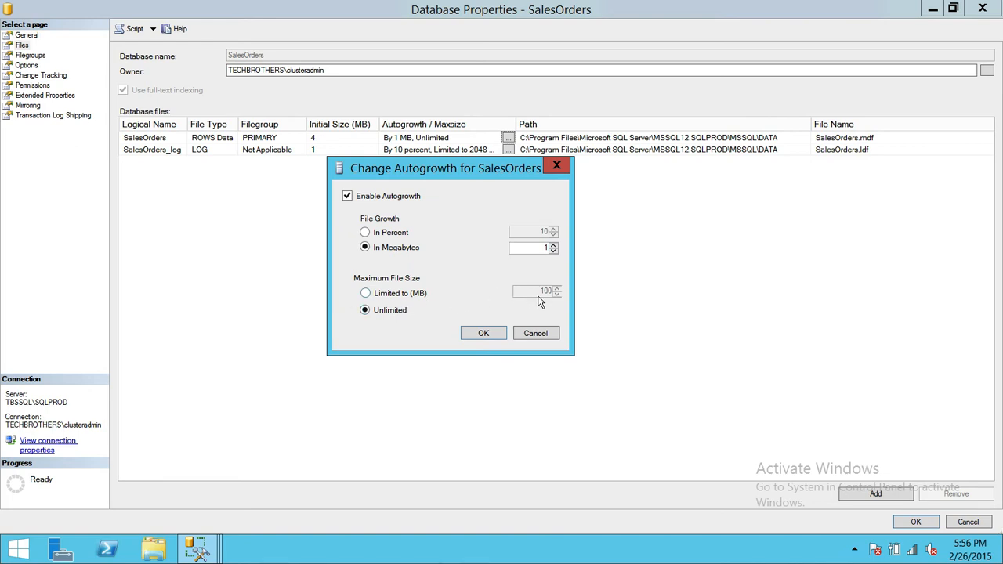
mouse_move(464, 293)
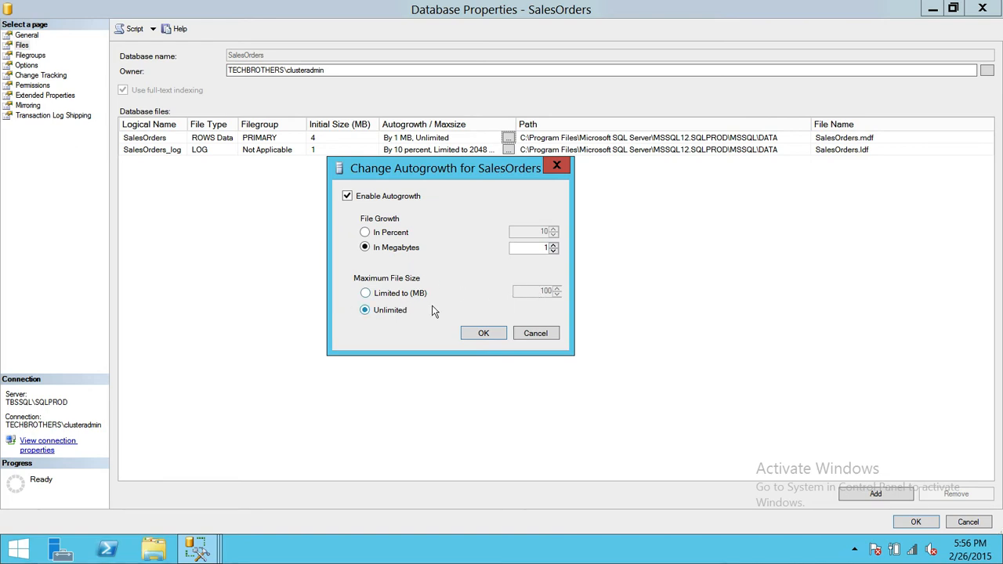
mouse_move(455, 295)
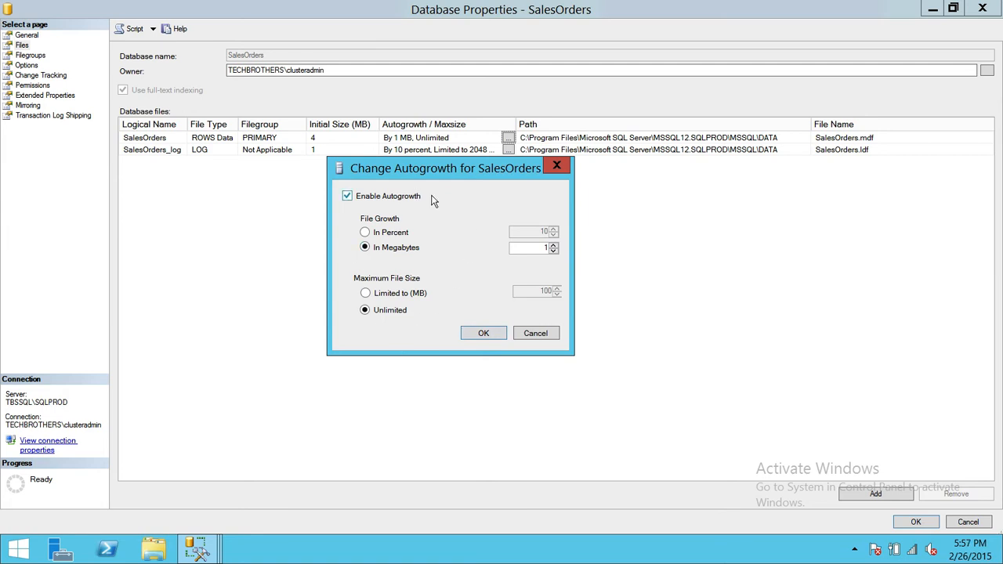
mouse_move(441, 213)
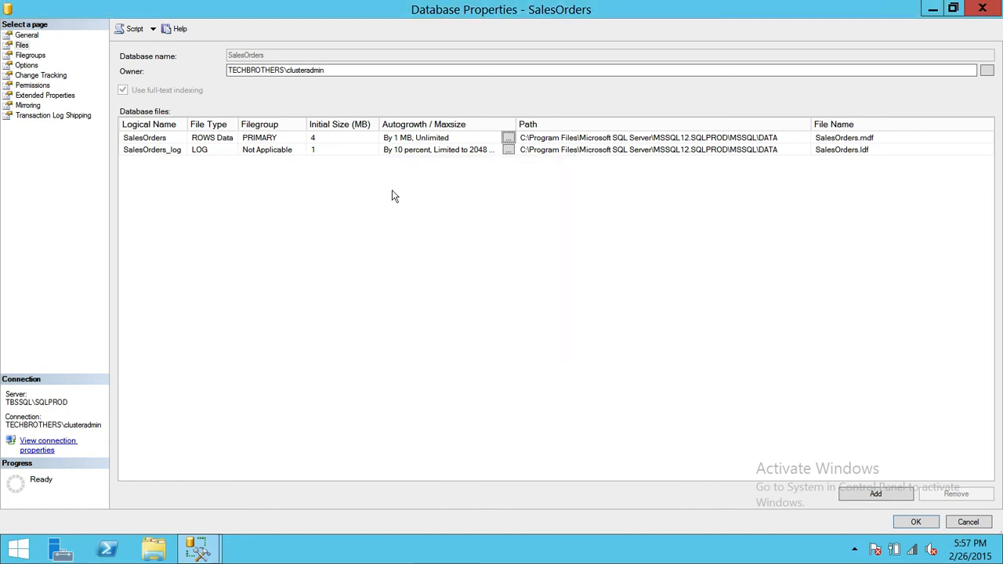
mouse_move(558, 135)
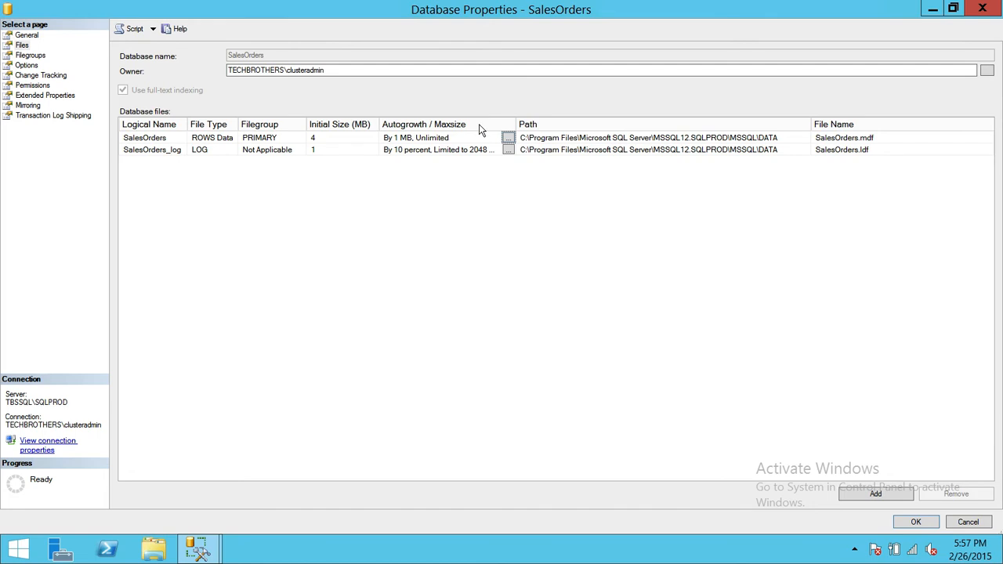
mouse_move(62, 89)
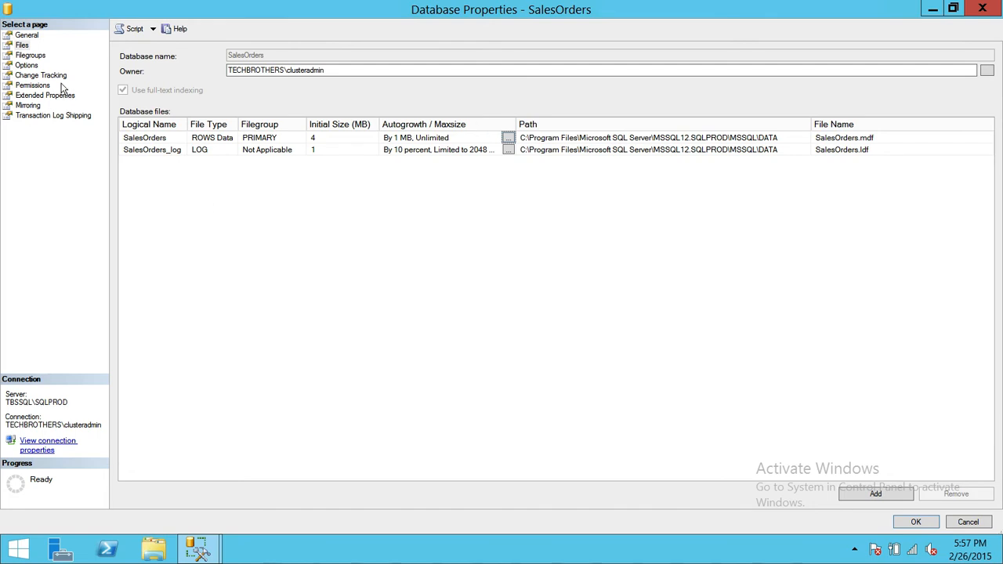
Step: Show the Options page with collation, Full recovery model and other settings
click(35, 65)
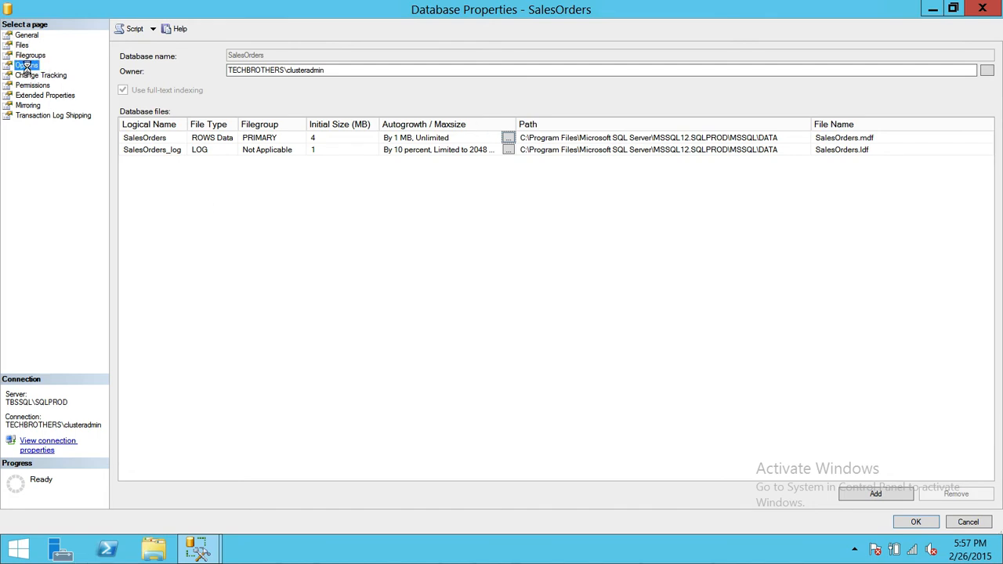
click(28, 63)
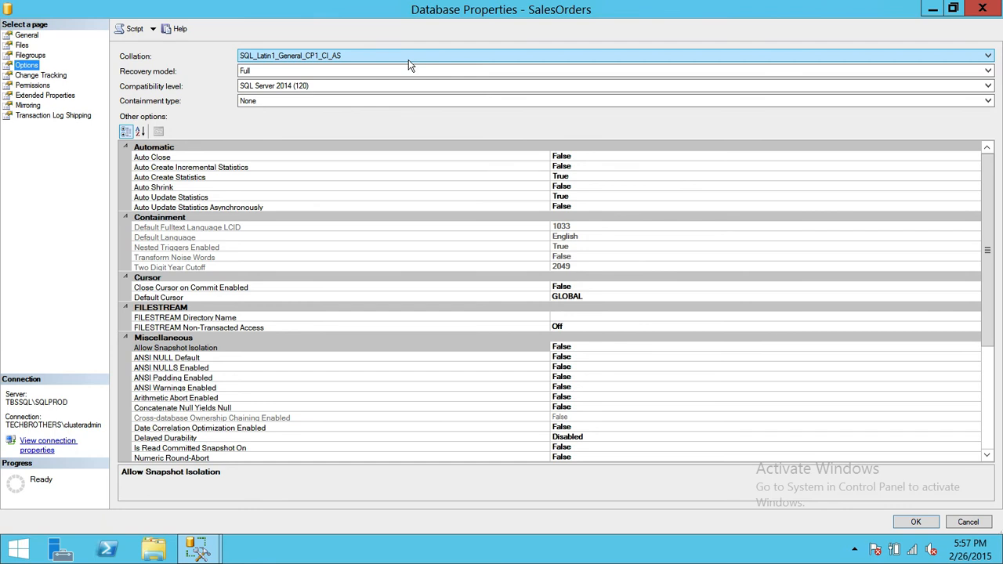
mouse_move(288, 65)
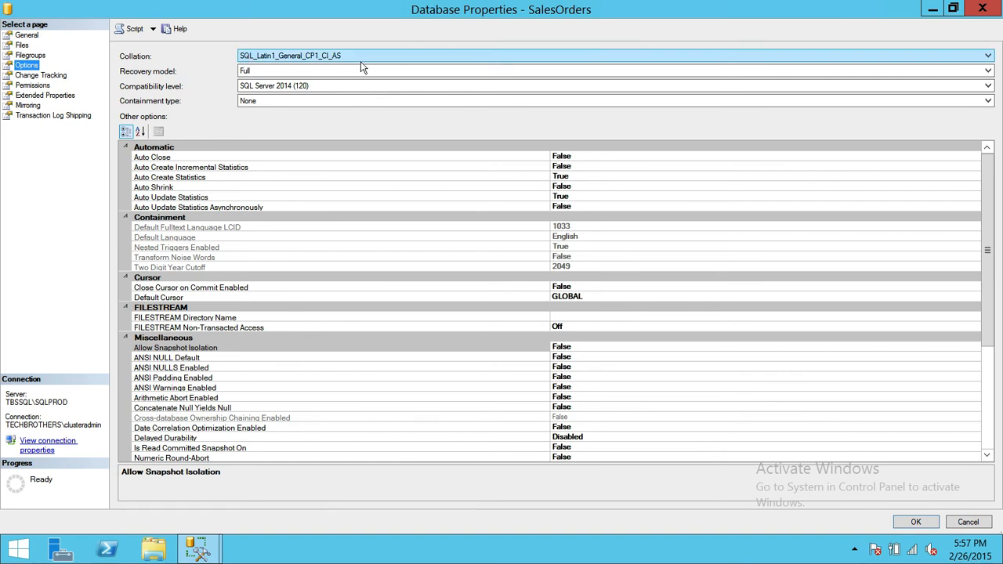
mouse_move(333, 65)
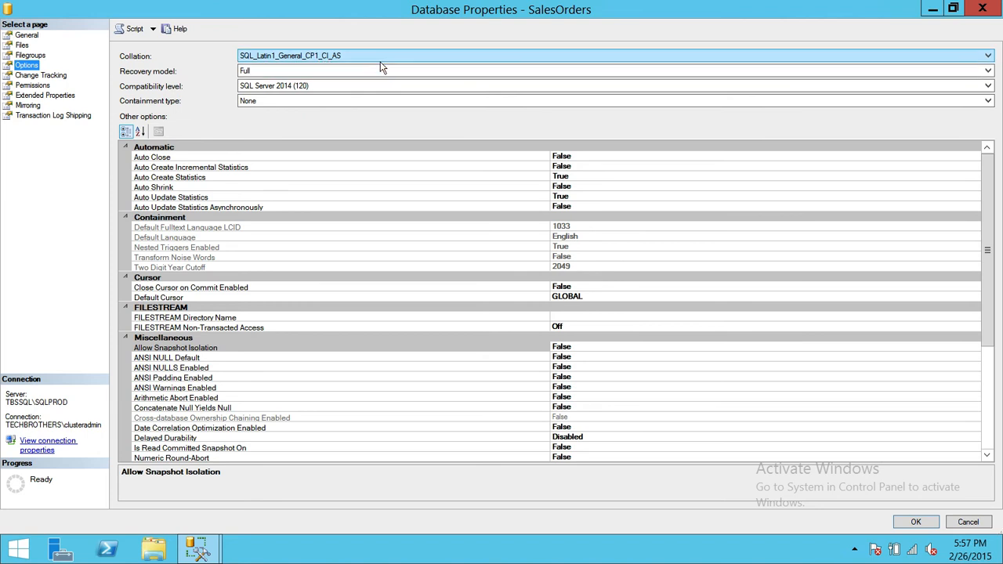
mouse_move(384, 69)
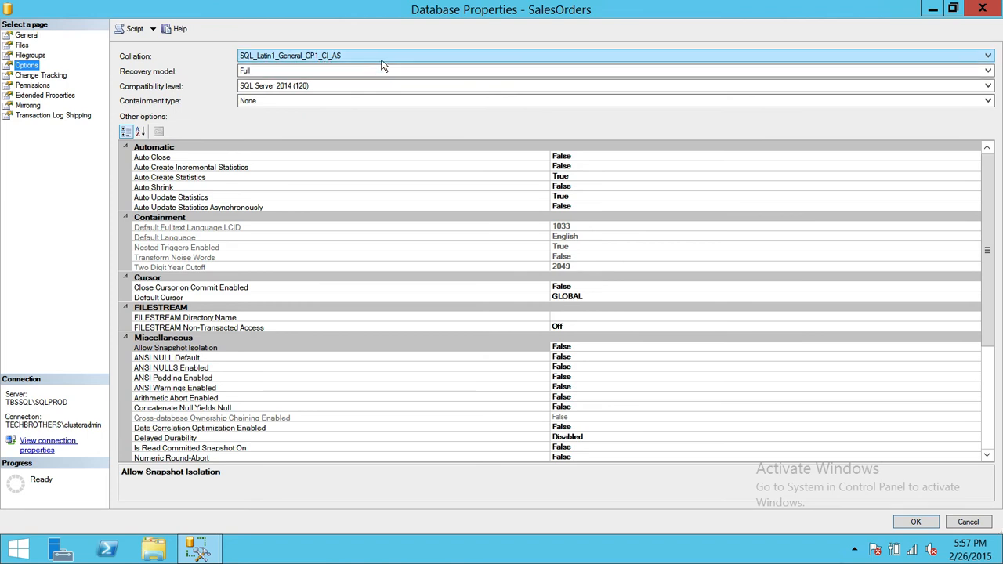
mouse_move(382, 57)
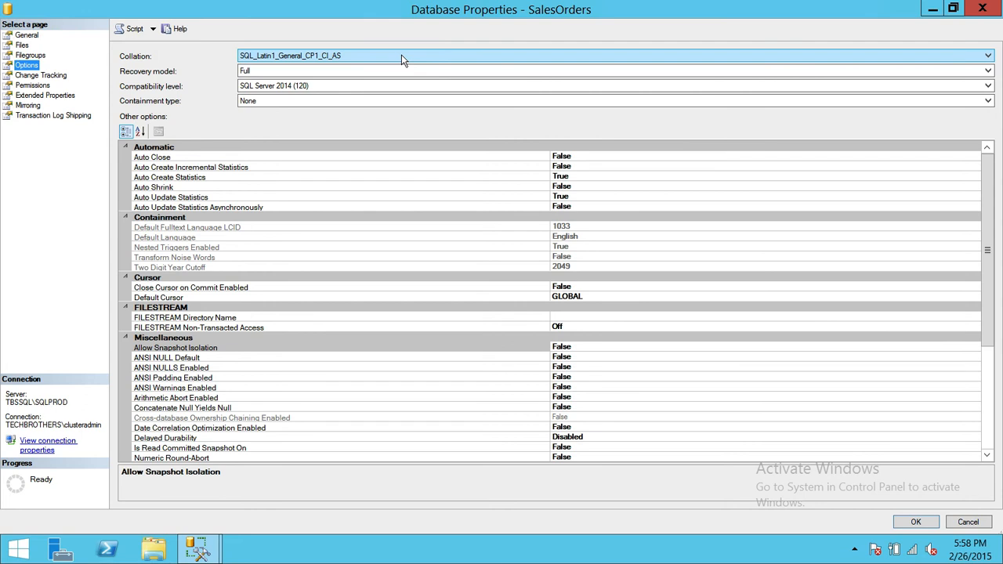
mouse_move(360, 57)
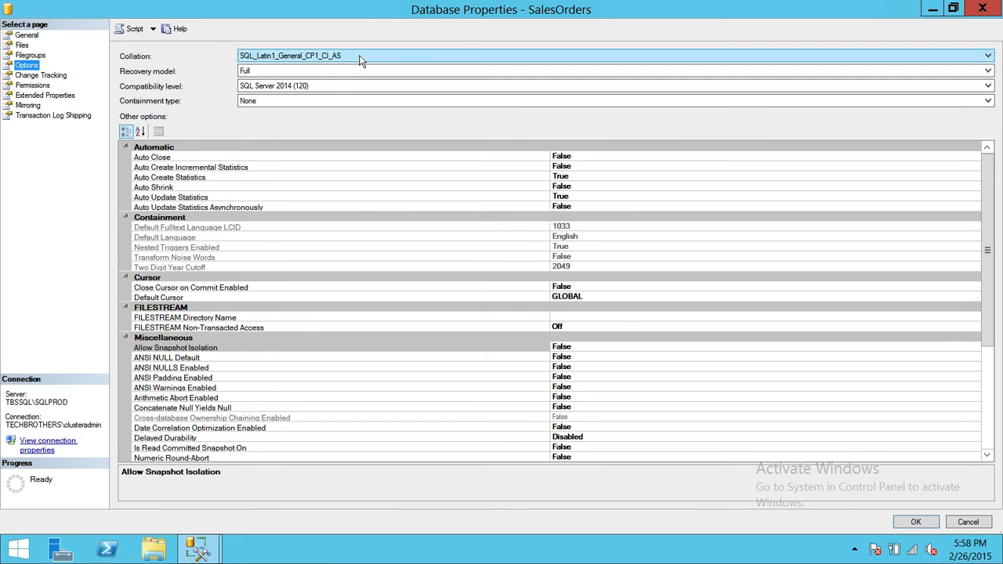
mouse_move(363, 48)
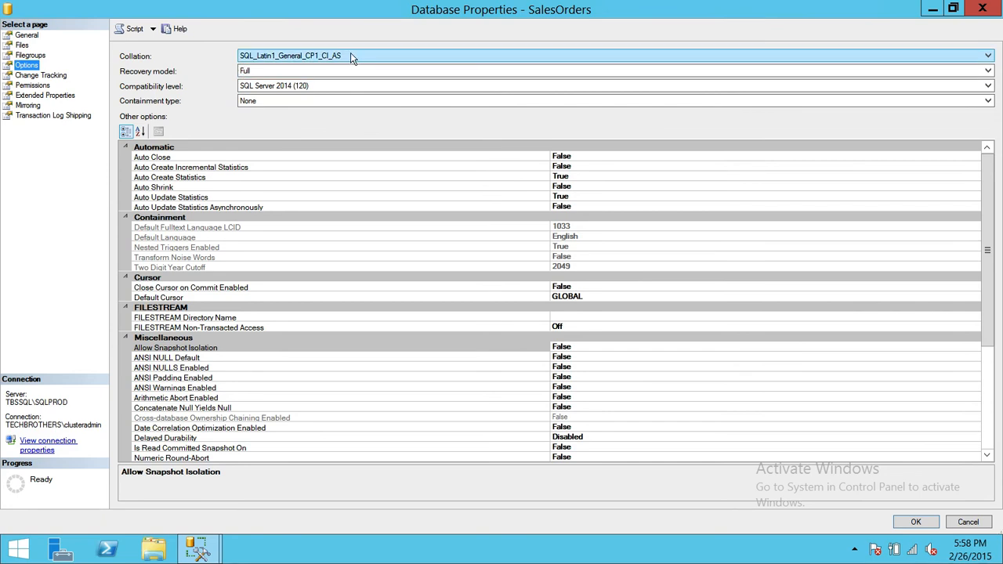
mouse_move(365, 64)
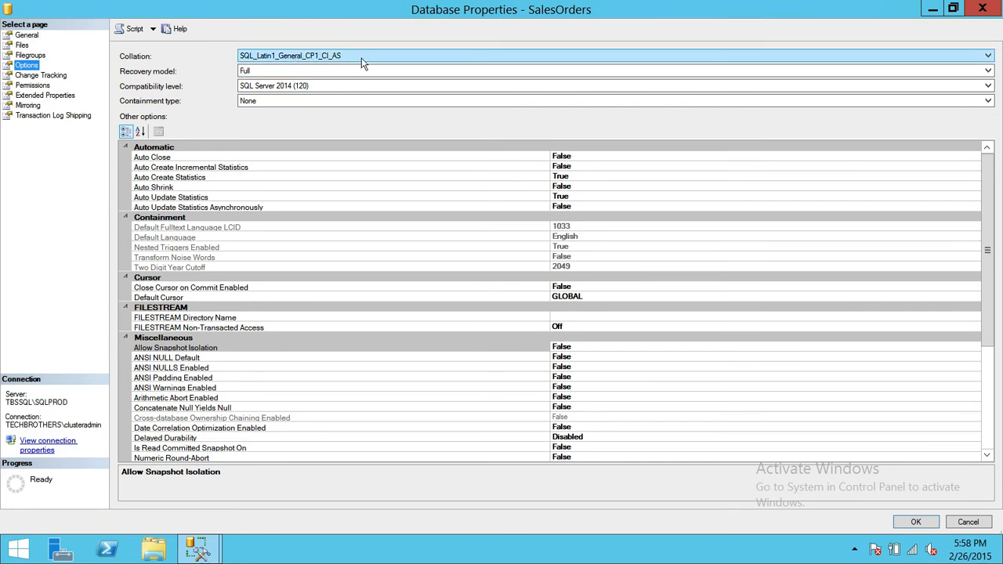
mouse_move(382, 62)
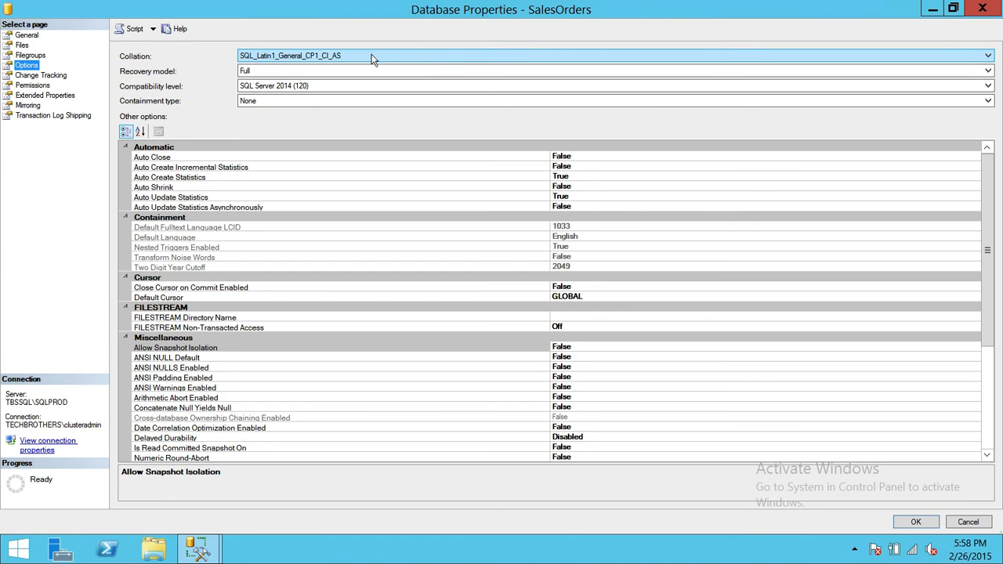
click(983, 55)
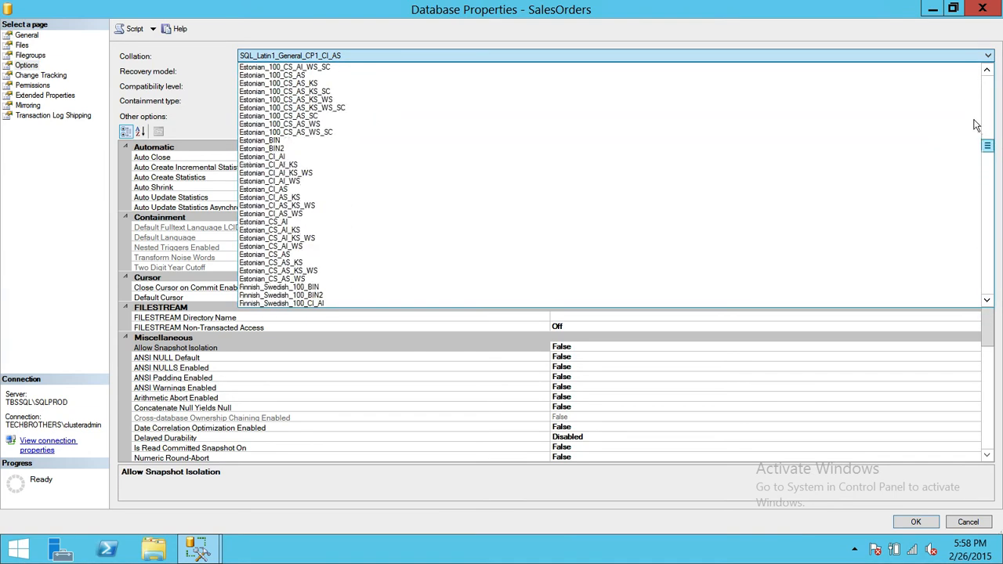
scroll(down, 3)
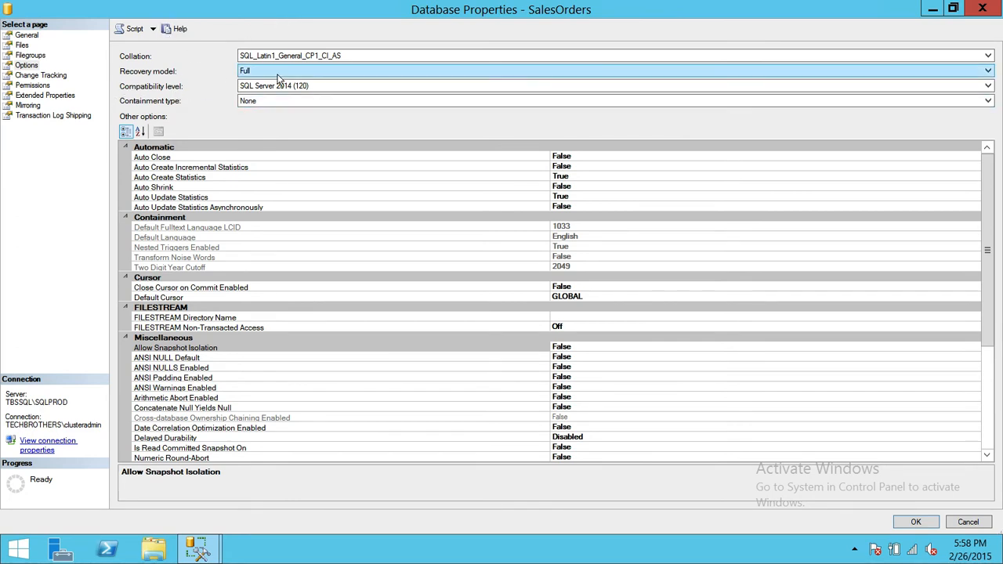
mouse_move(212, 81)
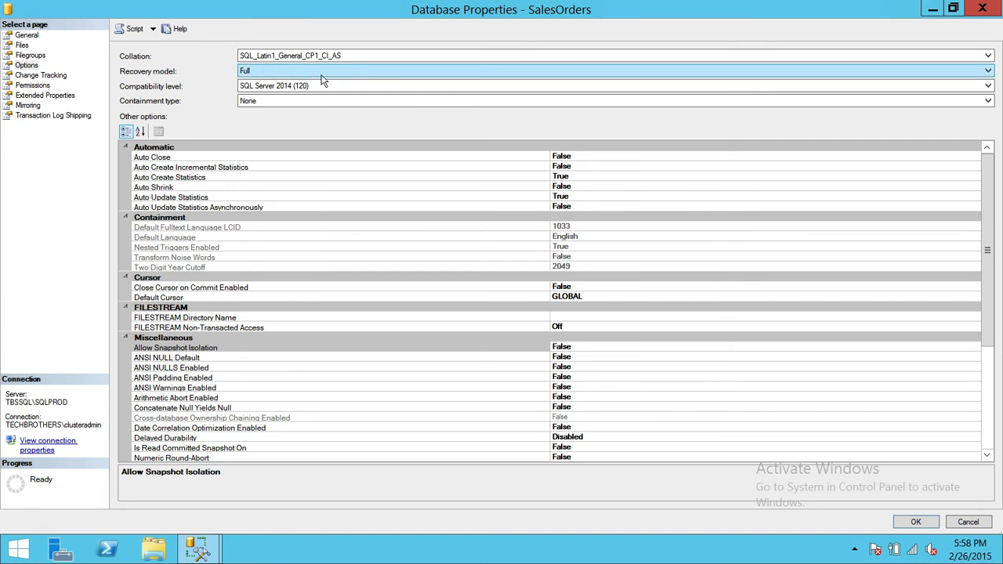
mouse_move(352, 75)
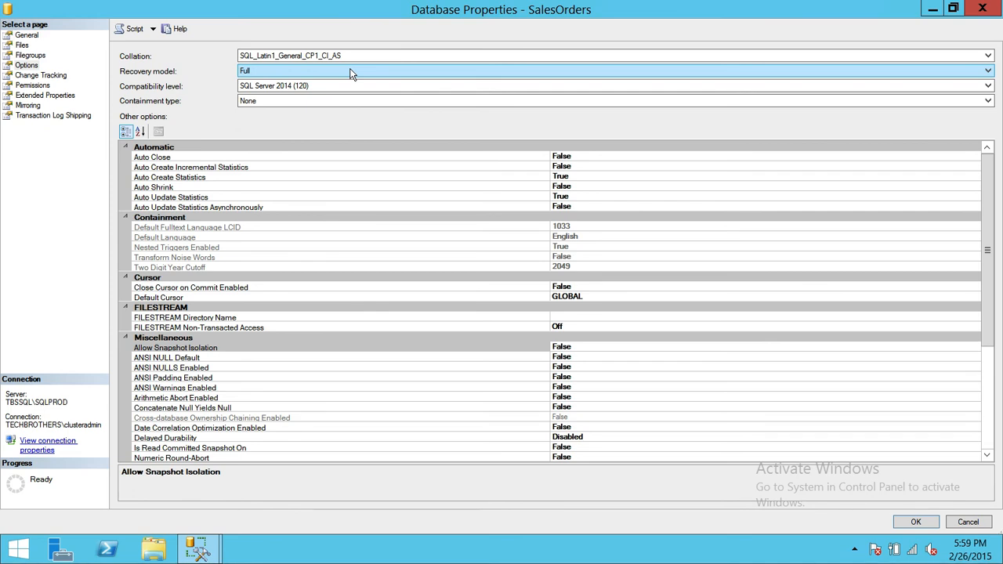
mouse_move(288, 84)
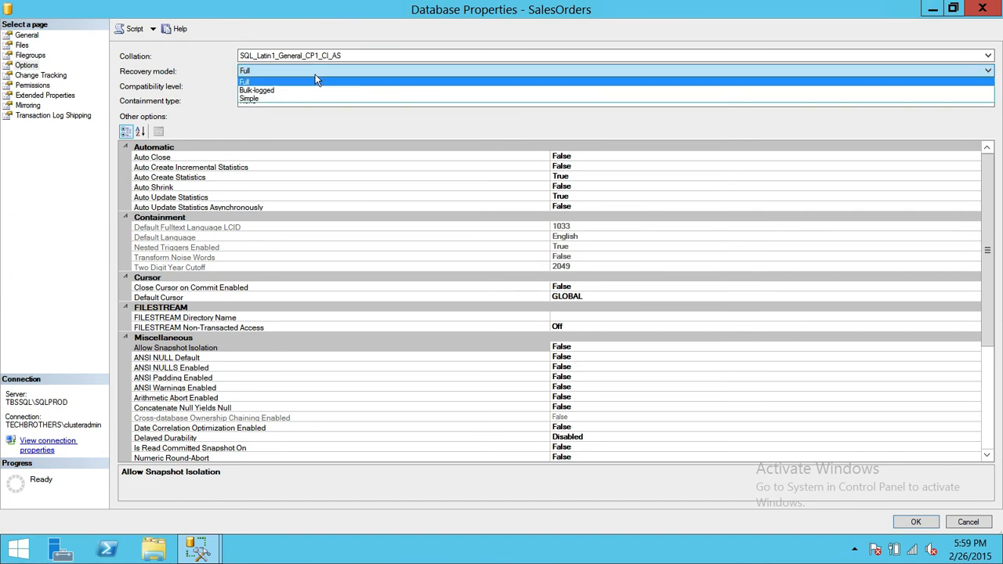
mouse_move(335, 77)
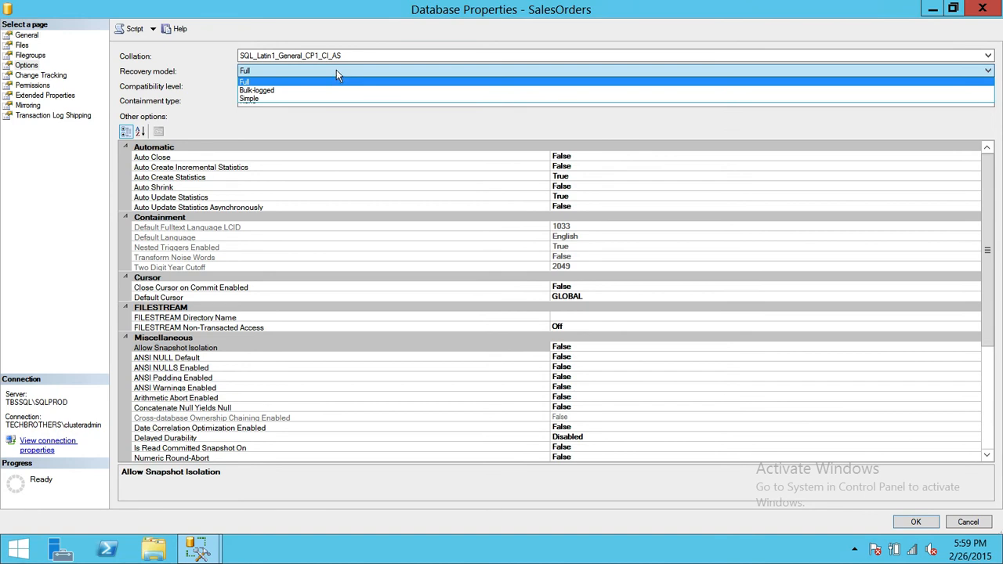
click(251, 81)
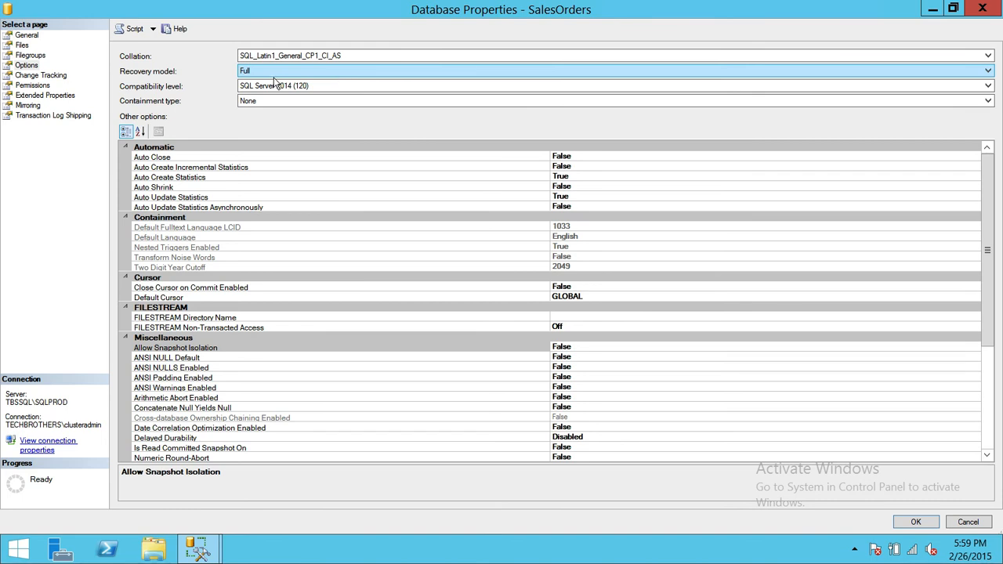
mouse_move(348, 75)
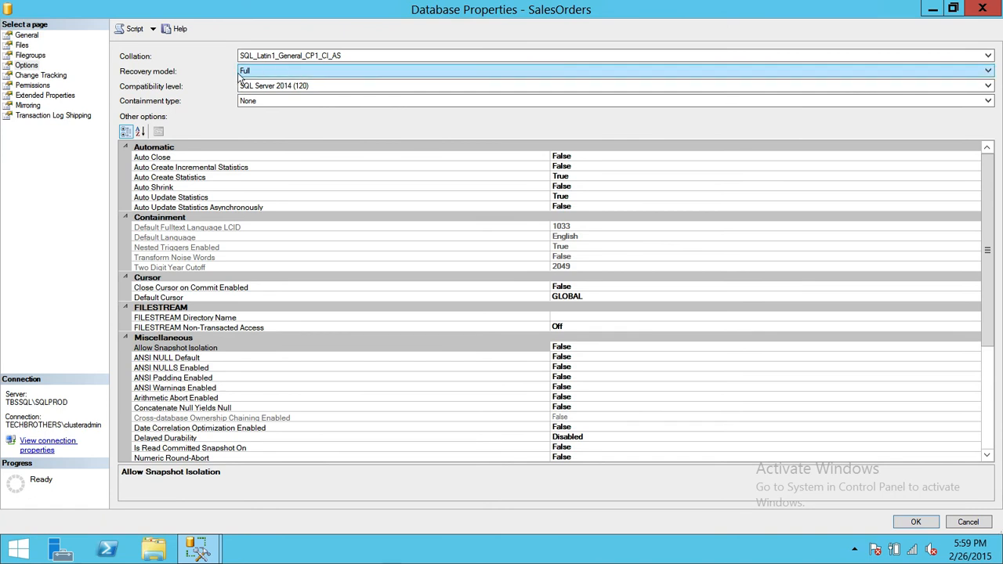
mouse_move(290, 78)
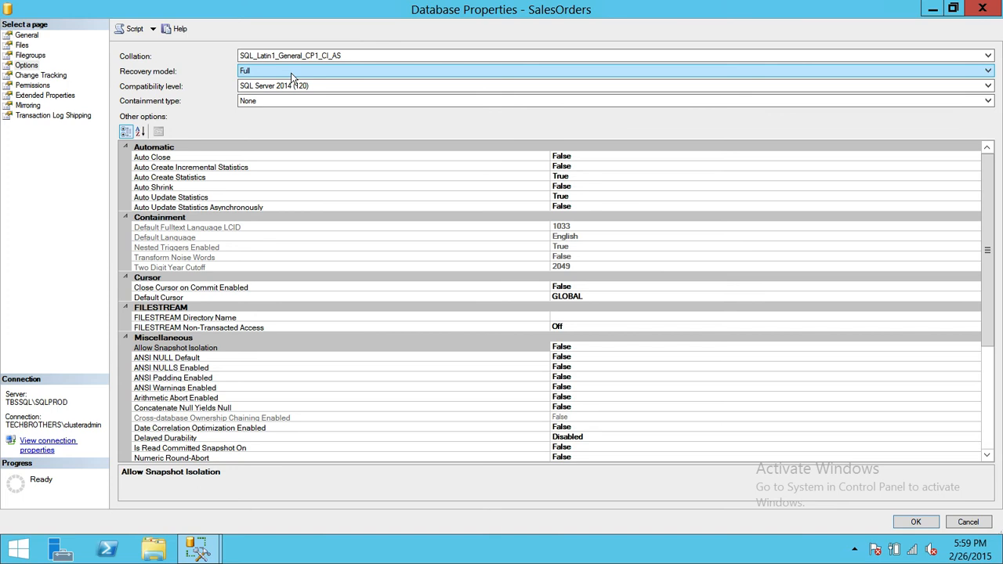
mouse_move(362, 85)
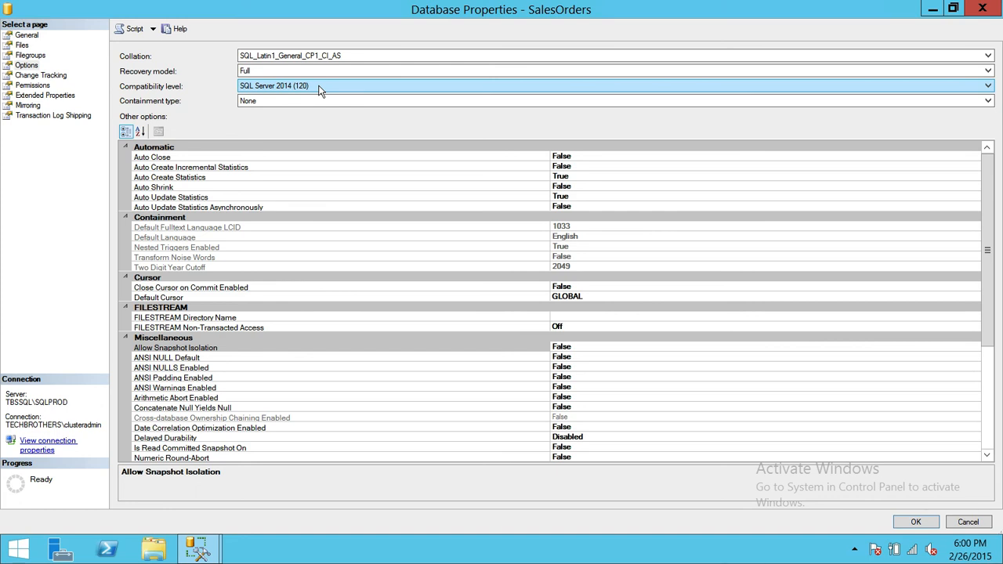
click(986, 85)
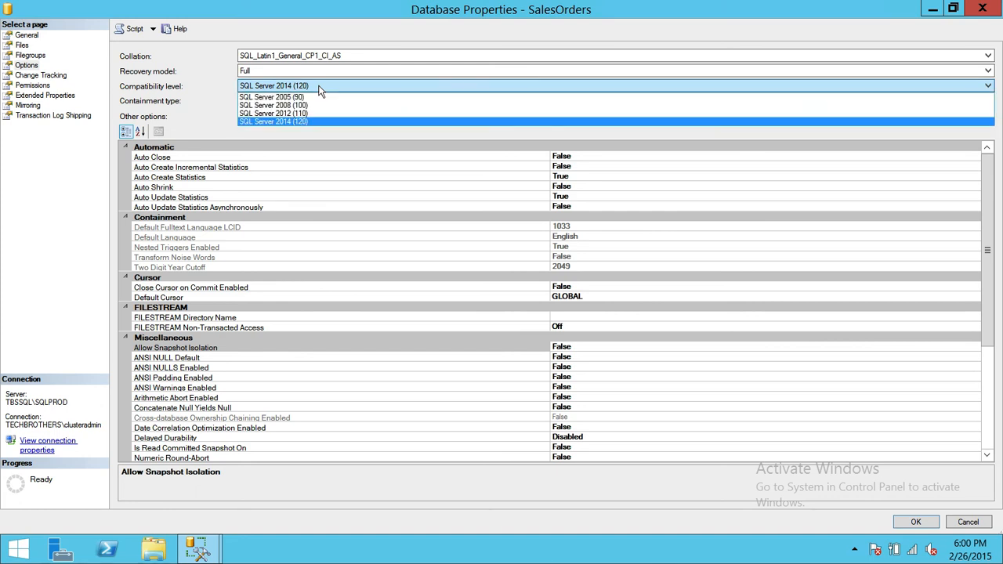
mouse_move(270, 105)
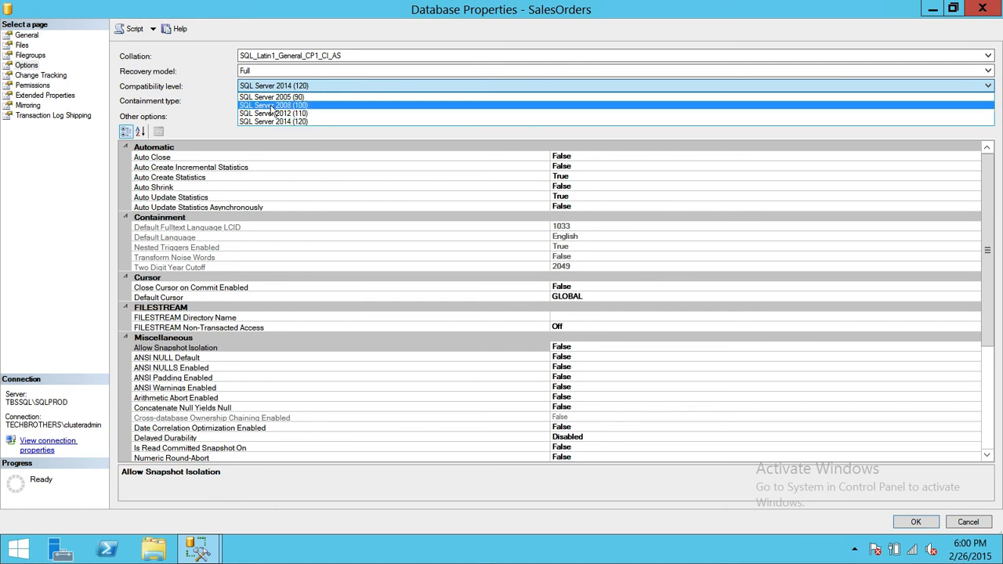
mouse_move(315, 109)
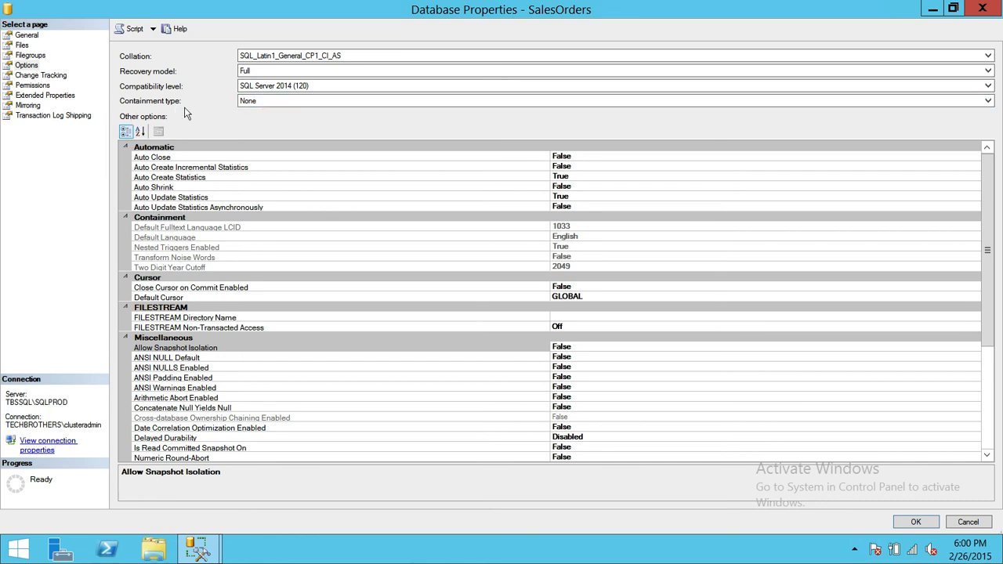
mouse_move(220, 114)
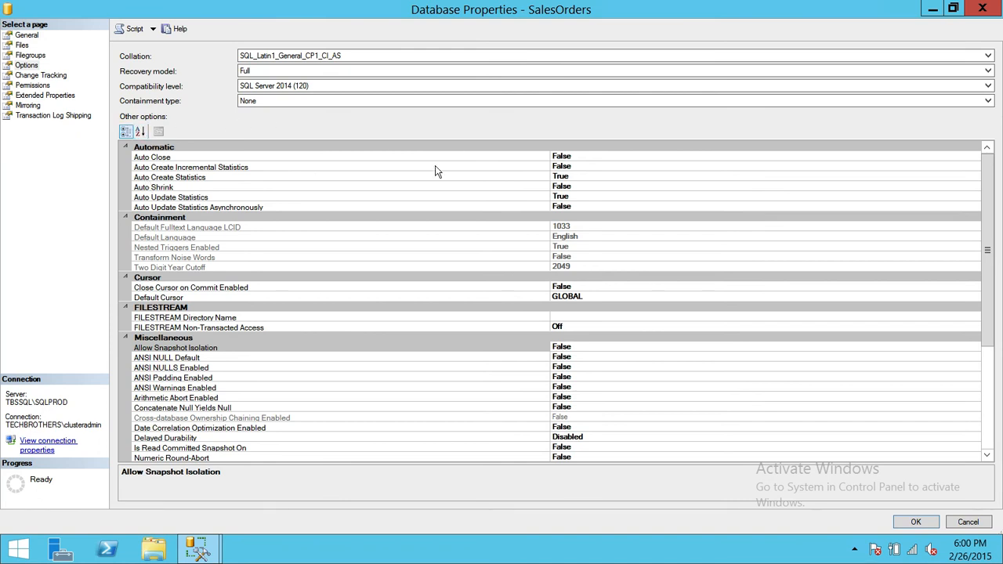
mouse_move(577, 150)
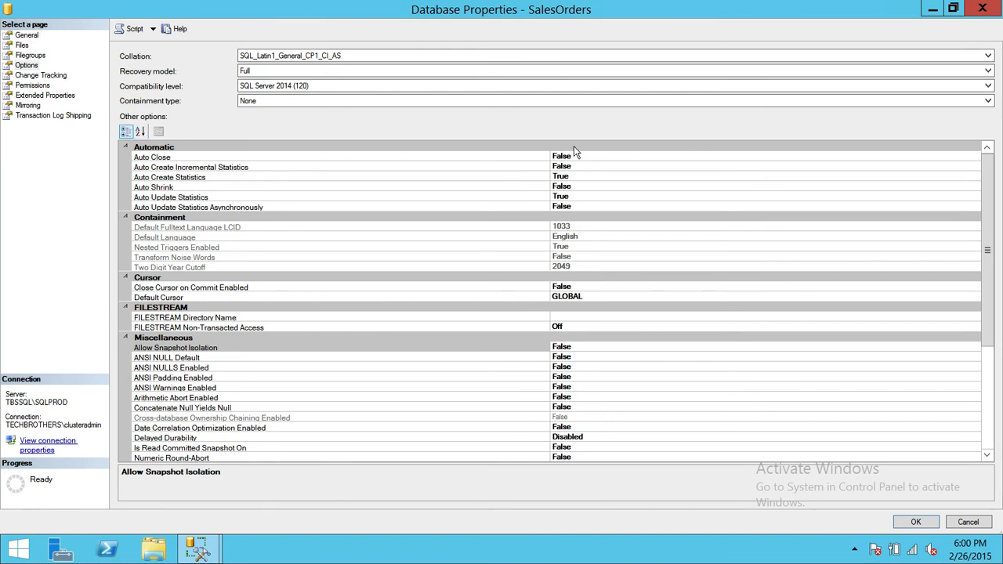
Step: Examine the Automatic options, focusing on Auto Update Statistics set to True
scroll(down, 3)
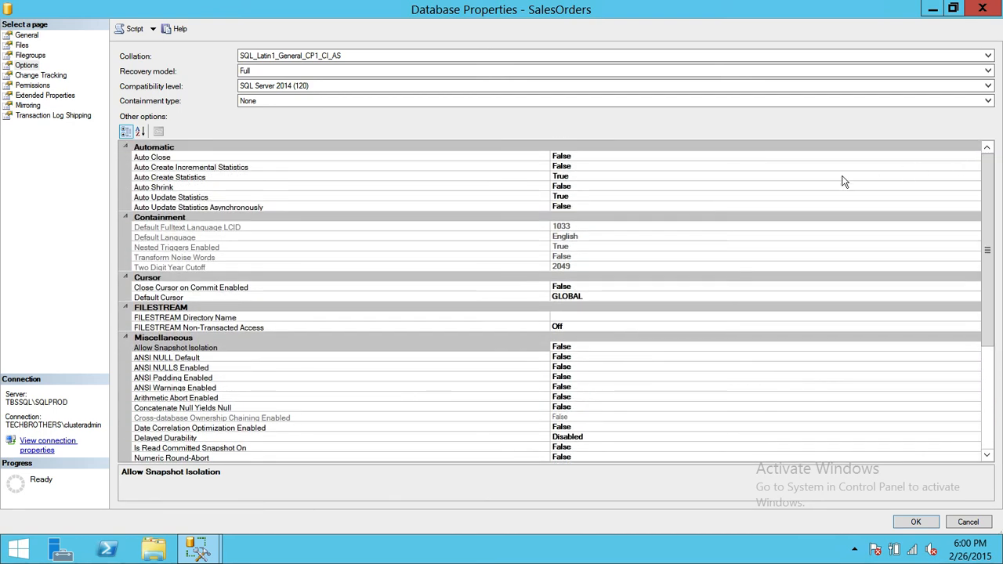
mouse_move(793, 155)
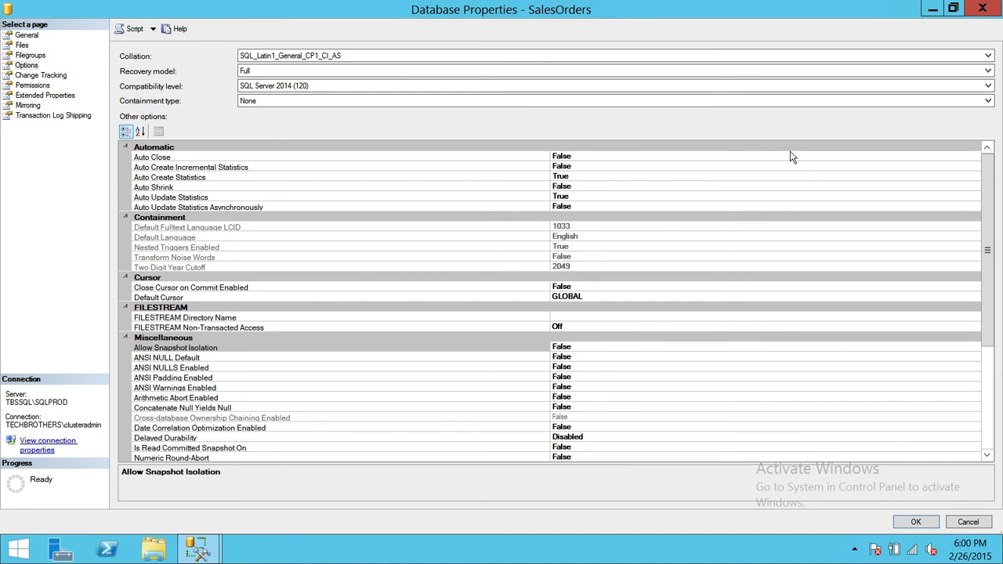
mouse_move(756, 167)
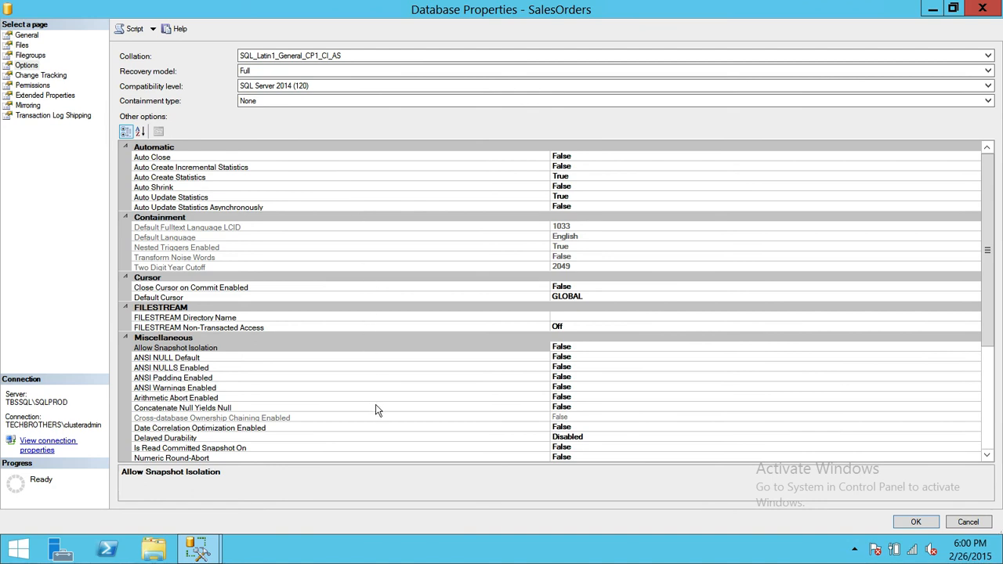
mouse_move(398, 195)
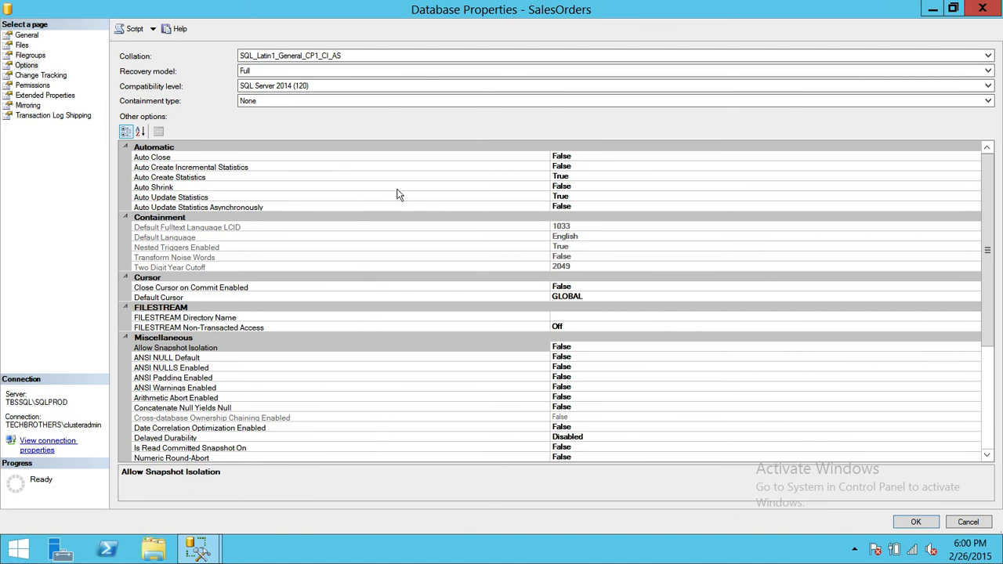
mouse_move(211, 212)
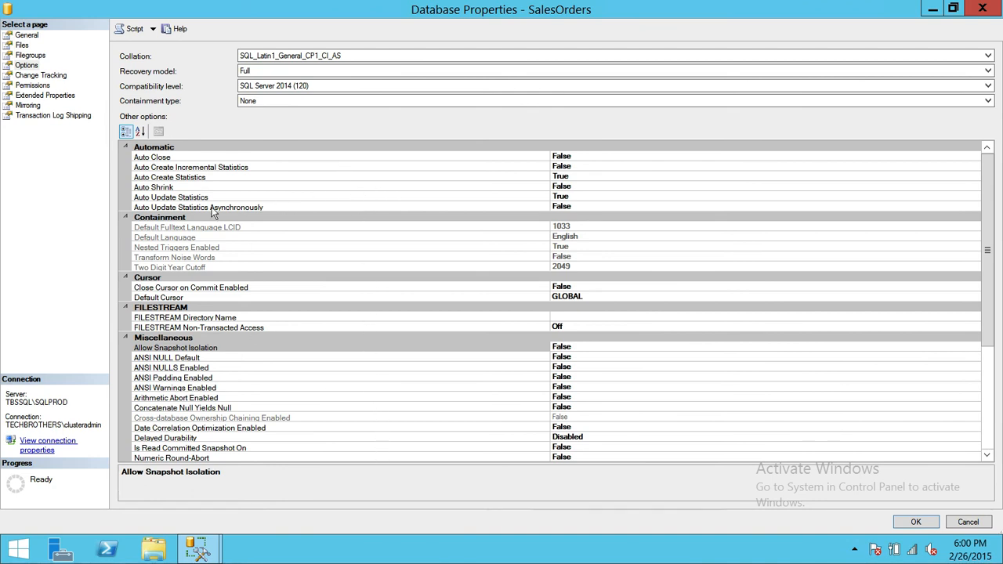
mouse_move(414, 192)
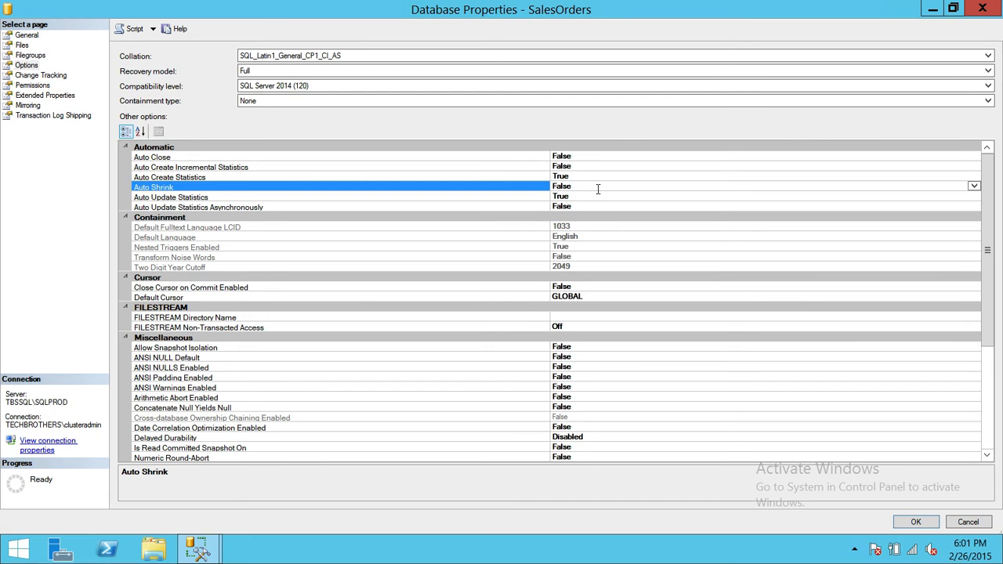
mouse_move(524, 197)
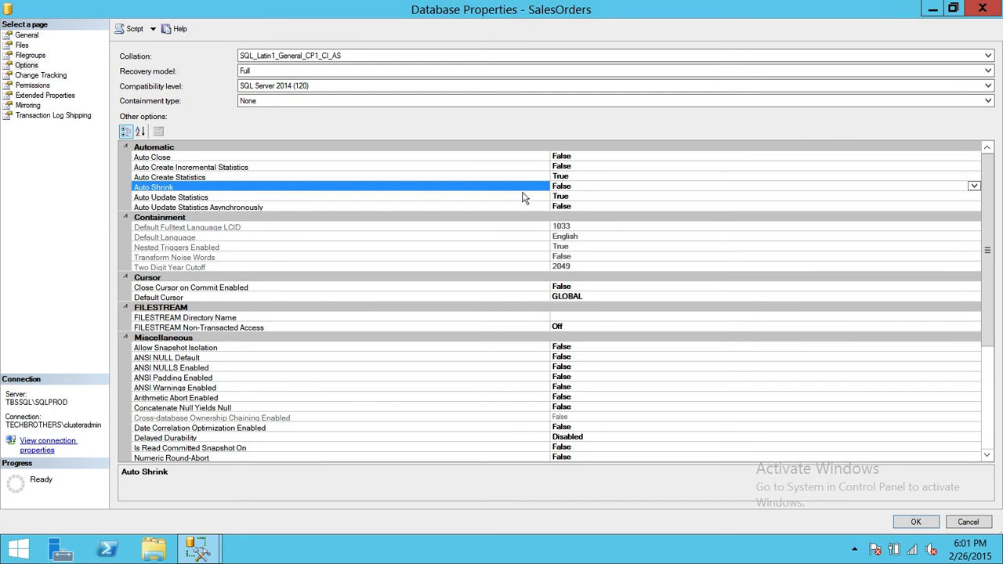
click(171, 198)
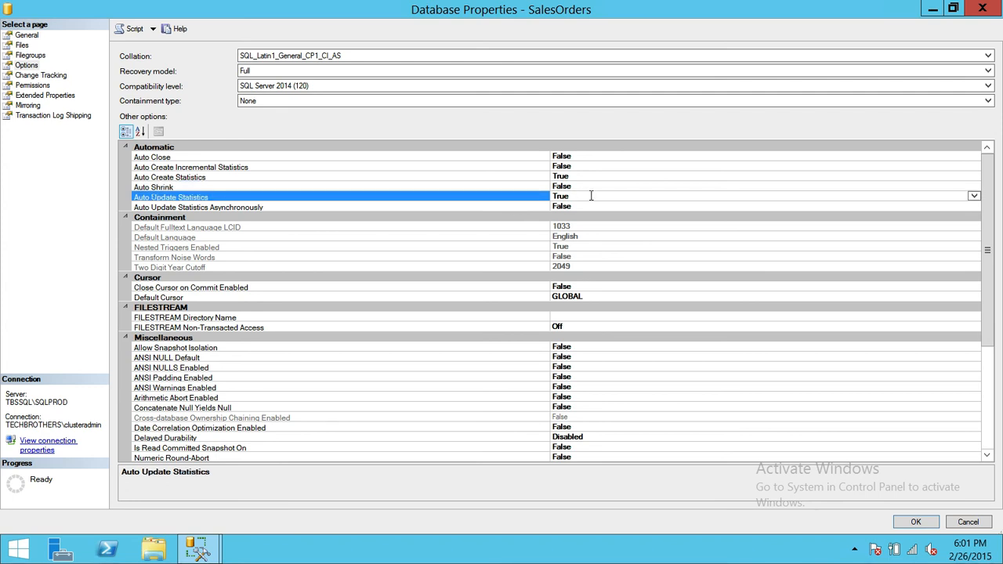
mouse_move(820, 207)
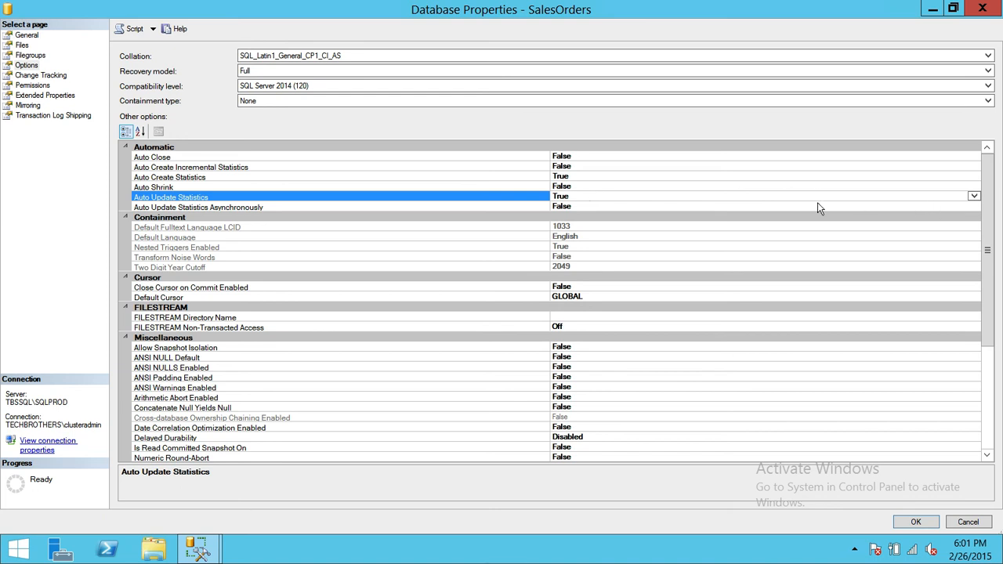
mouse_move(874, 195)
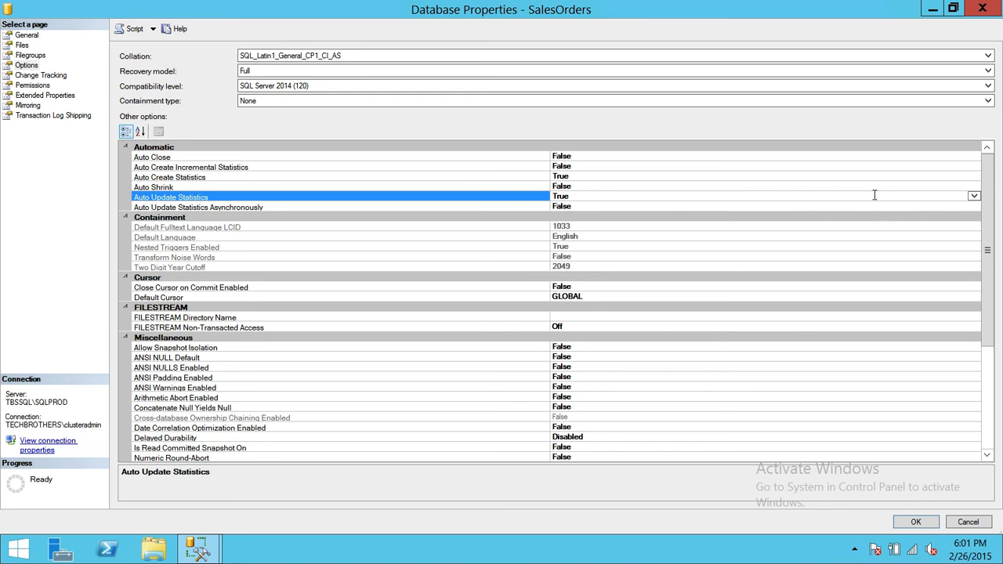
mouse_move(841, 197)
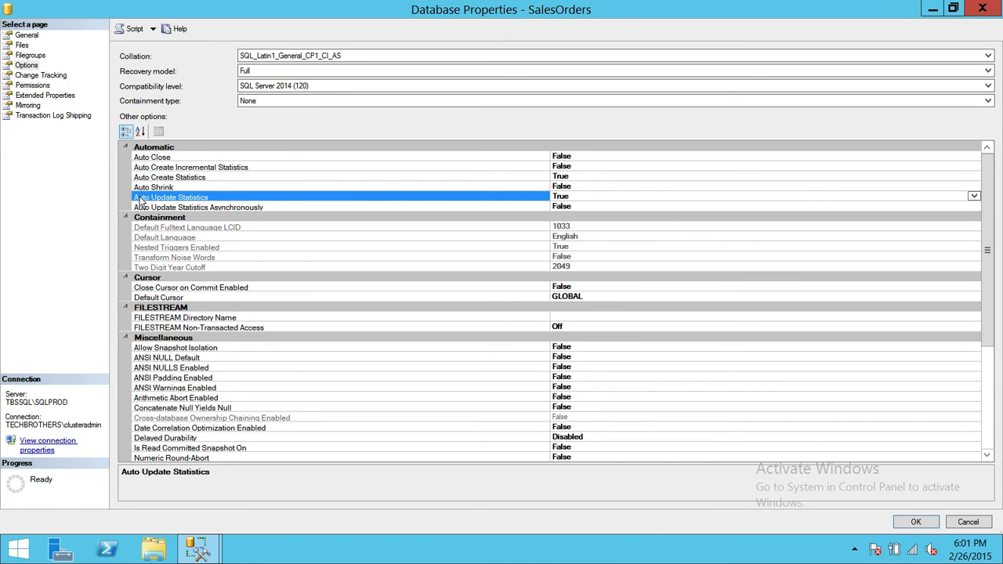
mouse_move(329, 198)
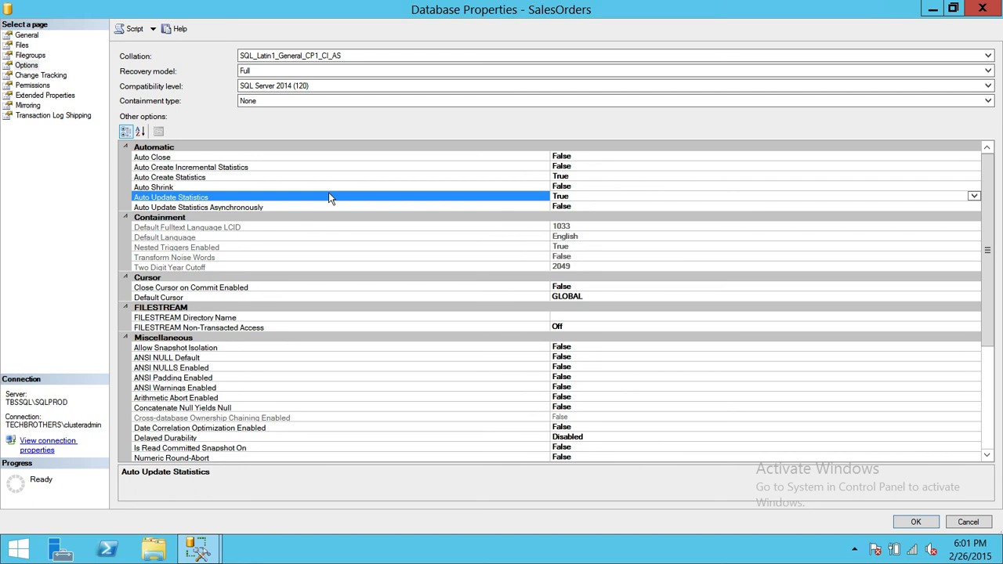
mouse_move(621, 174)
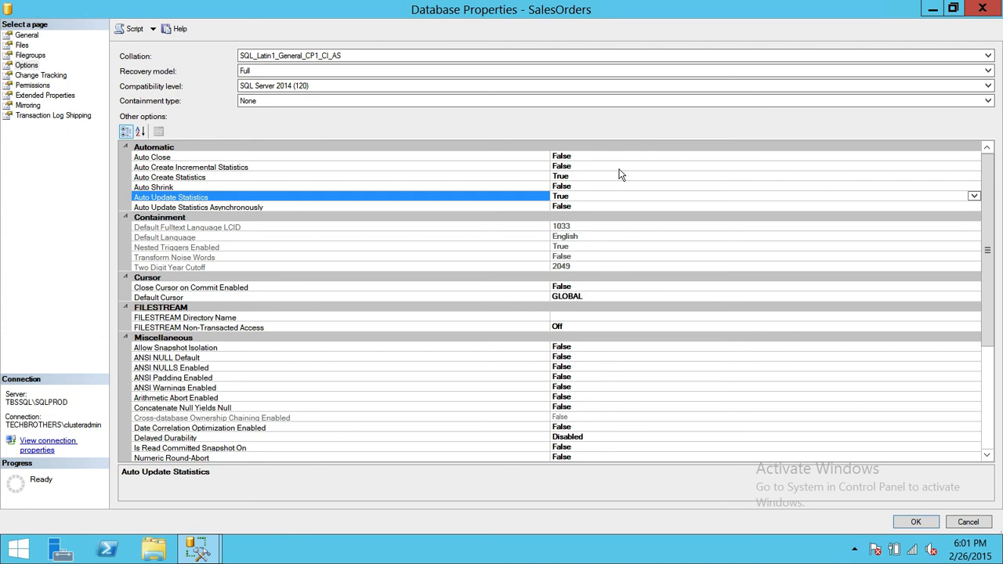
mouse_move(406, 279)
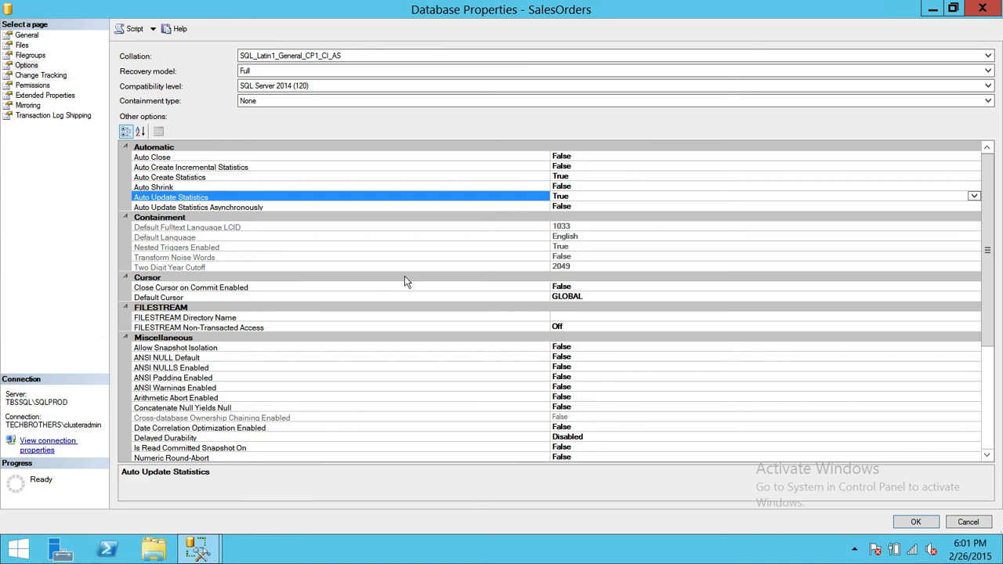
scroll(down, 3)
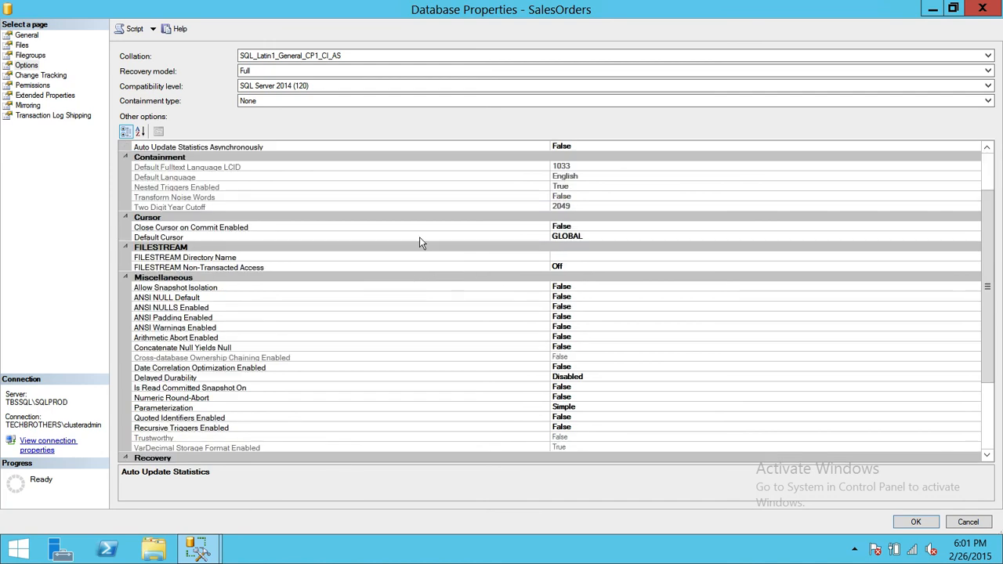
mouse_move(492, 249)
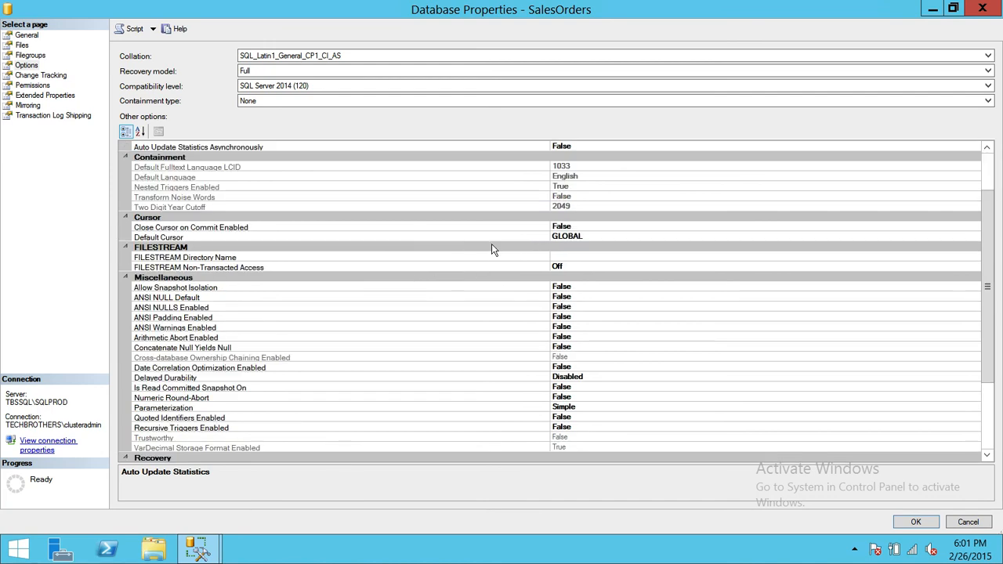
mouse_move(164, 249)
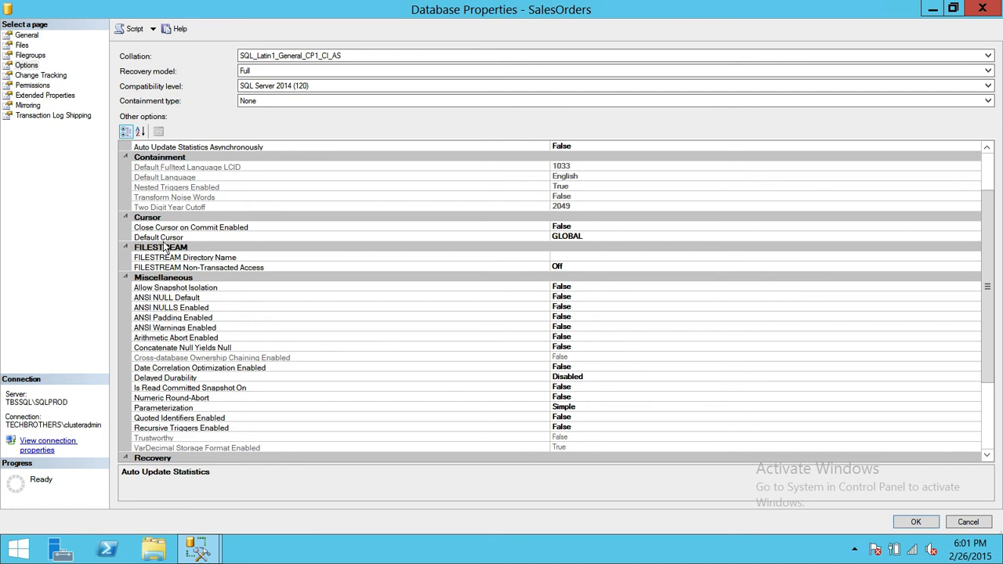
mouse_move(552, 241)
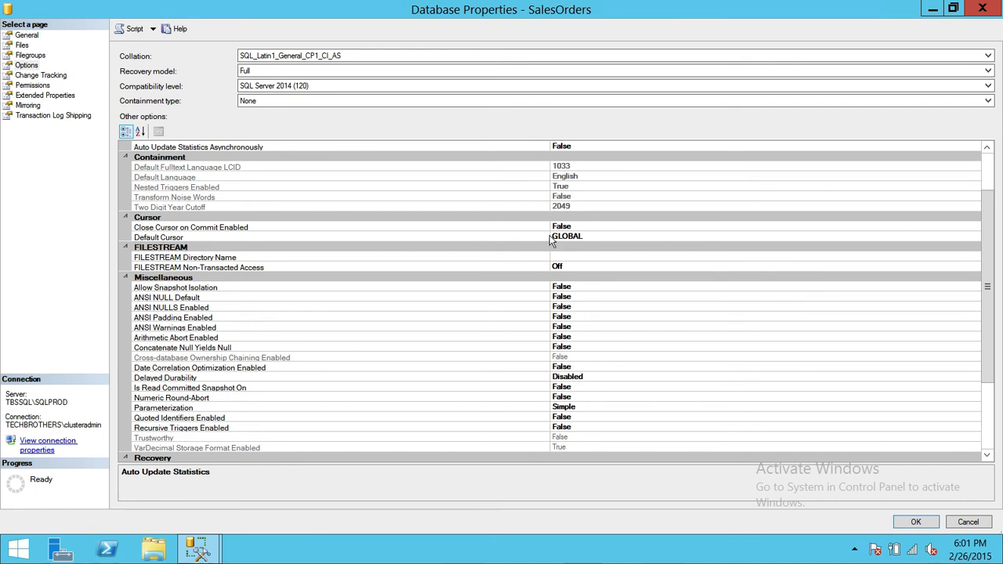
mouse_move(588, 244)
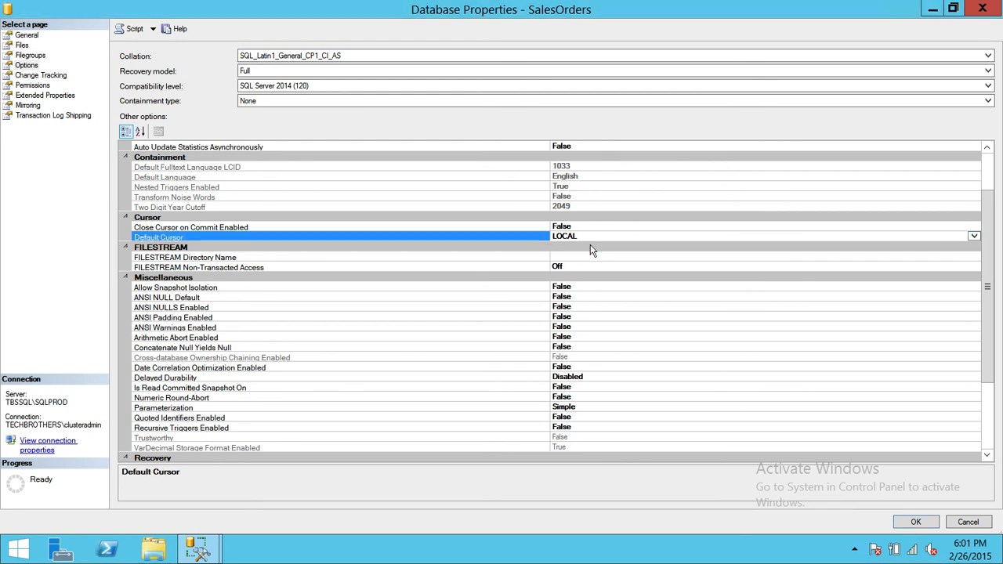
mouse_move(257, 259)
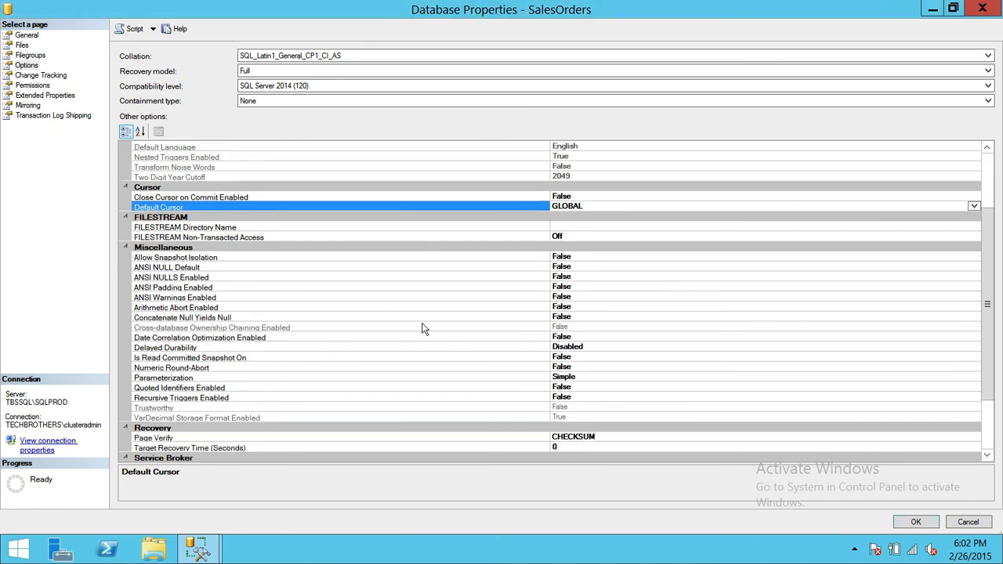
scroll(down, 3)
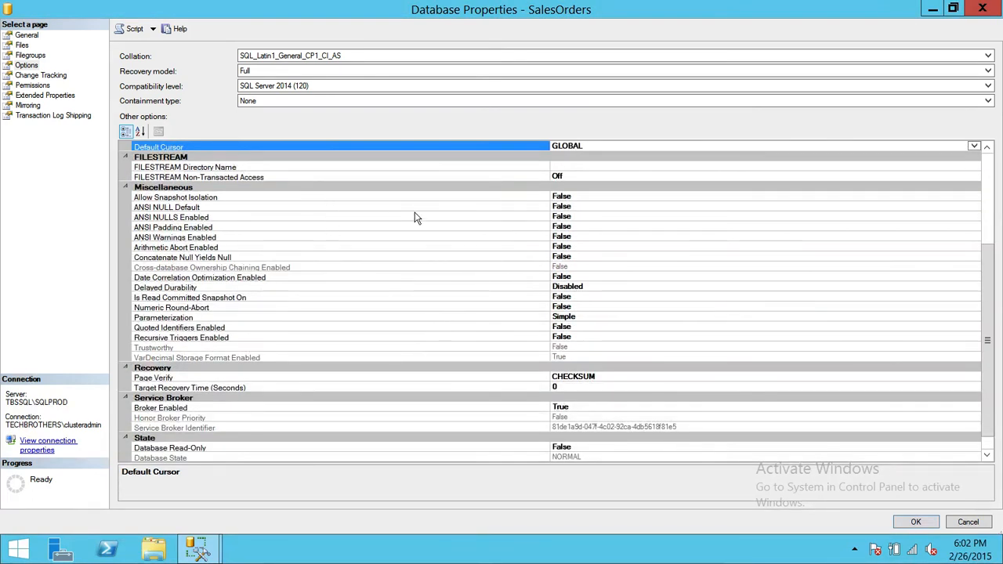
mouse_move(655, 220)
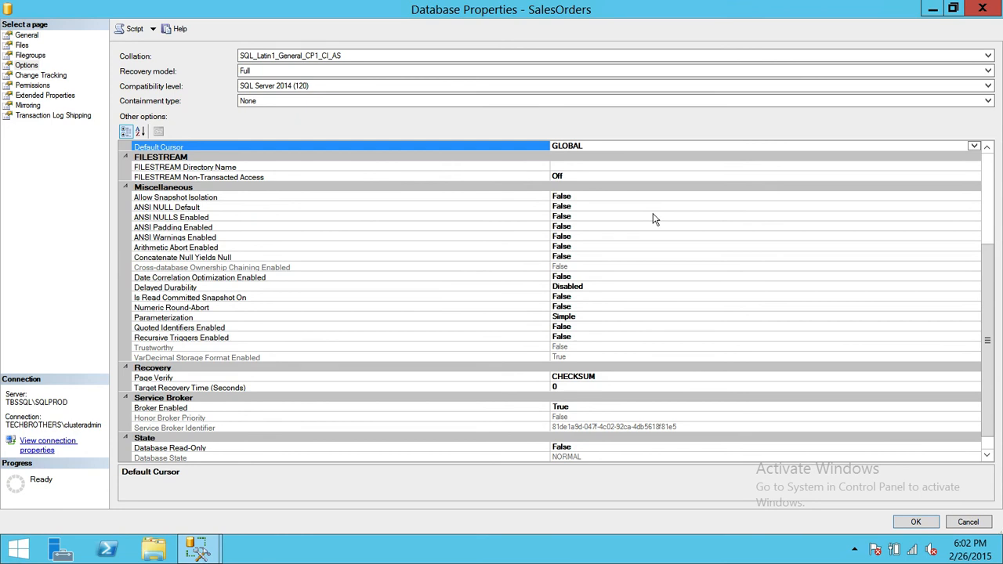
scroll(down, 3)
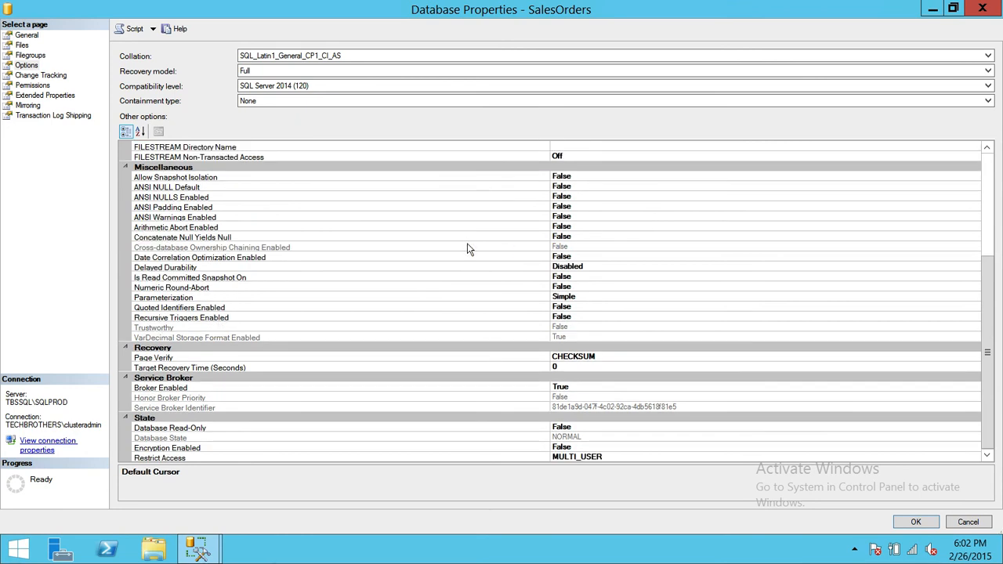
mouse_move(548, 388)
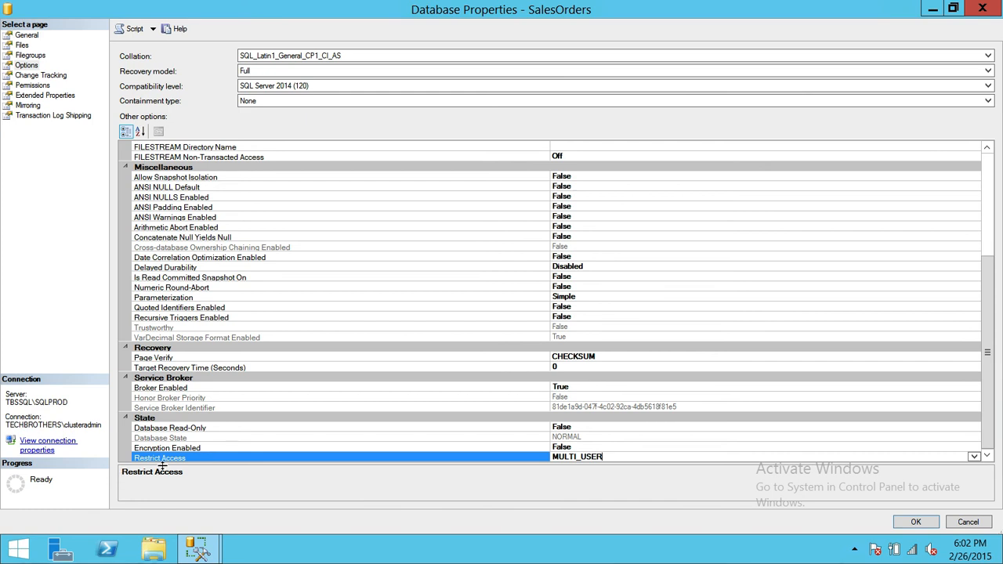
mouse_move(225, 461)
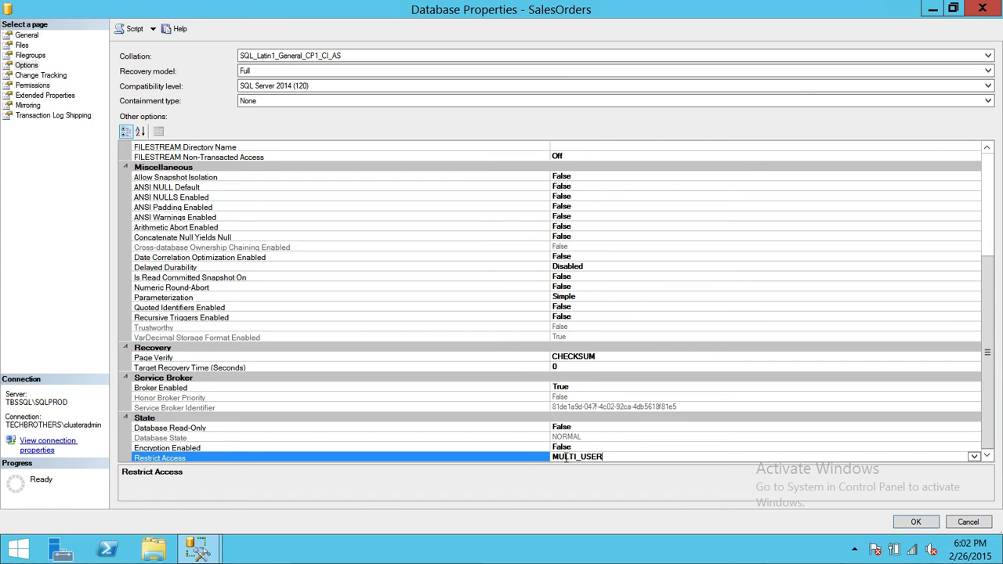
click(973, 461)
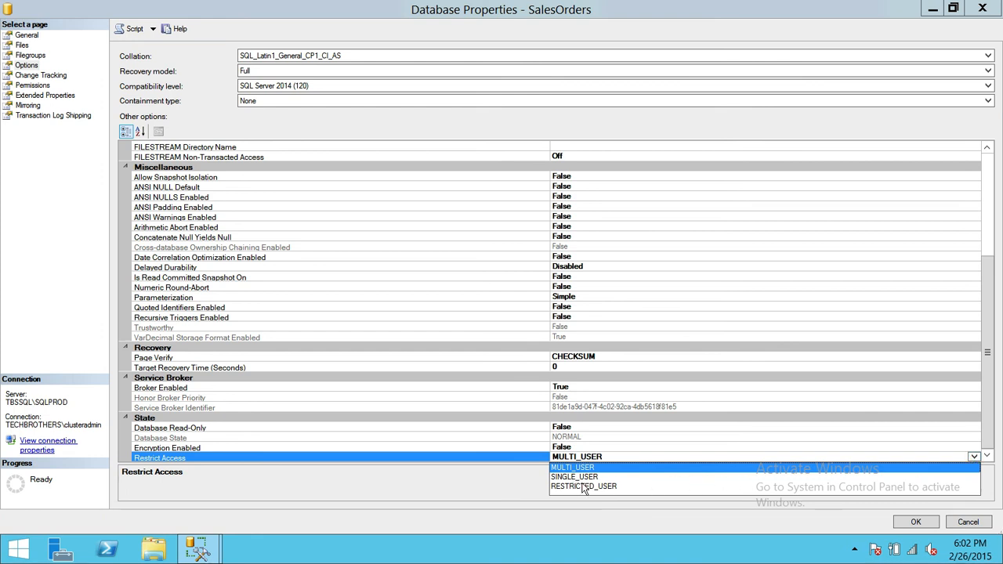
mouse_move(715, 488)
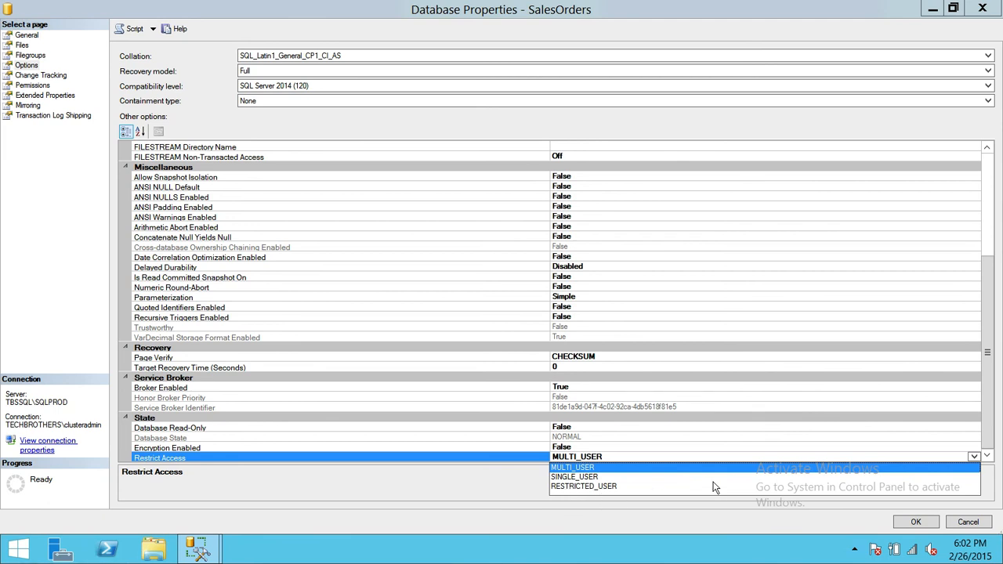
mouse_move(673, 467)
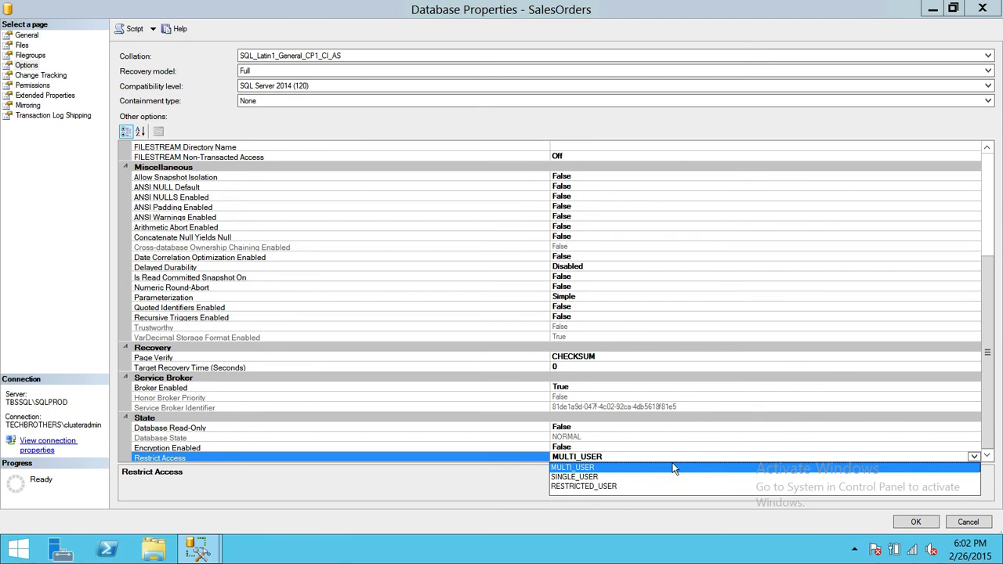
click(572, 467)
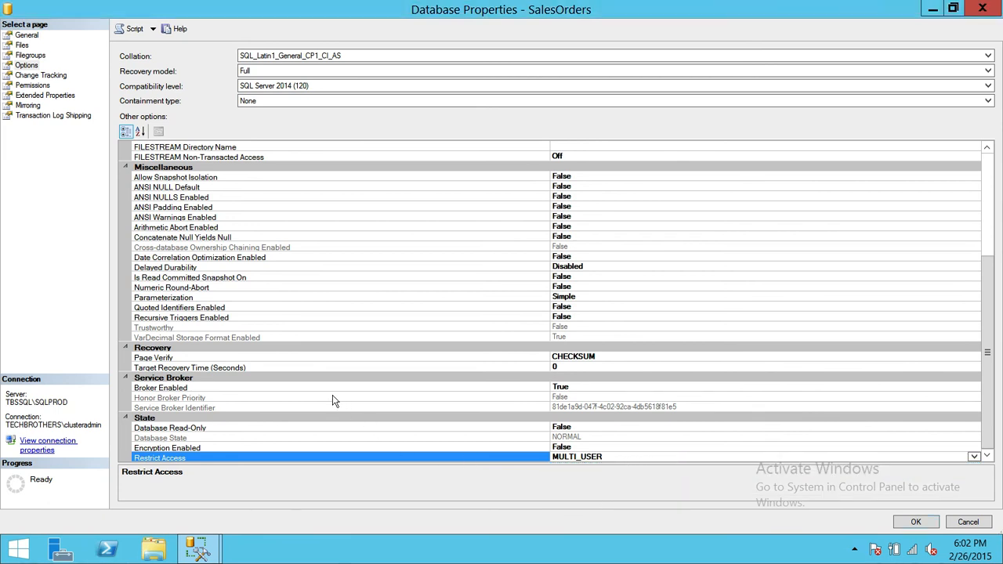
click(26, 64)
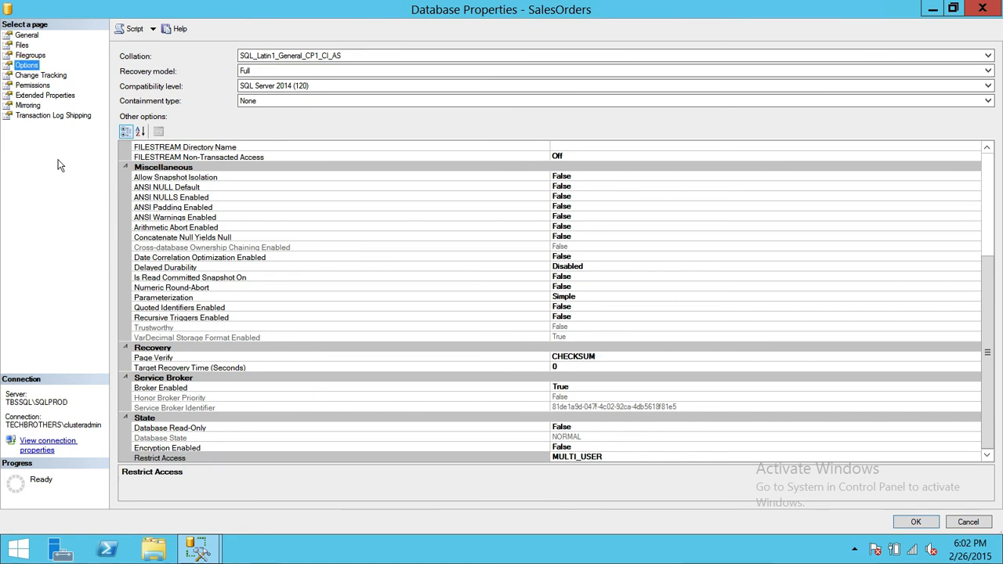
Step: Show the Change Tracking page, where change tracking is False
click(41, 75)
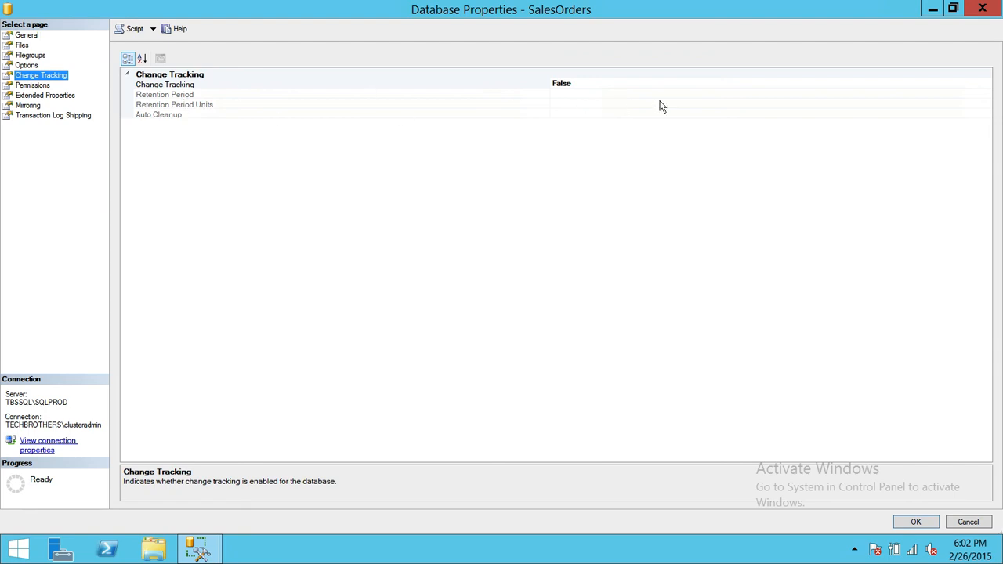
mouse_move(617, 91)
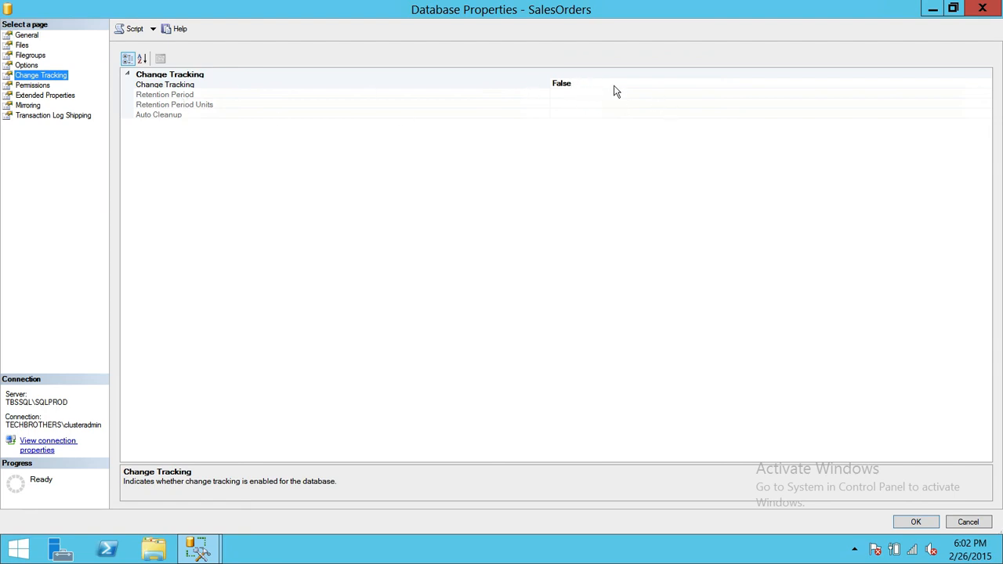
mouse_move(35, 254)
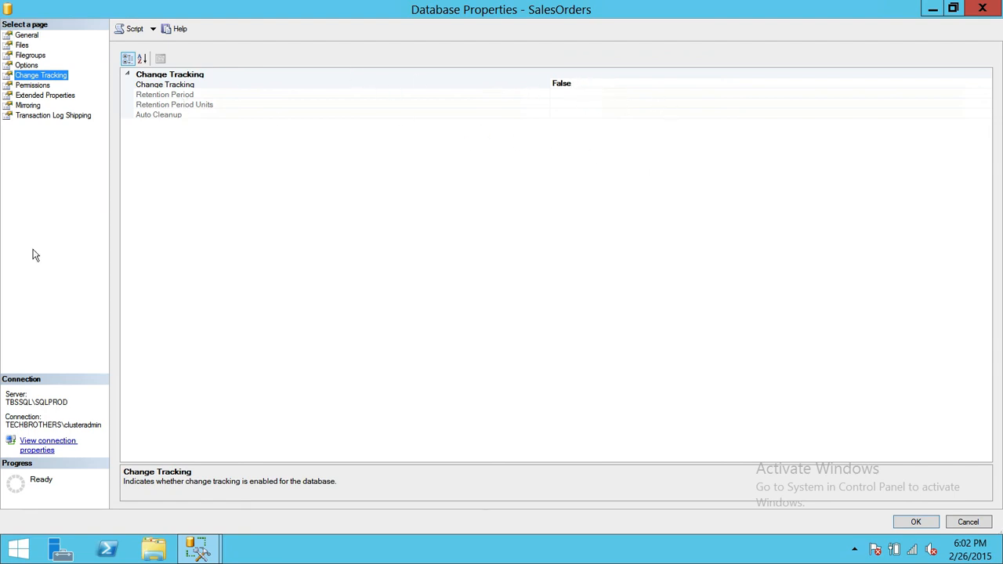
click(34, 84)
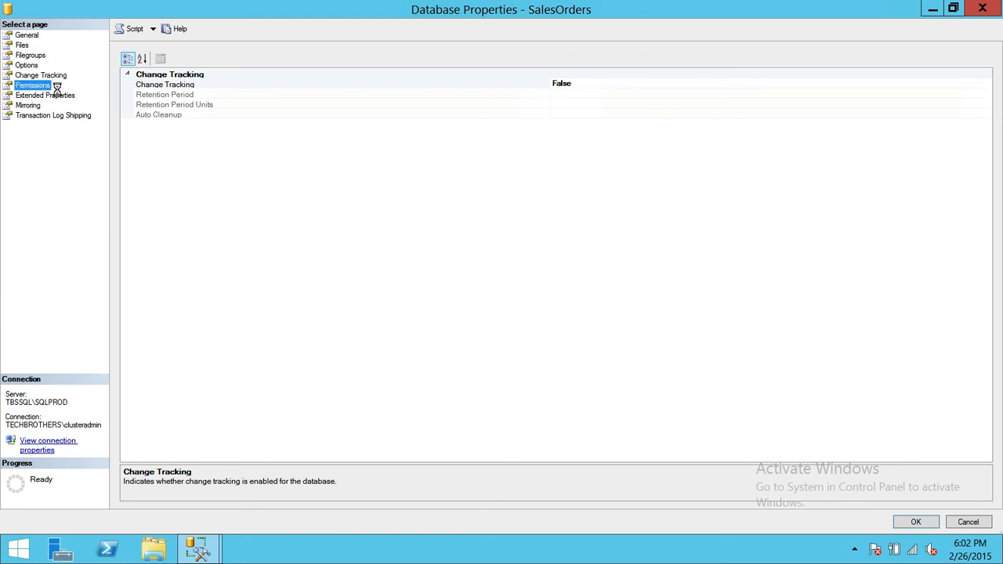
Step: Show the Permissions page with no users or roles, then close the properties dialog
click(37, 85)
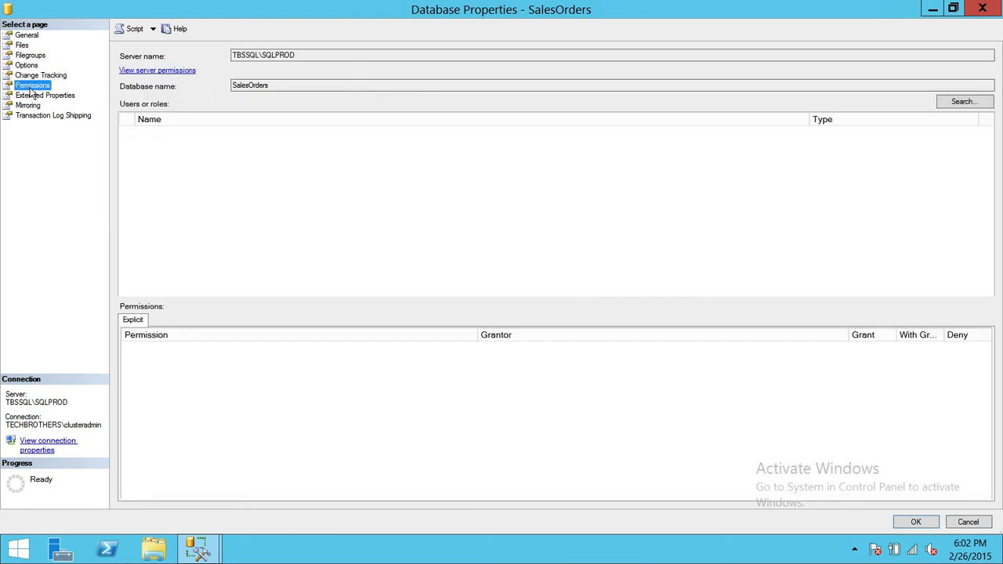
click(589, 85)
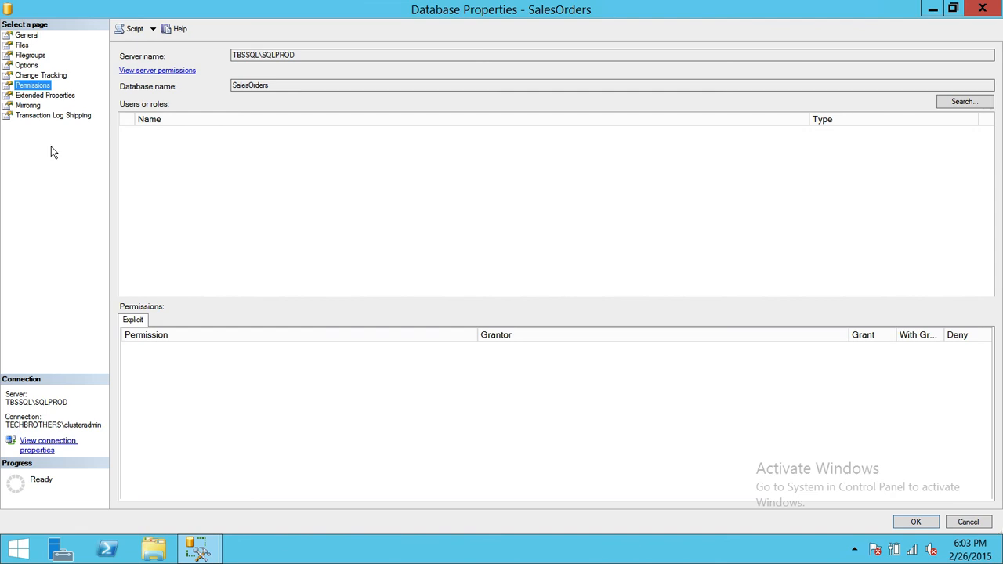
mouse_move(896, 398)
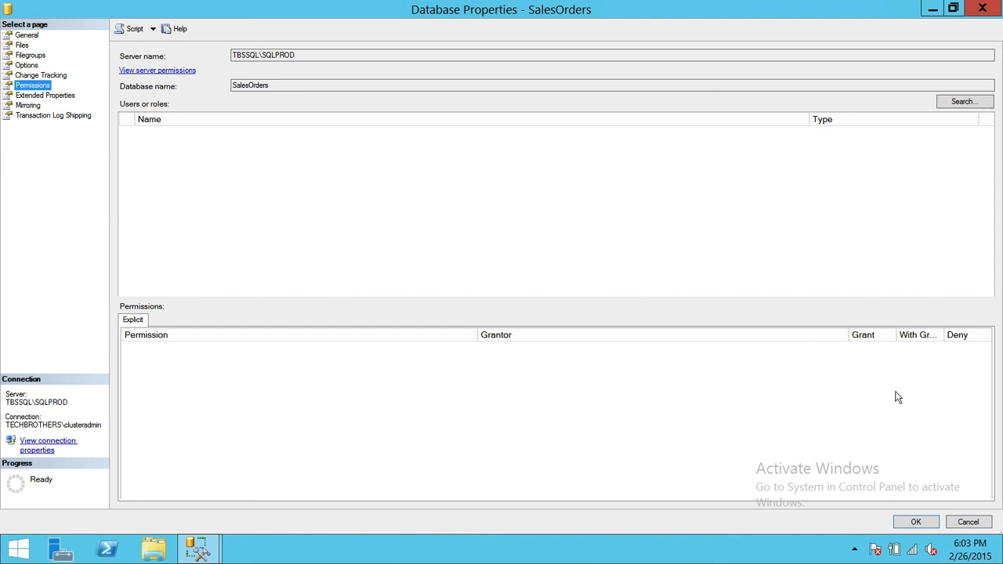
click(27, 34)
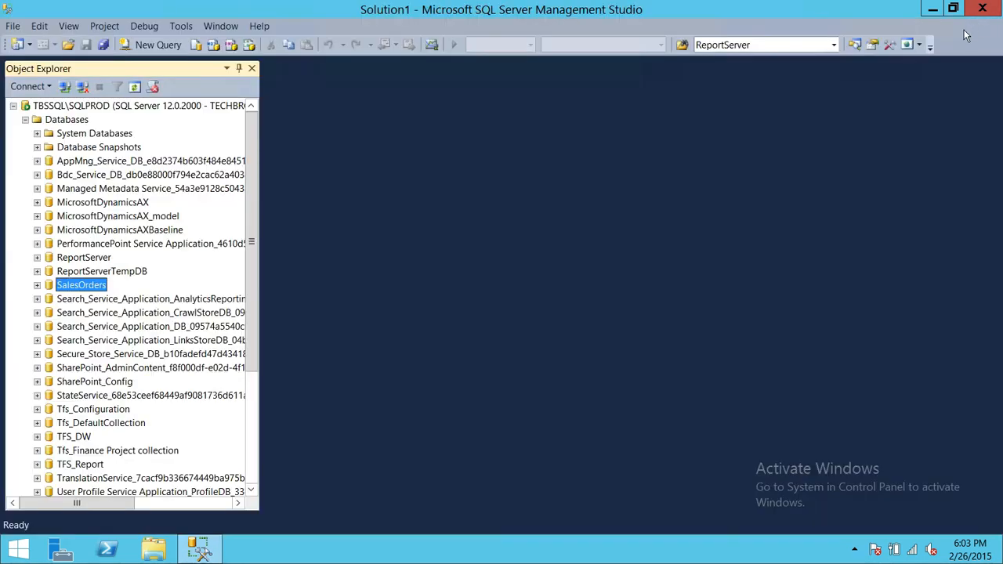
mouse_move(249, 107)
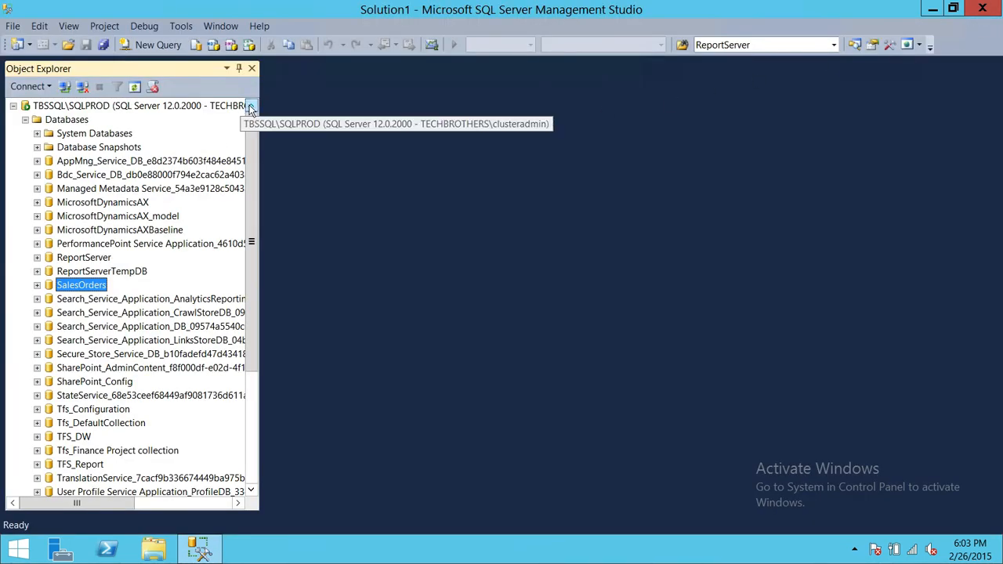